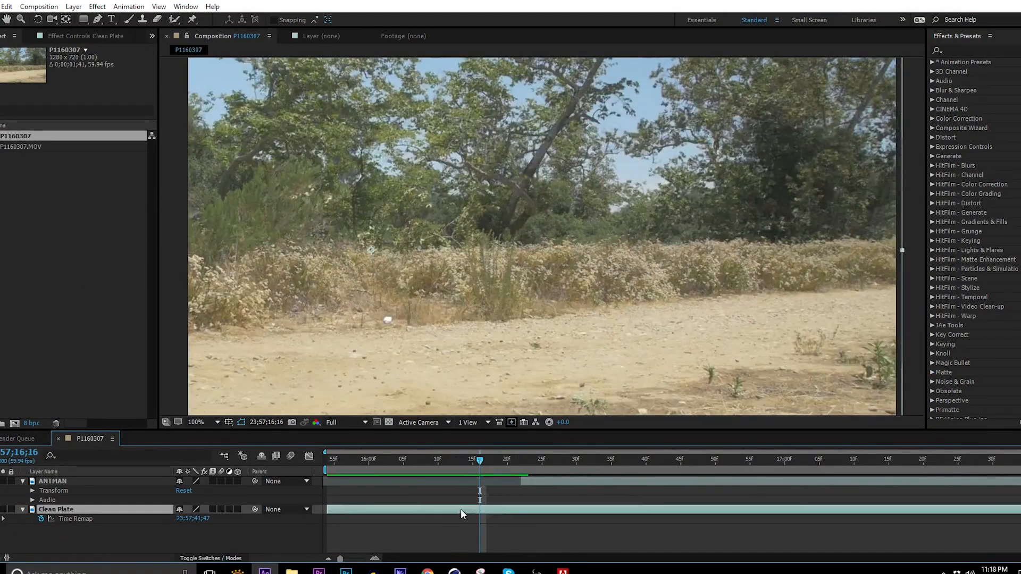
Step: Scrub through several frames to review the cut-out Ant-Man figure on black
{"action": "left_click", "coordinate": [472, 459]}
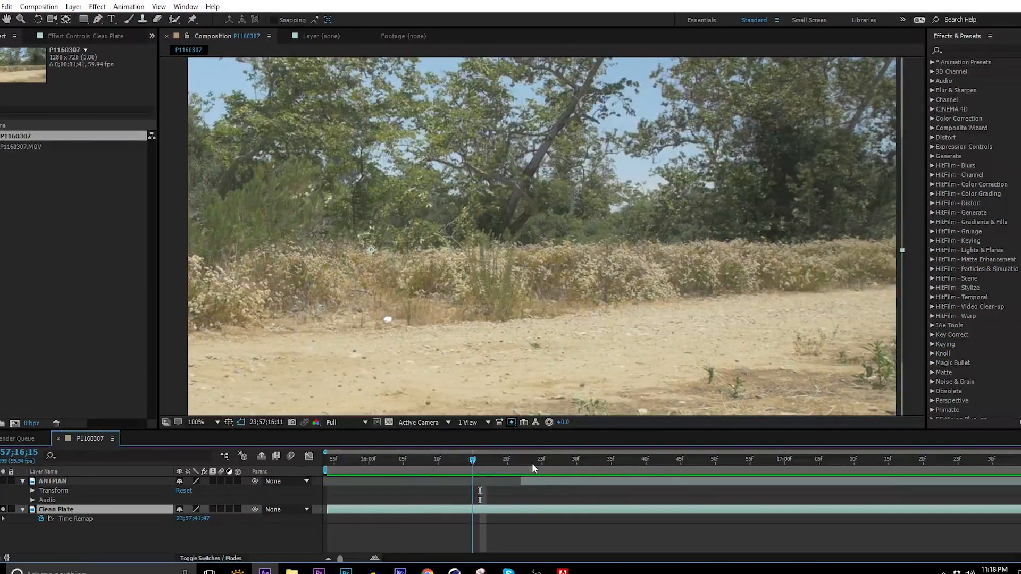
{"action": "left_click", "coordinate": [833, 459]}
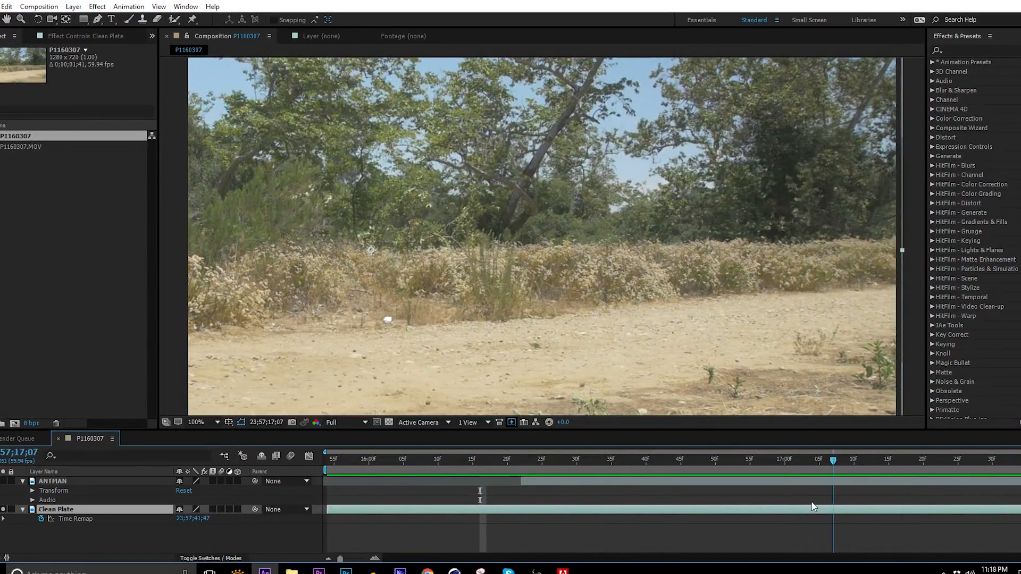
{"action": "left_click", "coordinate": [590, 459]}
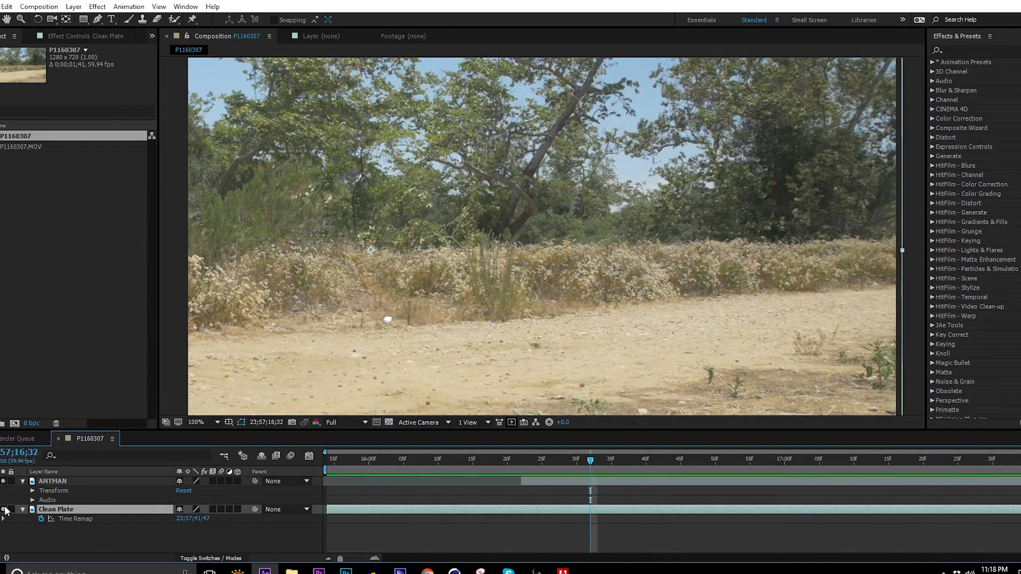
{"action": "left_click", "coordinate": [487, 459]}
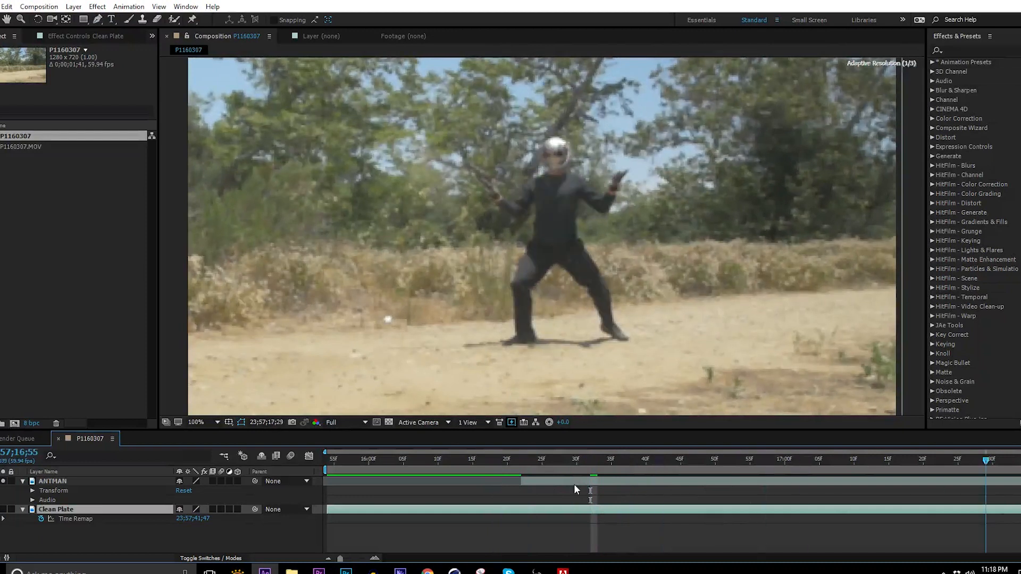
{"action": "left_click", "coordinate": [659, 459]}
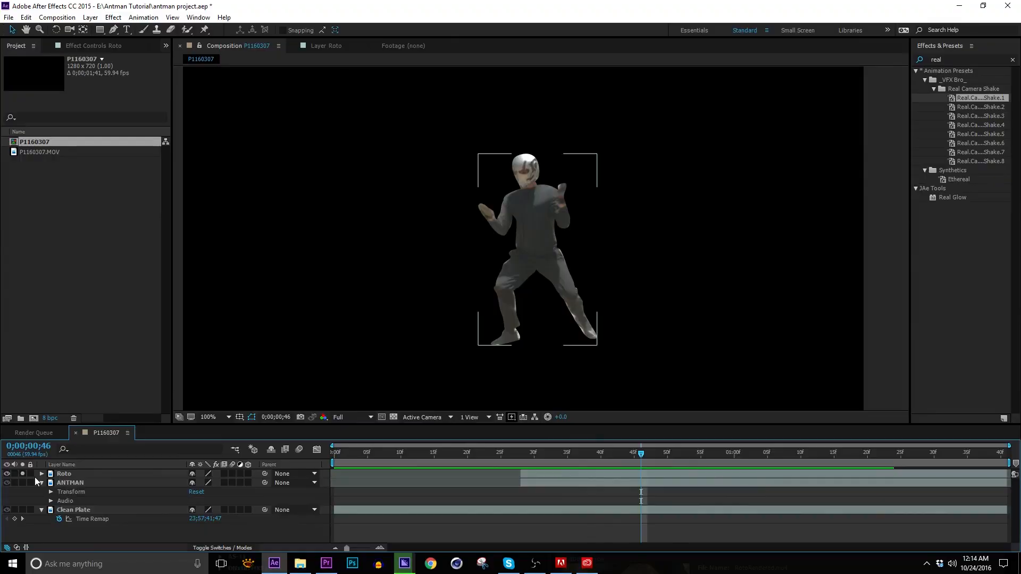
Step: Turn the Clean Plate layer back on and scrub to later frames of the composite
{"action": "left_click", "coordinate": [7, 482]}
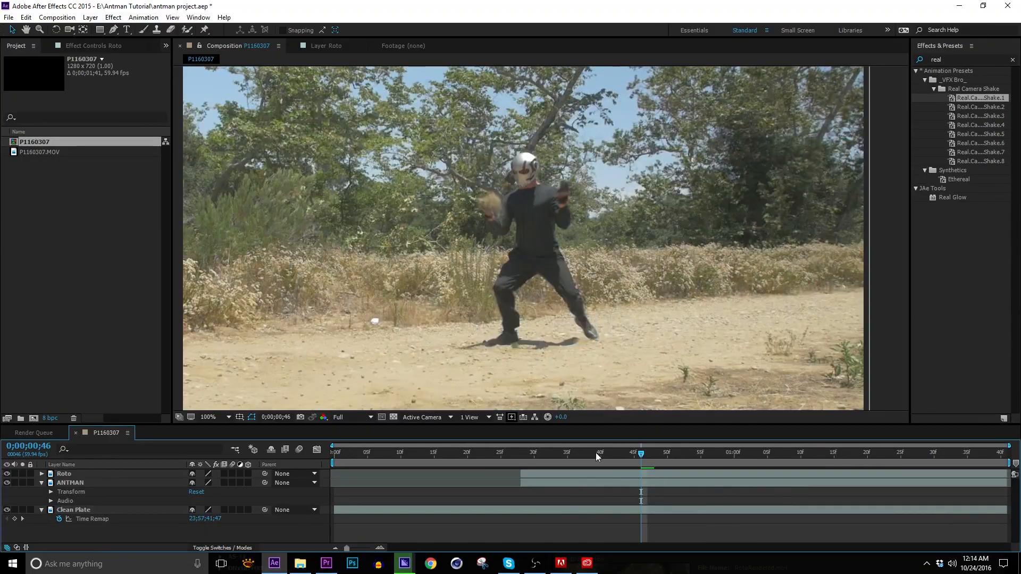
{"action": "left_click", "coordinate": [599, 452]}
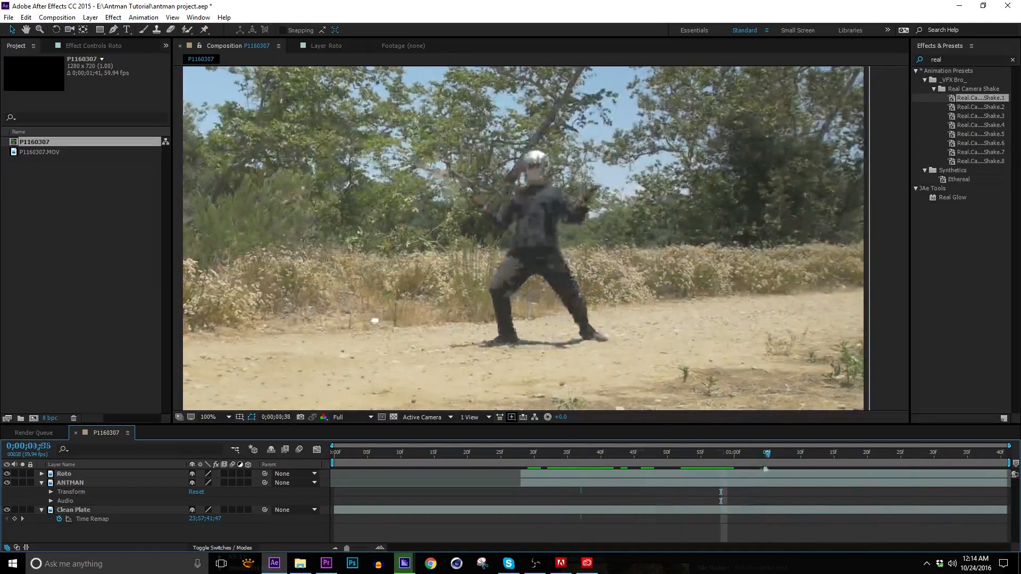
{"action": "left_click", "coordinate": [720, 451]}
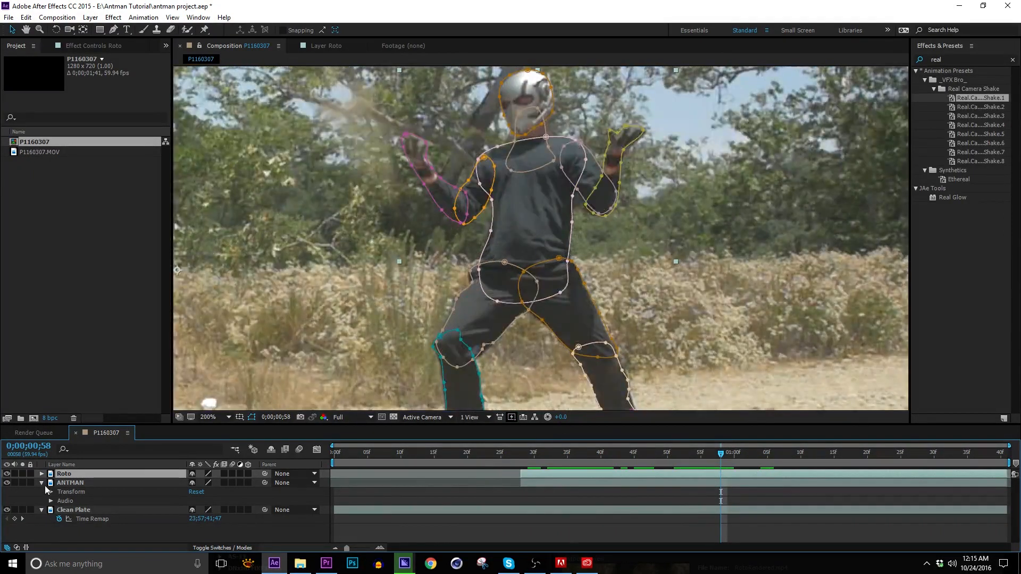
Step: Select the ANTMAN layer and inspect the Roto masks at 200%, returning to 100%
{"action": "left_click", "coordinate": [69, 482]}
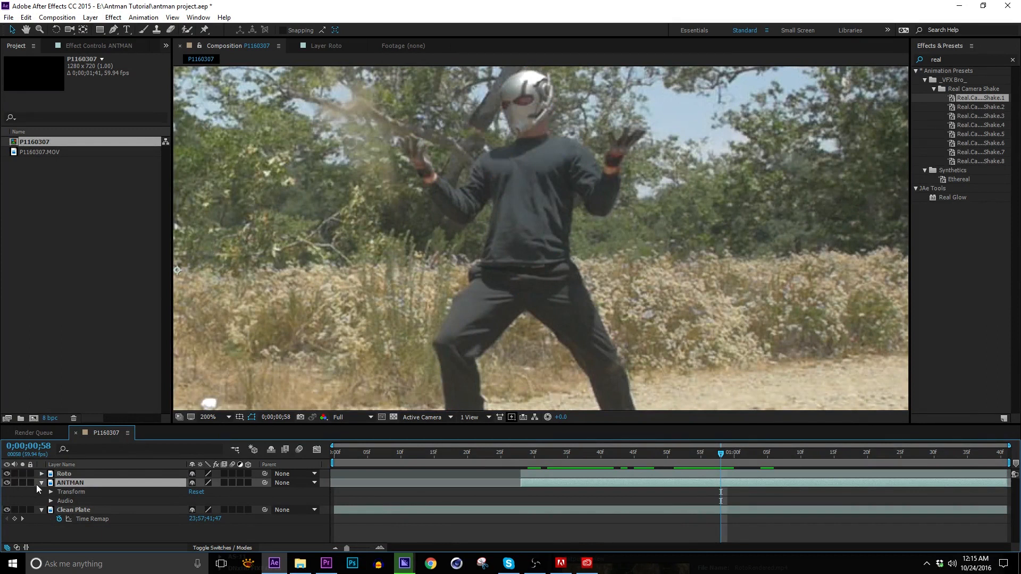
{"action": "left_click", "coordinate": [64, 473]}
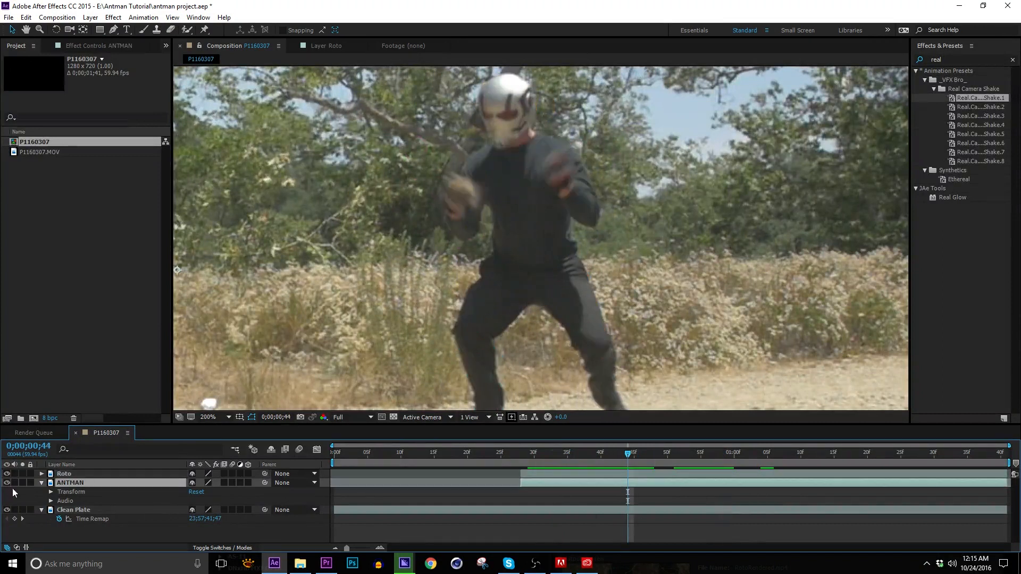
{"action": "left_click", "coordinate": [64, 473]}
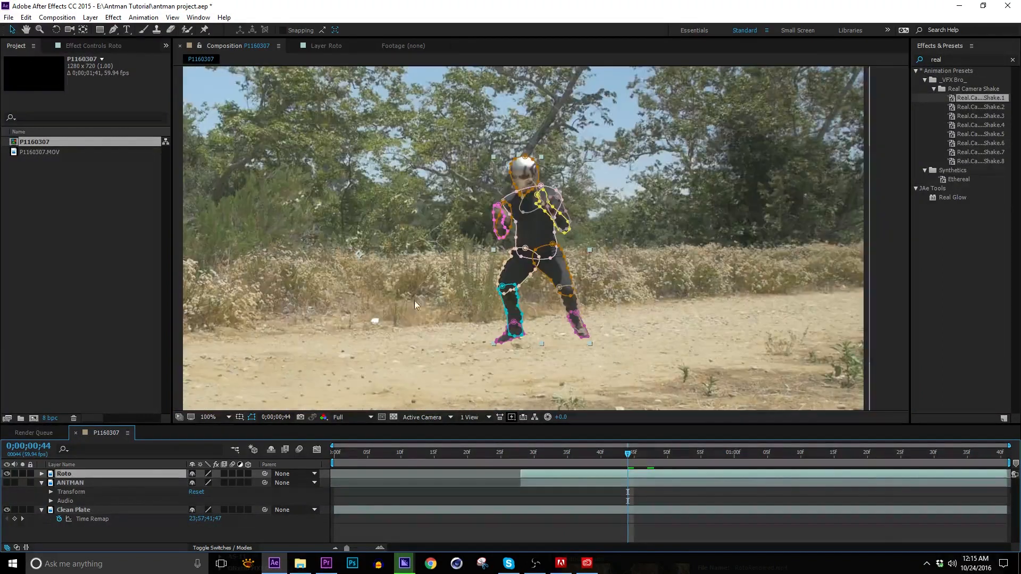
{"action": "left_click", "coordinate": [74, 509]}
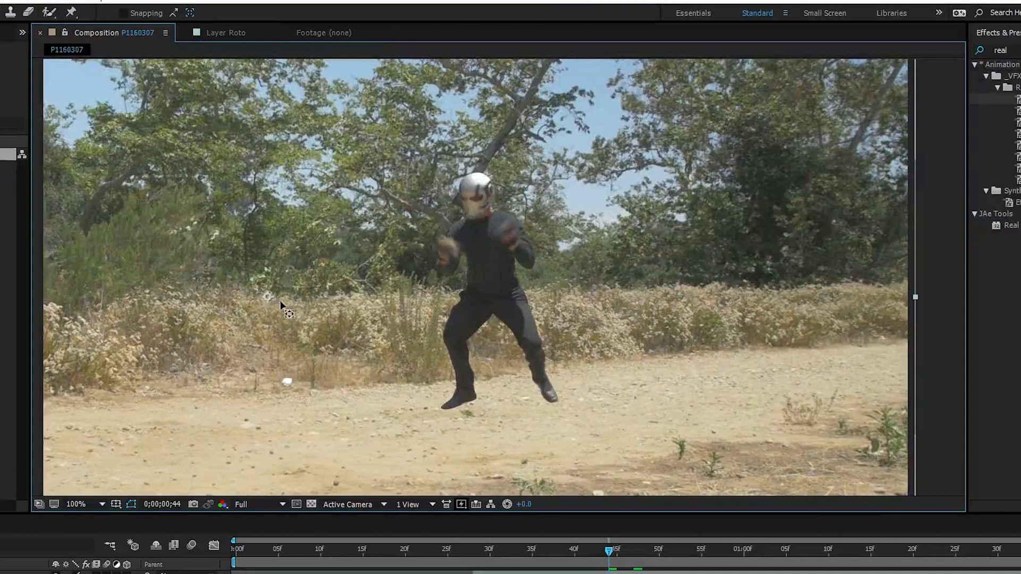
{"action": "mouse_move", "coordinate": [494, 450]}
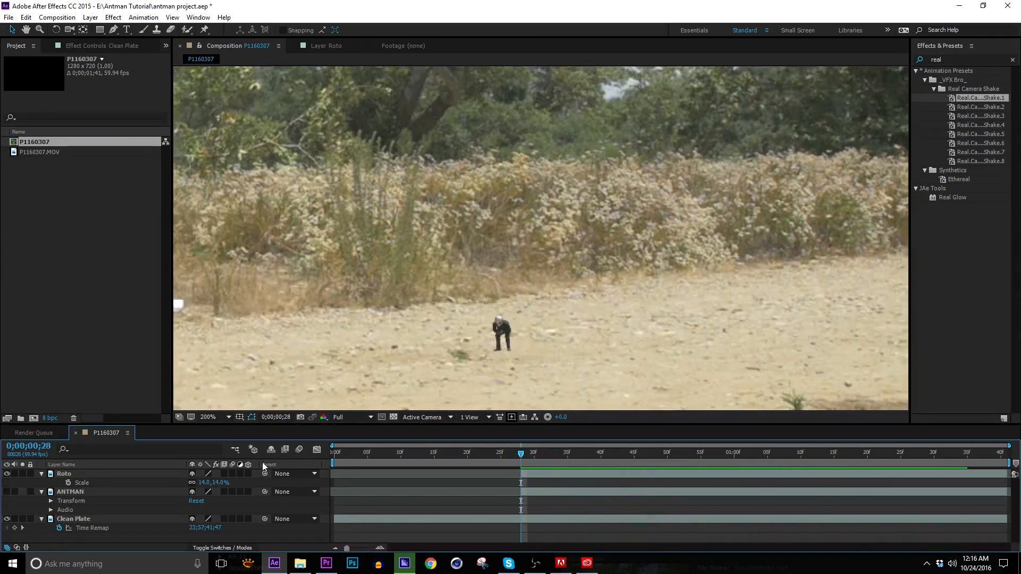
Step: Keyframe the Roto layer's Scale from 0% at frame 28 up to 100%
{"action": "left_click", "coordinate": [64, 473]}
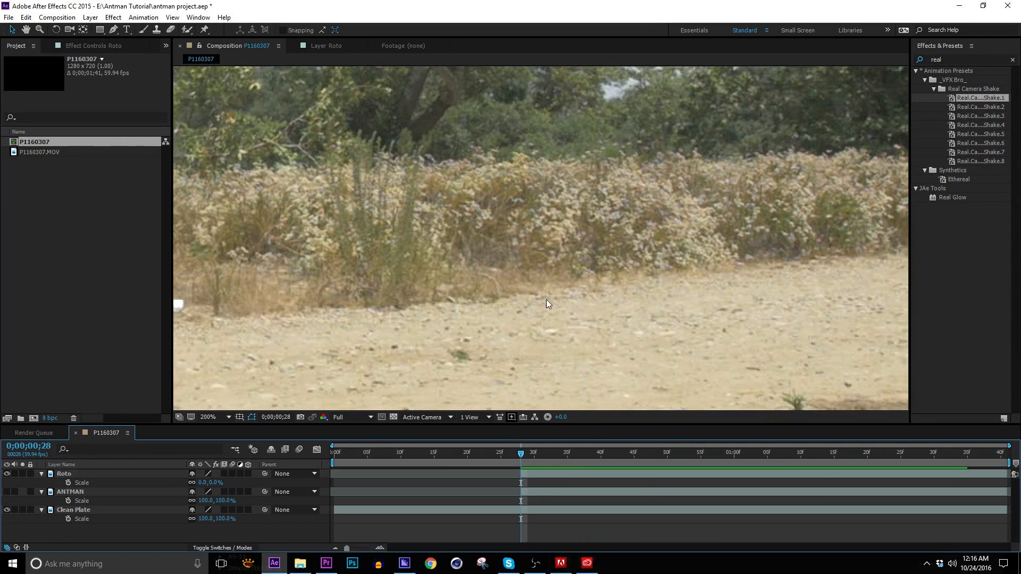
{"action": "left_click", "coordinate": [33, 433]}
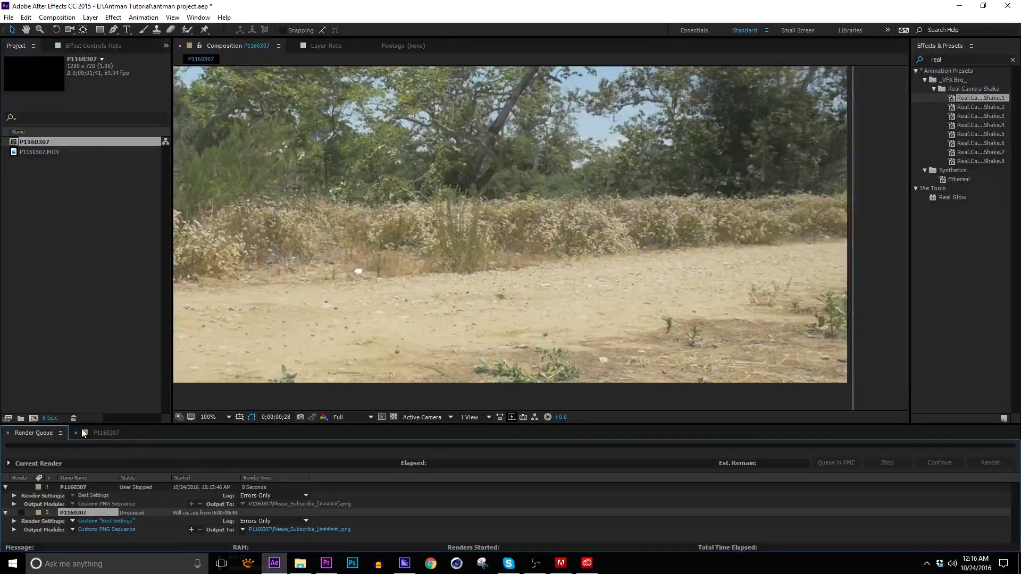
{"action": "left_click", "coordinate": [105, 433]}
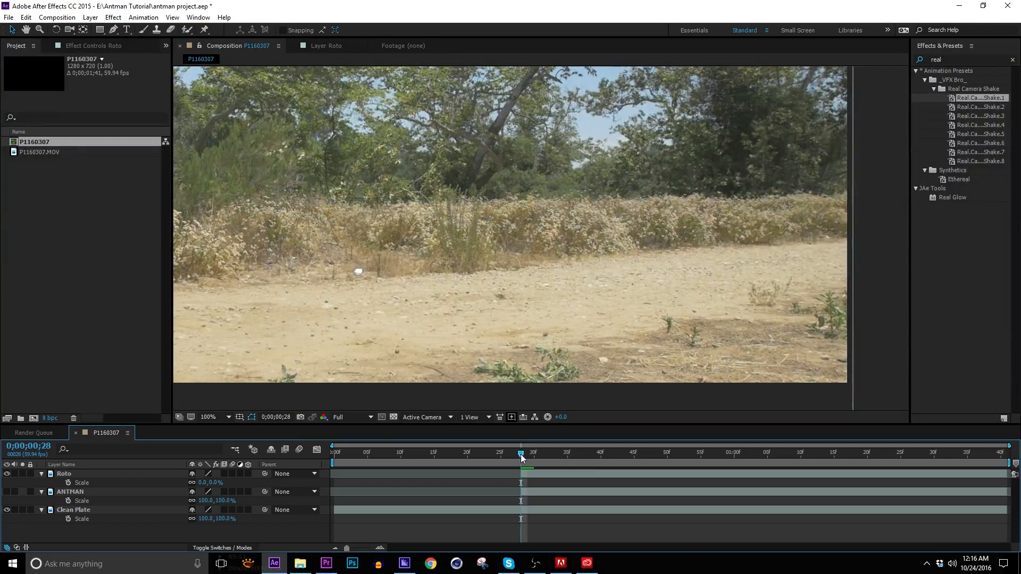
{"action": "left_click", "coordinate": [63, 474]}
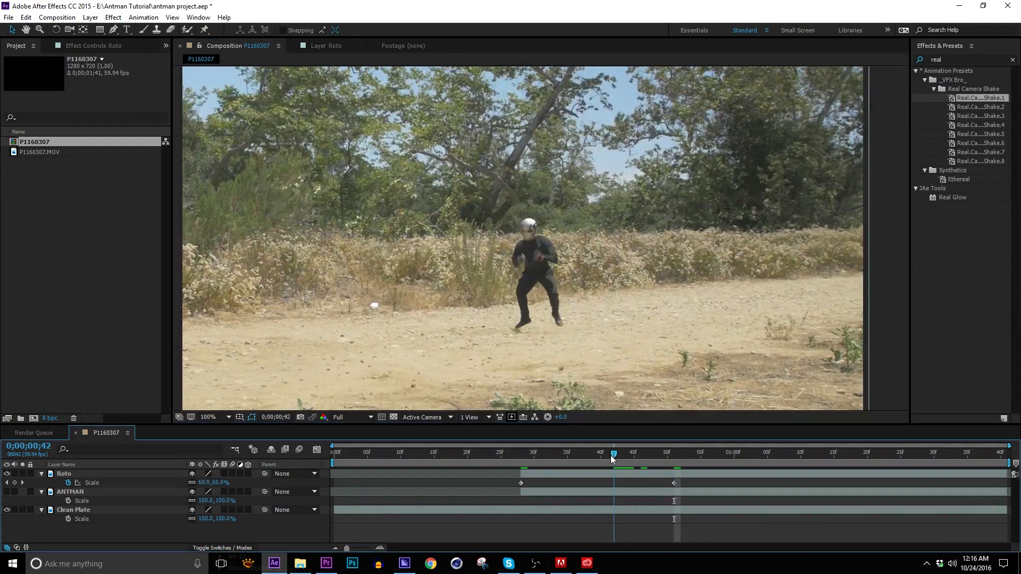
{"action": "left_click", "coordinate": [507, 452]}
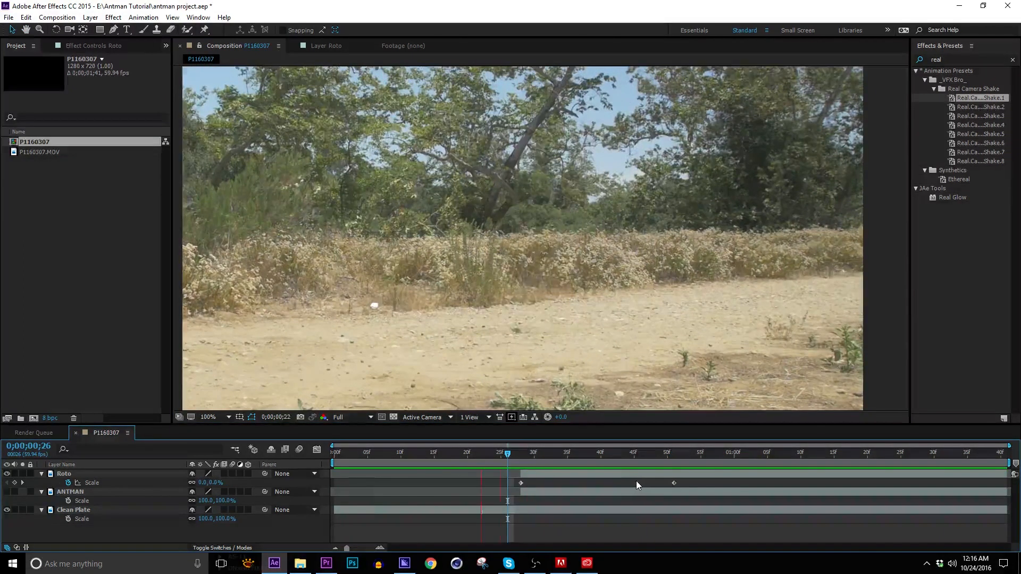
{"action": "left_click", "coordinate": [607, 452]}
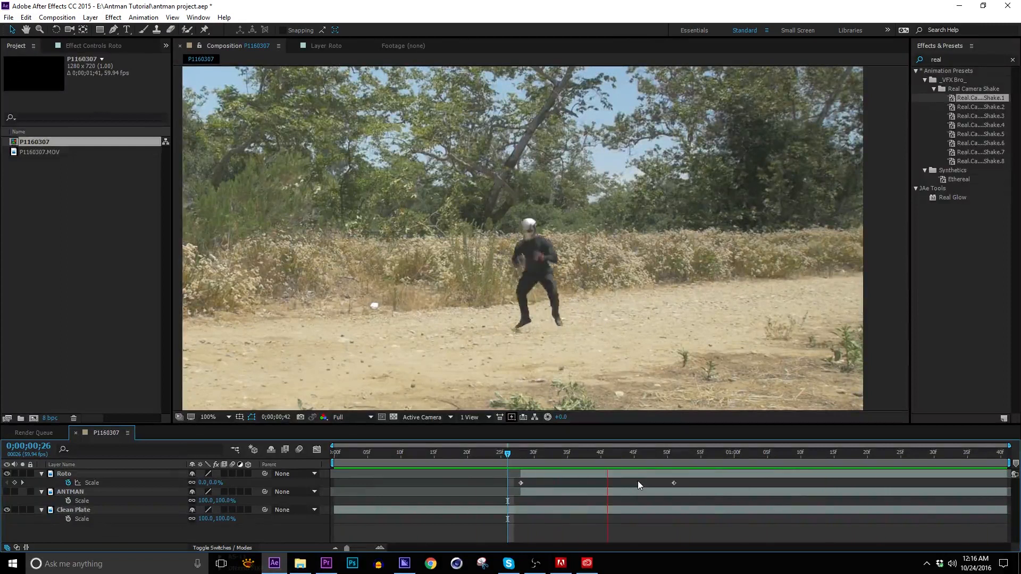
{"action": "right_click", "coordinate": [673, 482]}
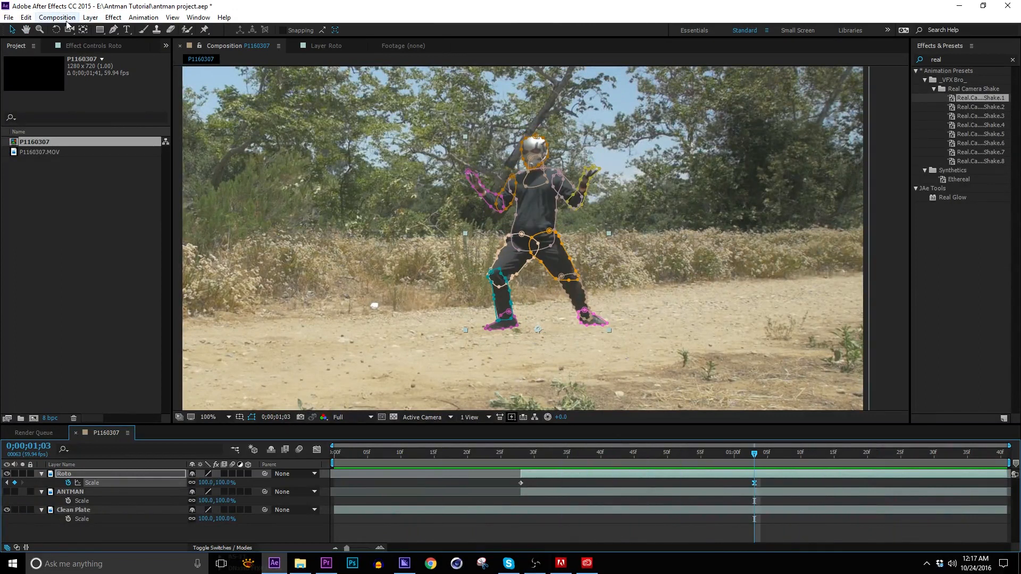
Step: Confirm Composition Settings, hide Clean Plate, and view frame 29 over black
{"action": "left_click", "coordinate": [57, 17]}
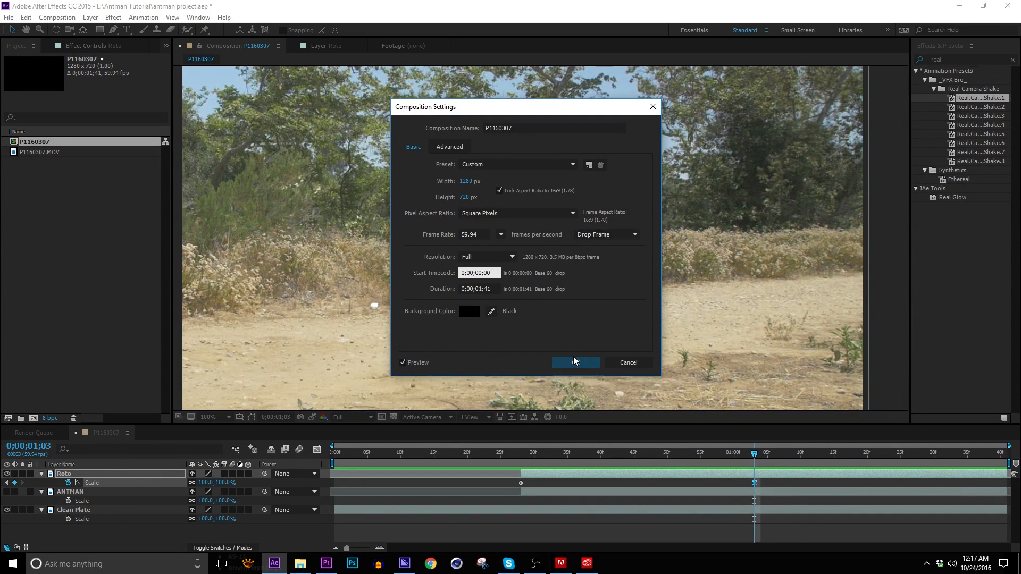
{"action": "left_click", "coordinate": [575, 363]}
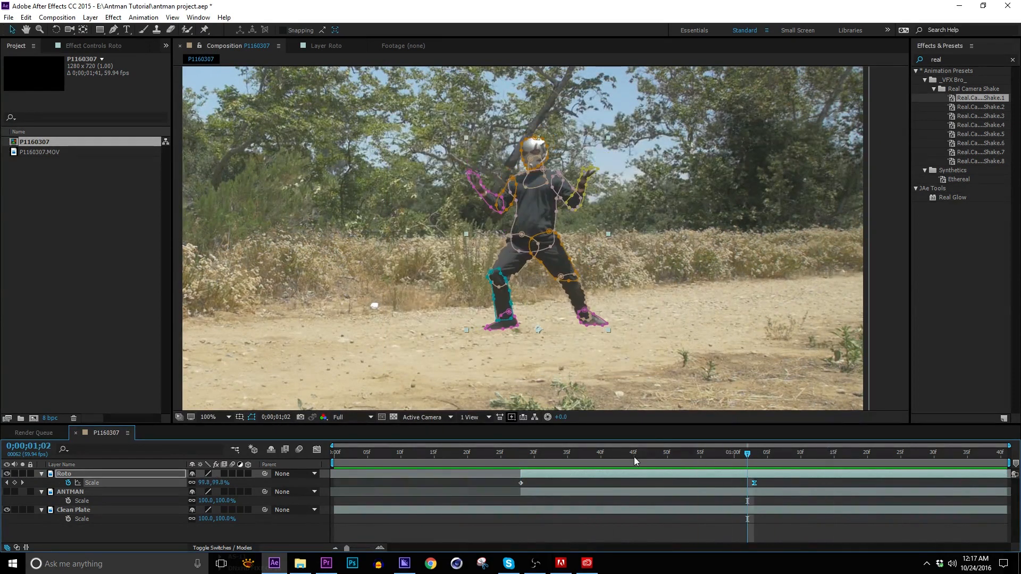
{"action": "left_click", "coordinate": [7, 474]}
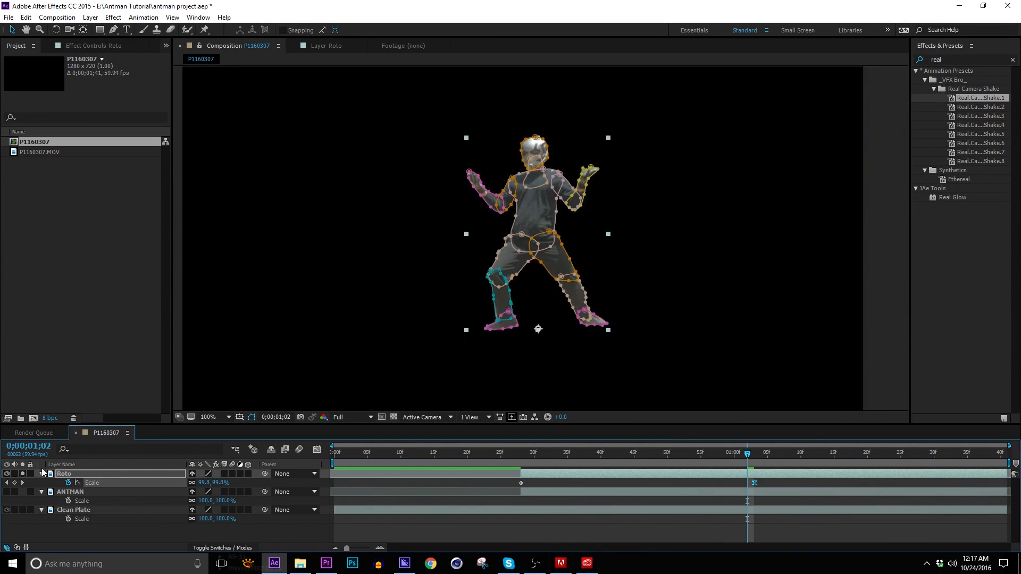
{"action": "left_click", "coordinate": [527, 452]}
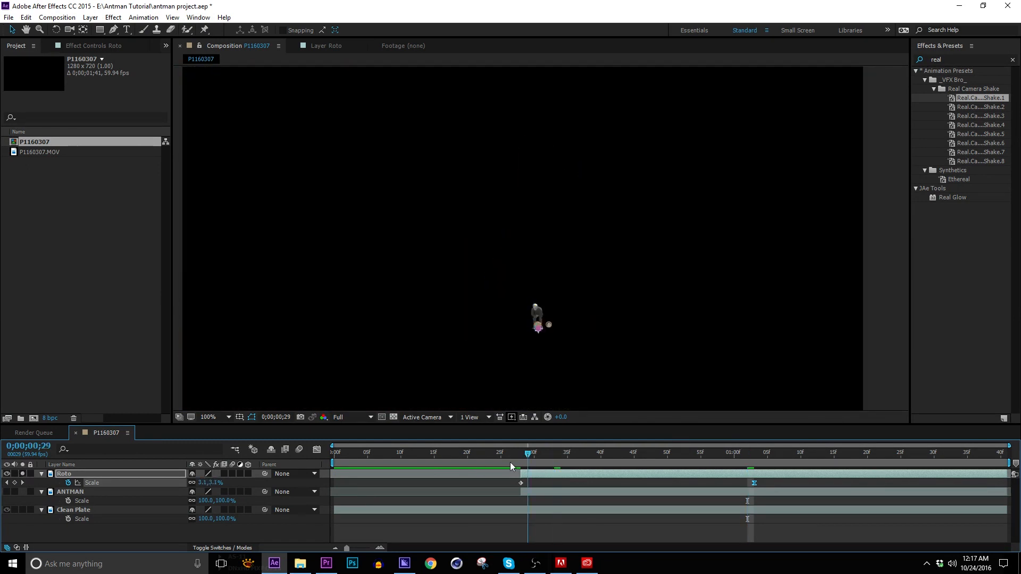
Step: Render a PNG Sequence named 'Please Subscribe' into subfolder P1160307
{"action": "left_click", "coordinate": [807, 452]}
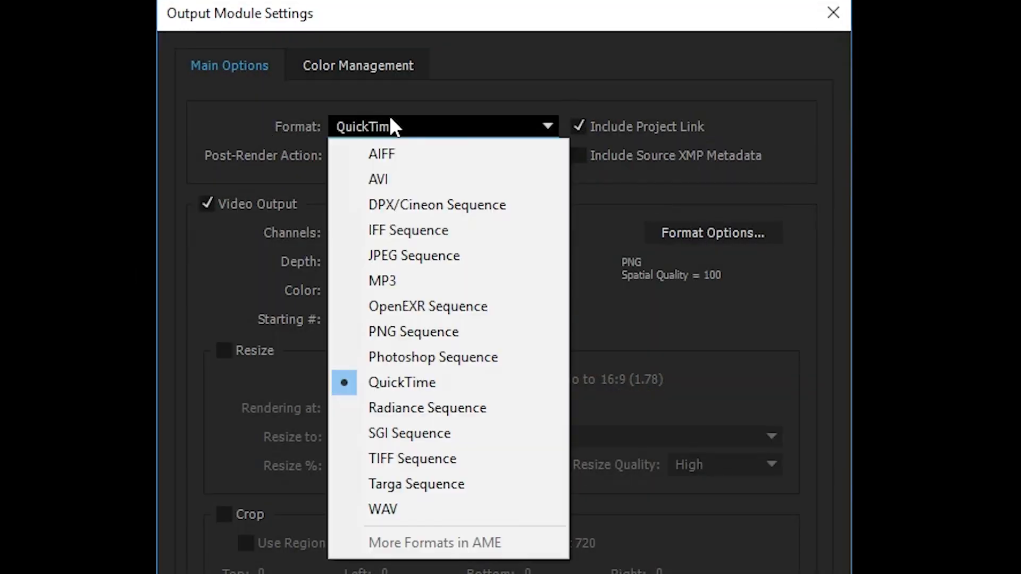
{"action": "left_click", "coordinate": [413, 331]}
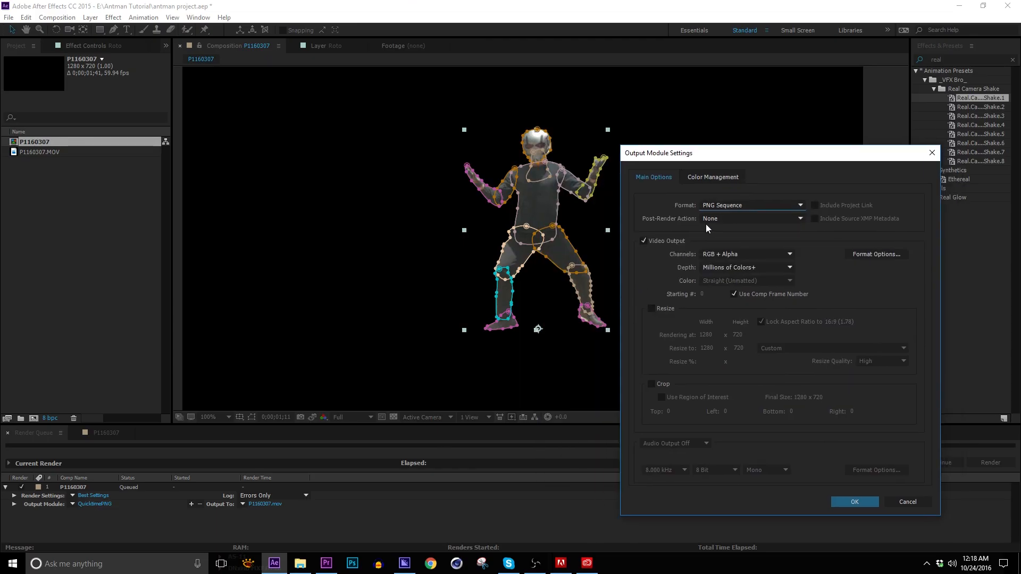
{"action": "mouse_move", "coordinate": [676, 261]}
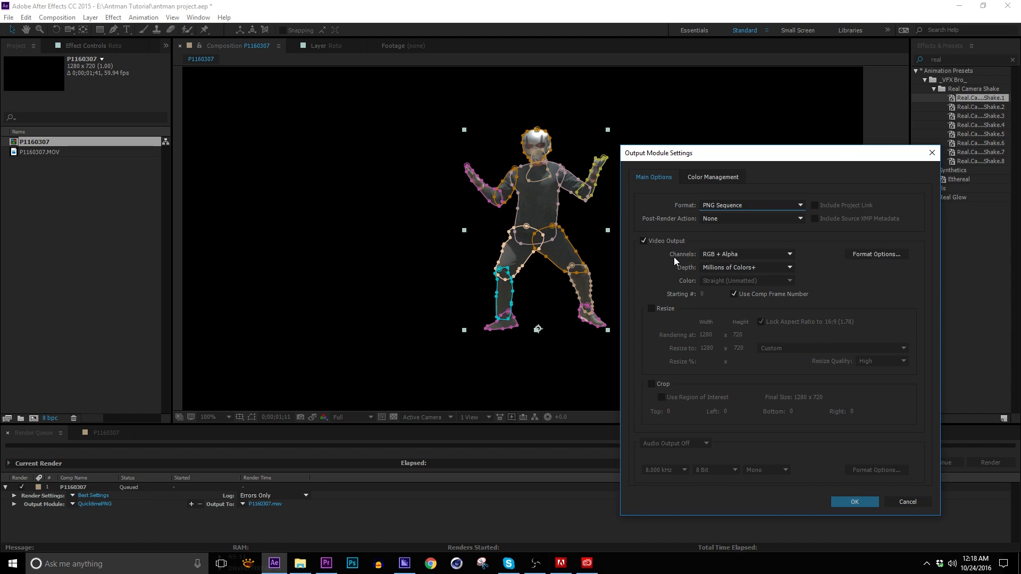
{"action": "mouse_move", "coordinate": [857, 513]}
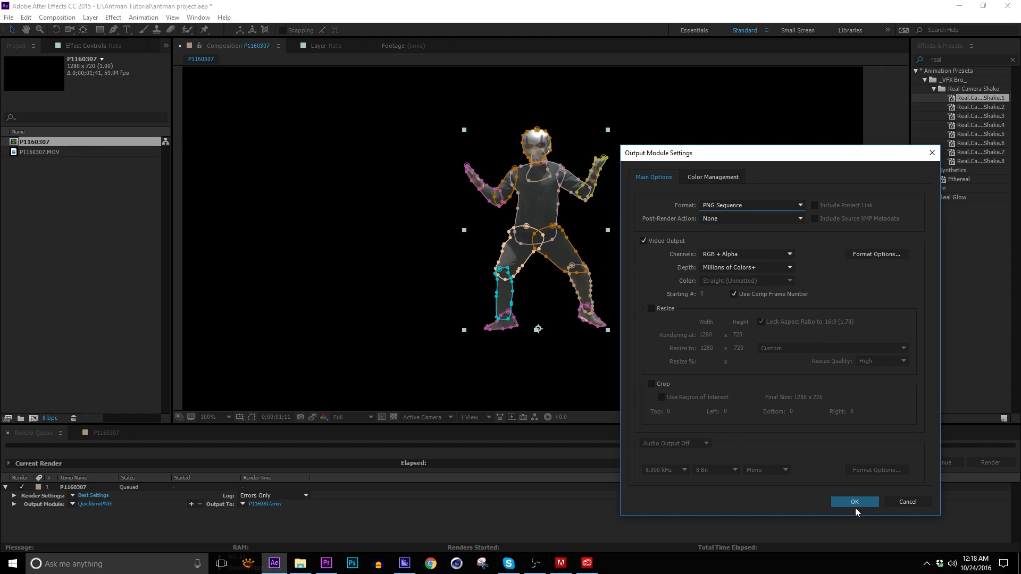
{"action": "mouse_move", "coordinate": [860, 525]}
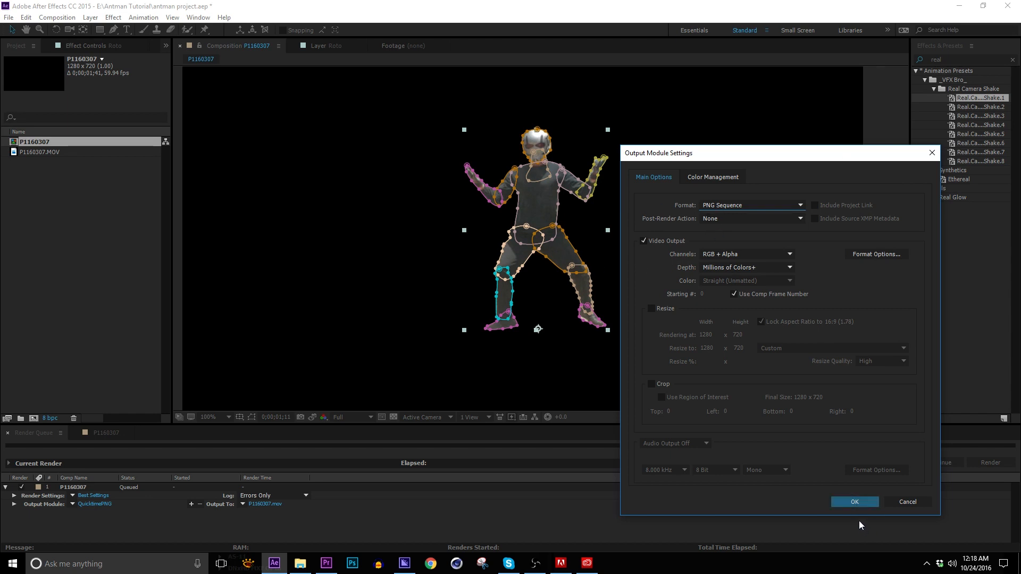
{"action": "left_click", "coordinate": [854, 502]}
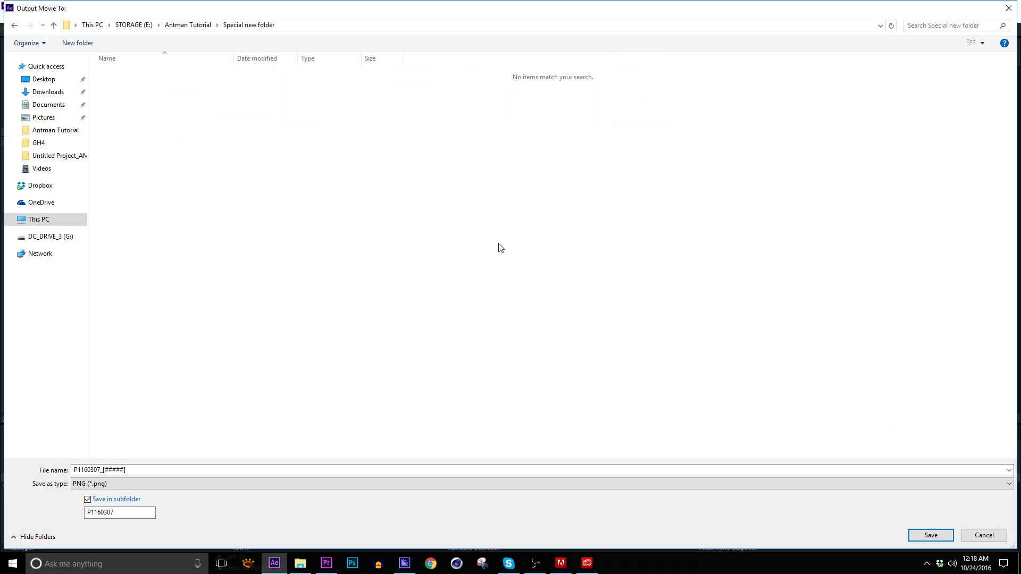
{"action": "type", "text": "Pleas"}
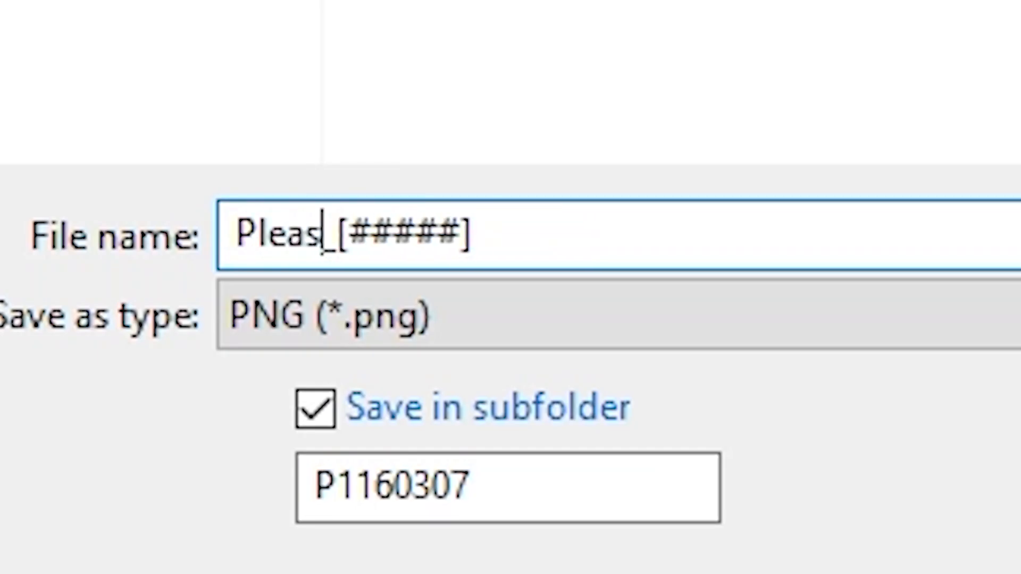
{"action": "type", "text": "e Subscribe"}
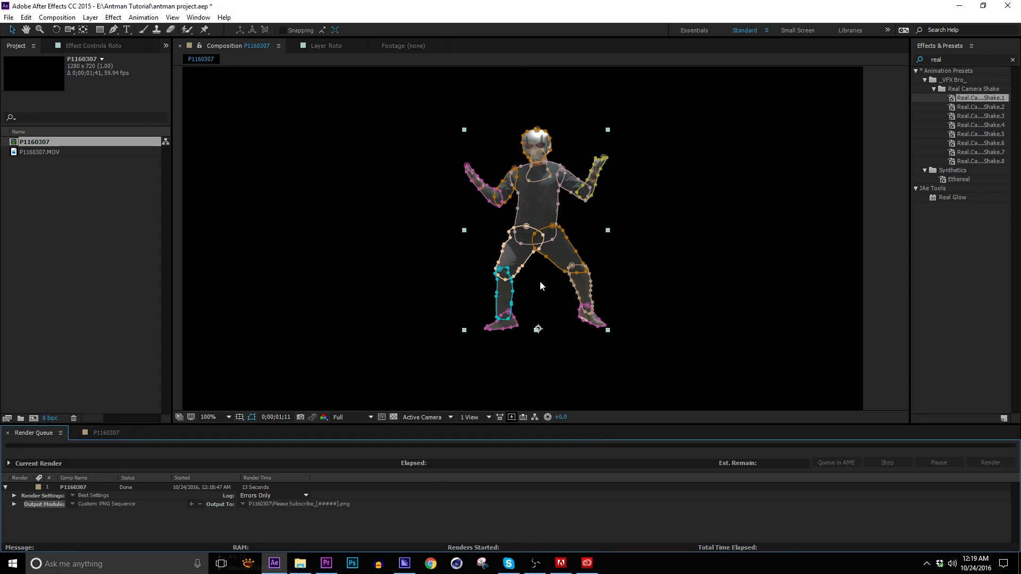
Step: Back in the P1160307 timeline, scrub to 0;00;01;03 and review ANTMAN's Opacity keyframes
{"action": "left_click", "coordinate": [105, 432]}
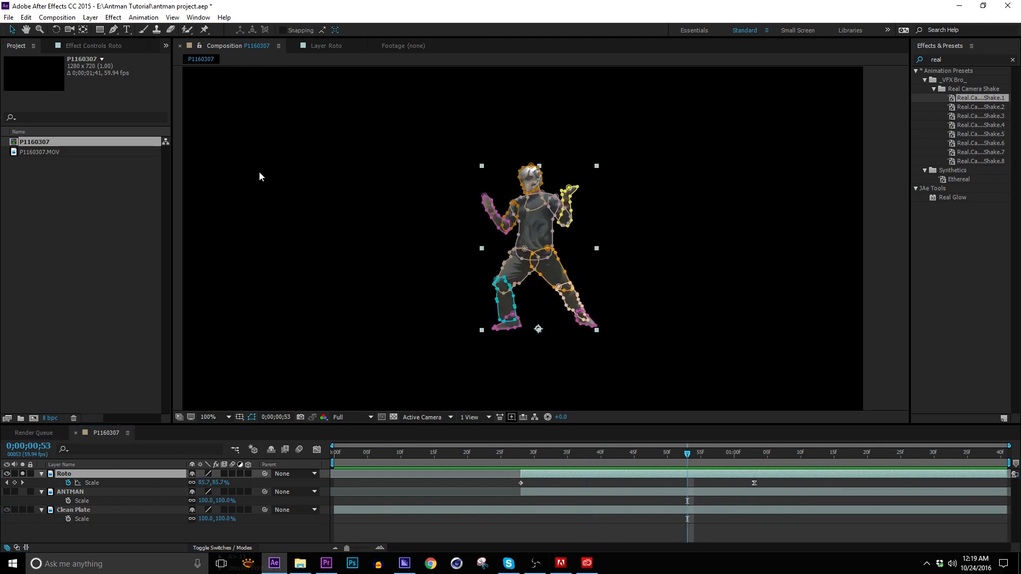
{"action": "left_click", "coordinate": [633, 452]}
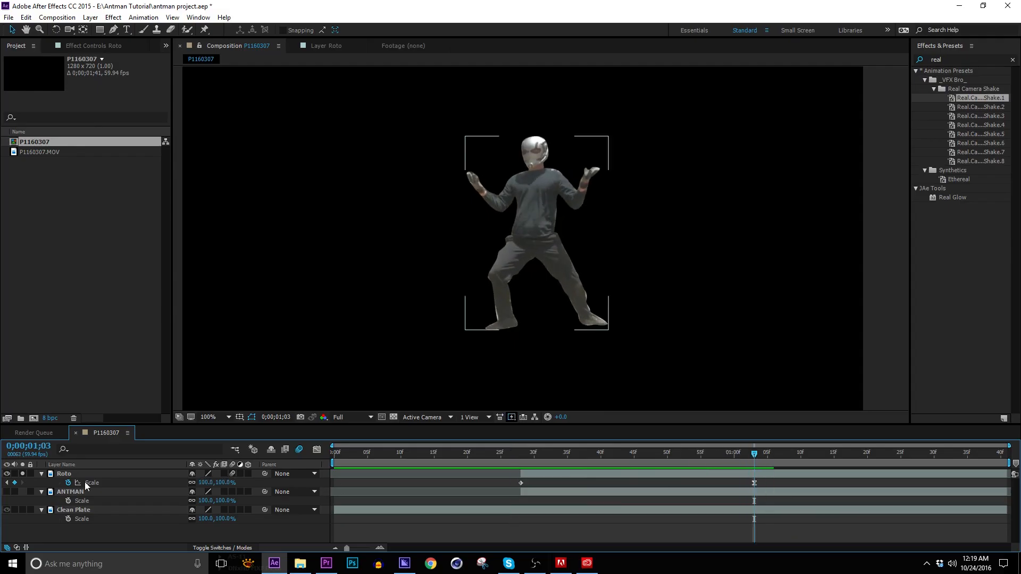
{"action": "left_click", "coordinate": [70, 492]}
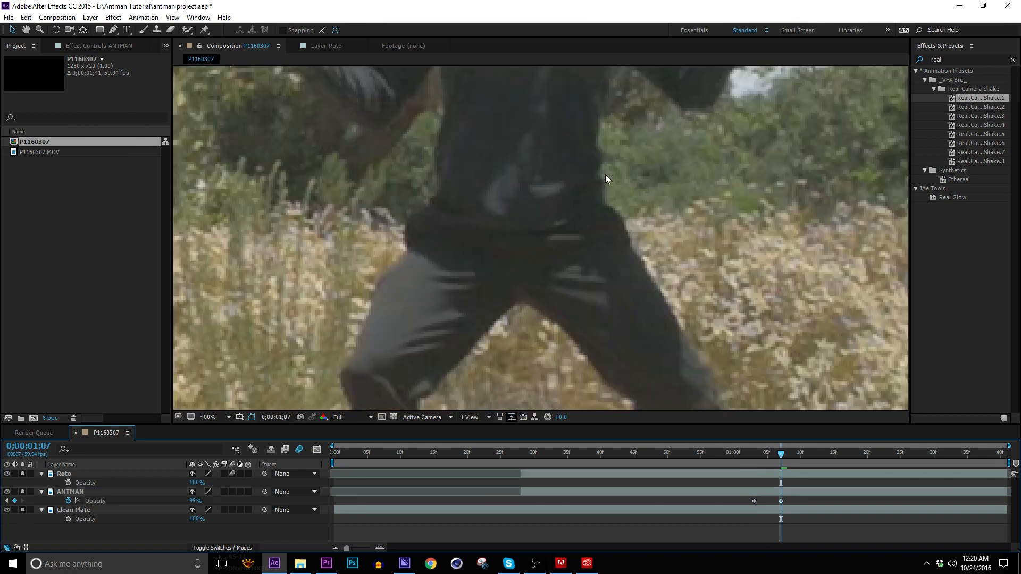
{"action": "left_click", "coordinate": [7, 492]}
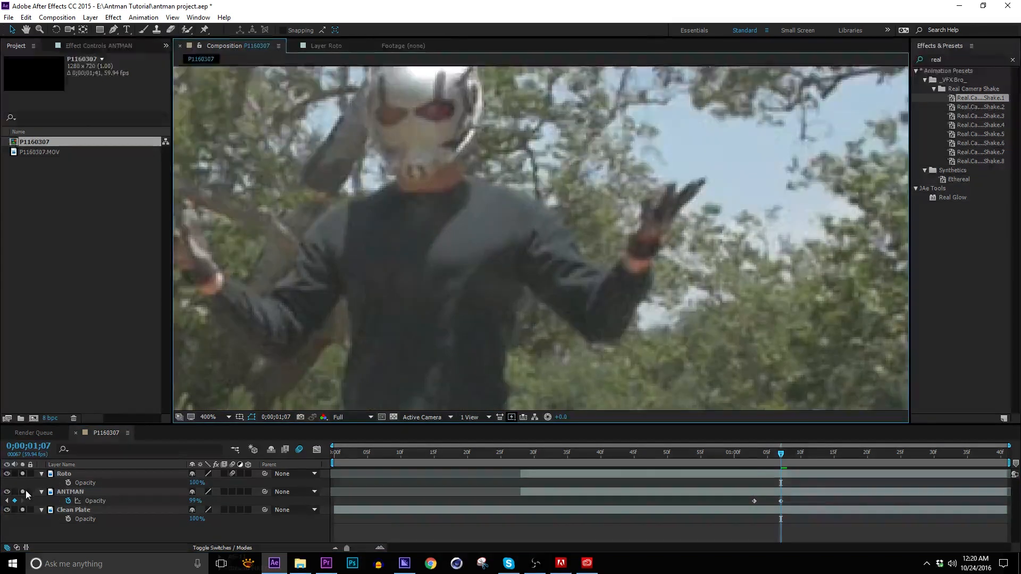
{"action": "left_click", "coordinate": [7, 491]}
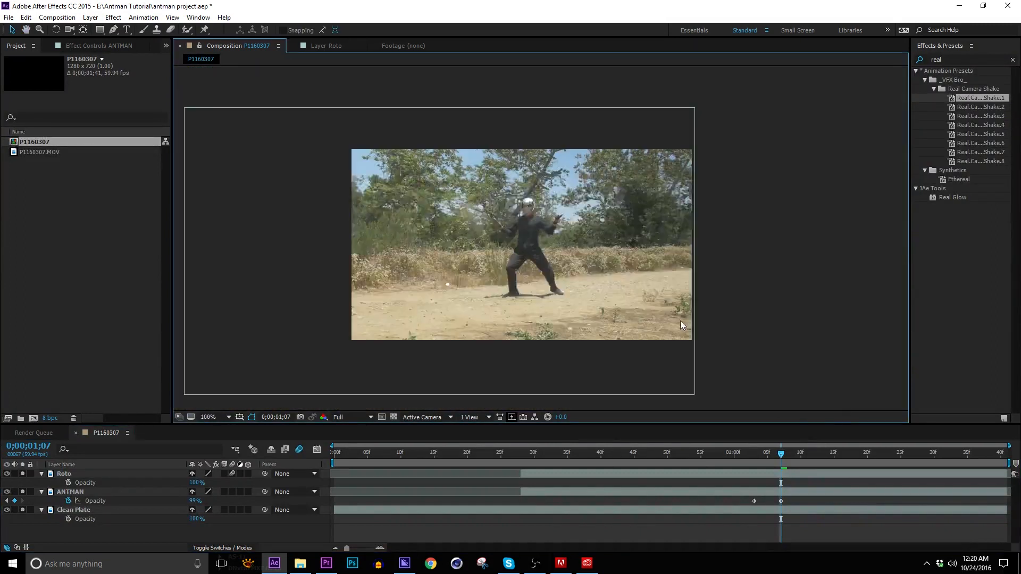
{"action": "left_click", "coordinate": [521, 452]}
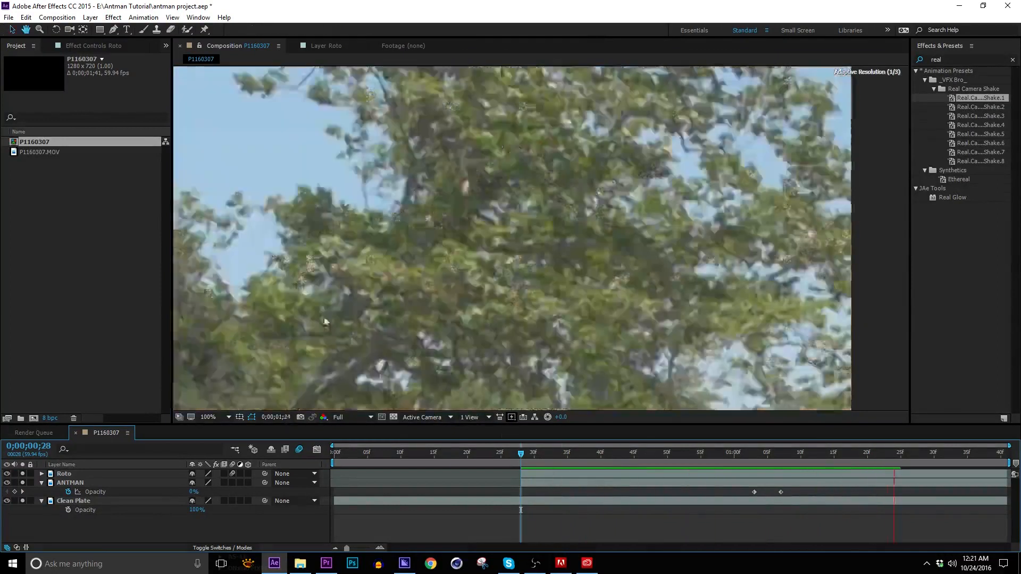
Step: Import all Please Subscribe frames from P1160307 with PNG Sequence unchecked
{"action": "left_click", "coordinate": [893, 452]}
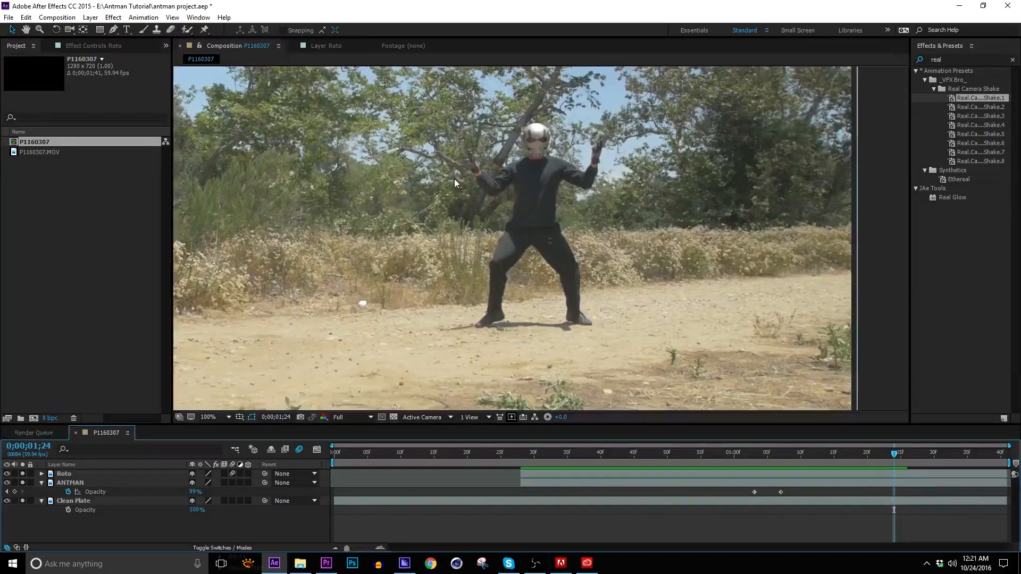
{"action": "left_click", "coordinate": [8, 18]}
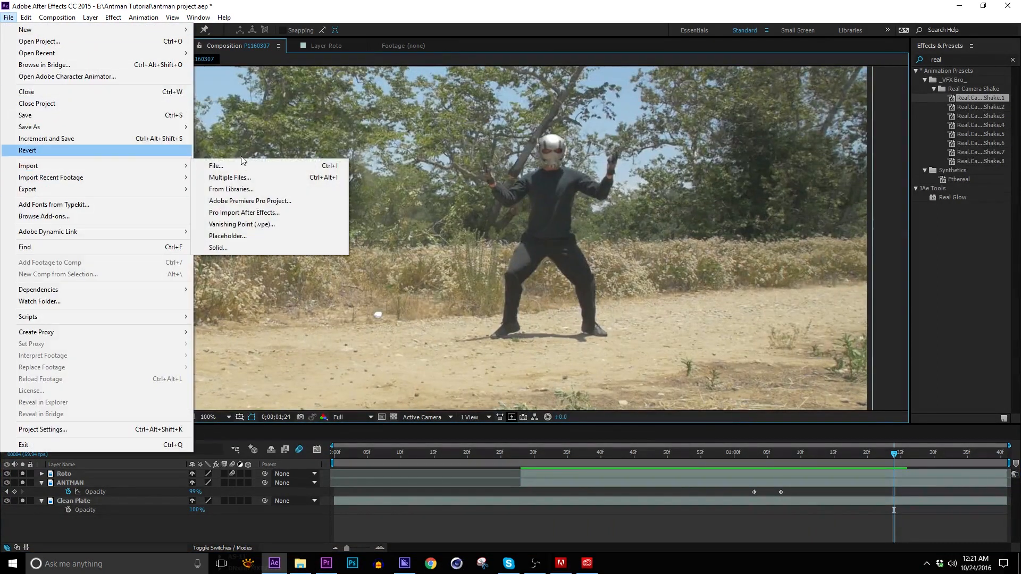
{"action": "left_click", "coordinate": [215, 165]}
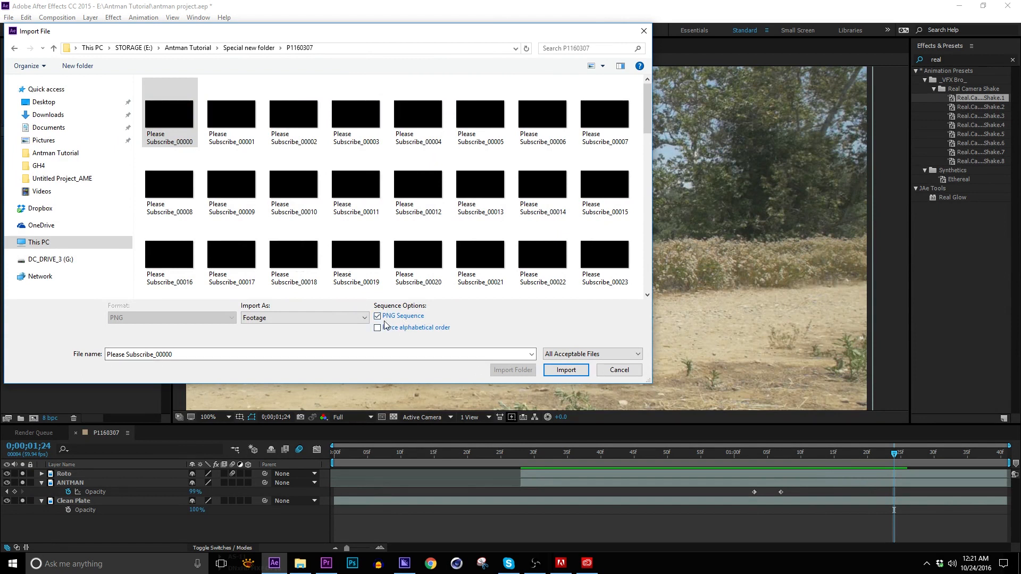
{"action": "left_click", "coordinate": [377, 316]}
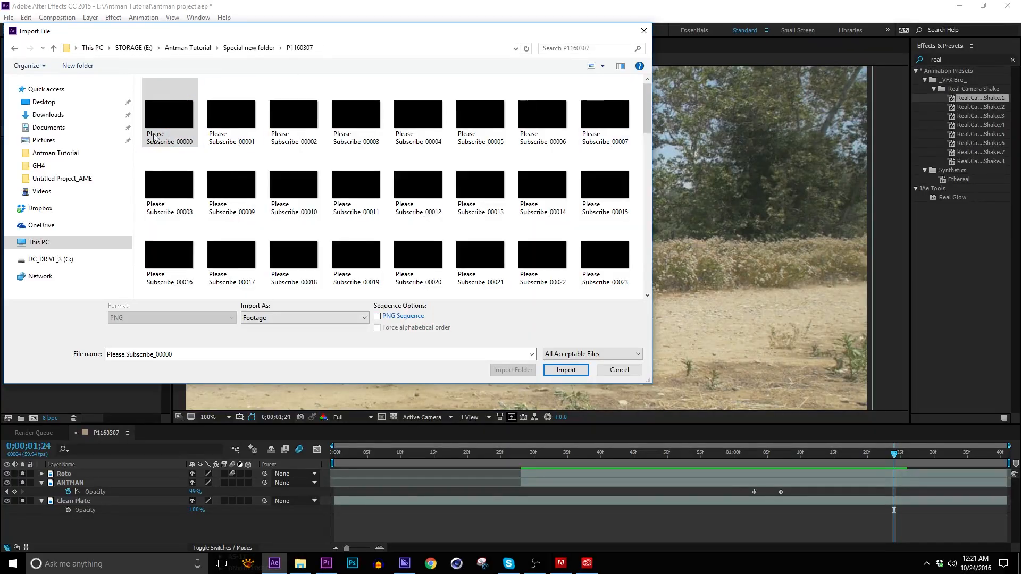
{"action": "scroll", "scroll_direction": "down", "scroll_amount": 3}
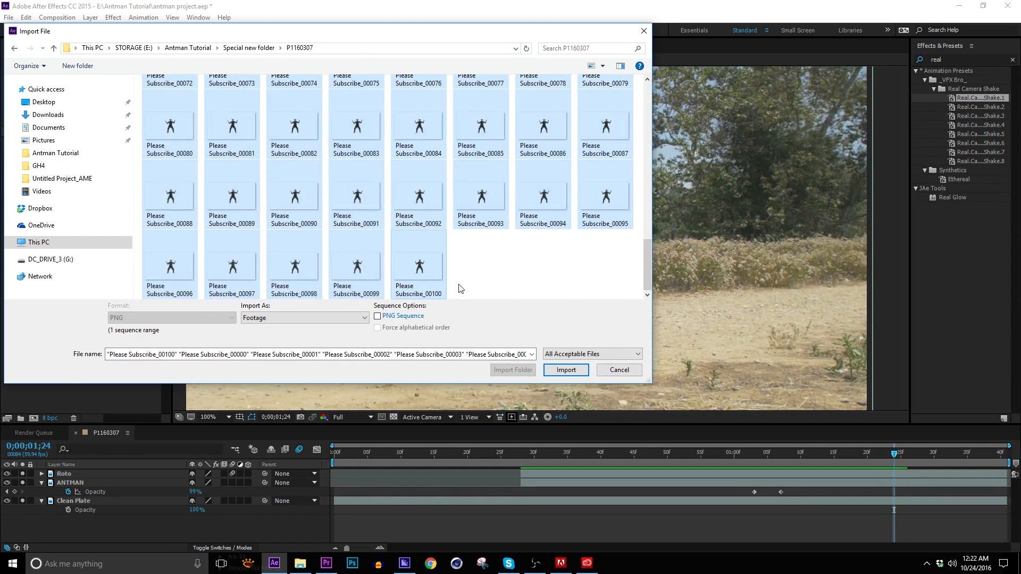
{"action": "scroll", "scroll_direction": "up", "scroll_amount": 3}
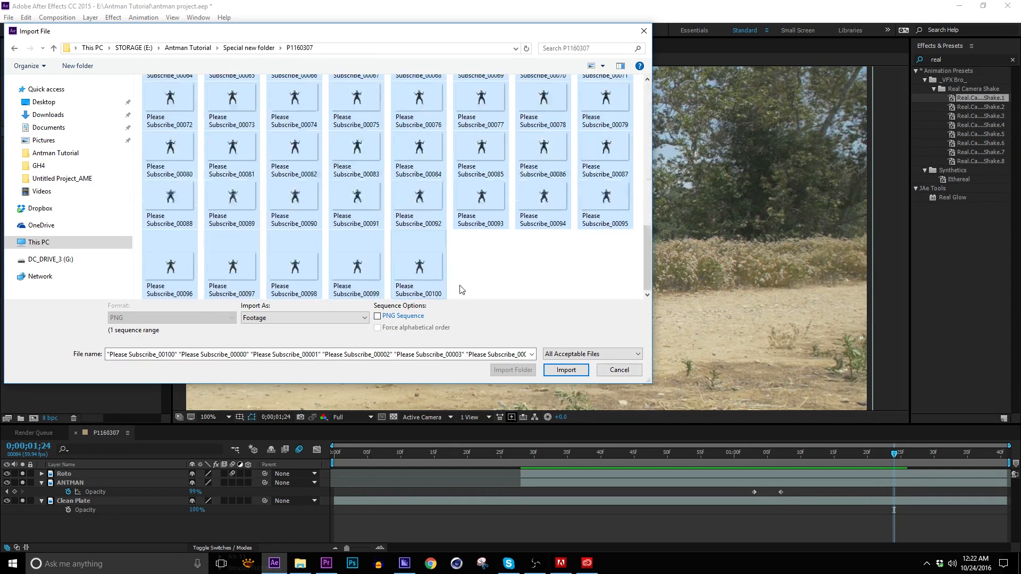
{"action": "left_click", "coordinate": [565, 371]}
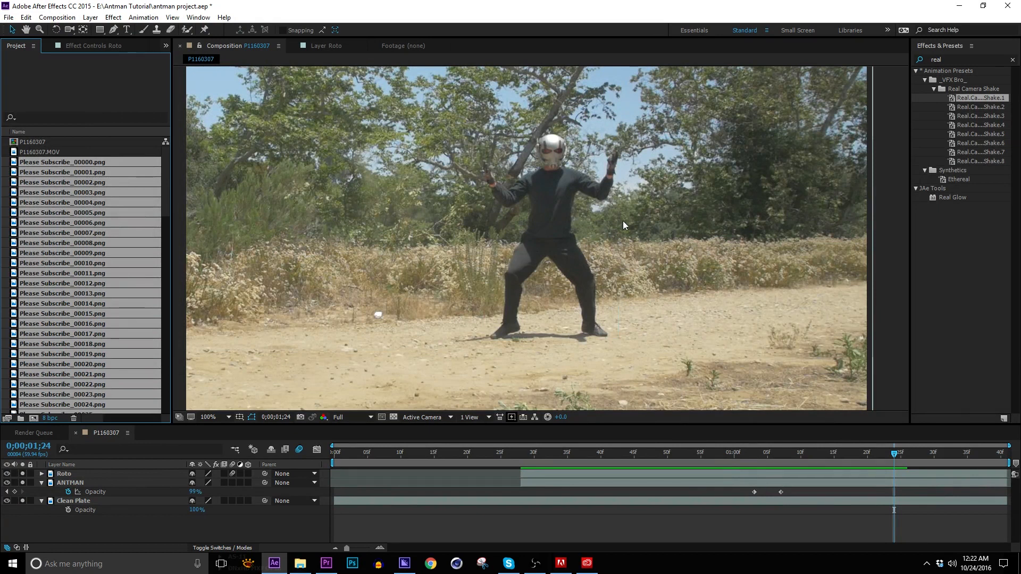
{"action": "mouse_move", "coordinate": [667, 454]}
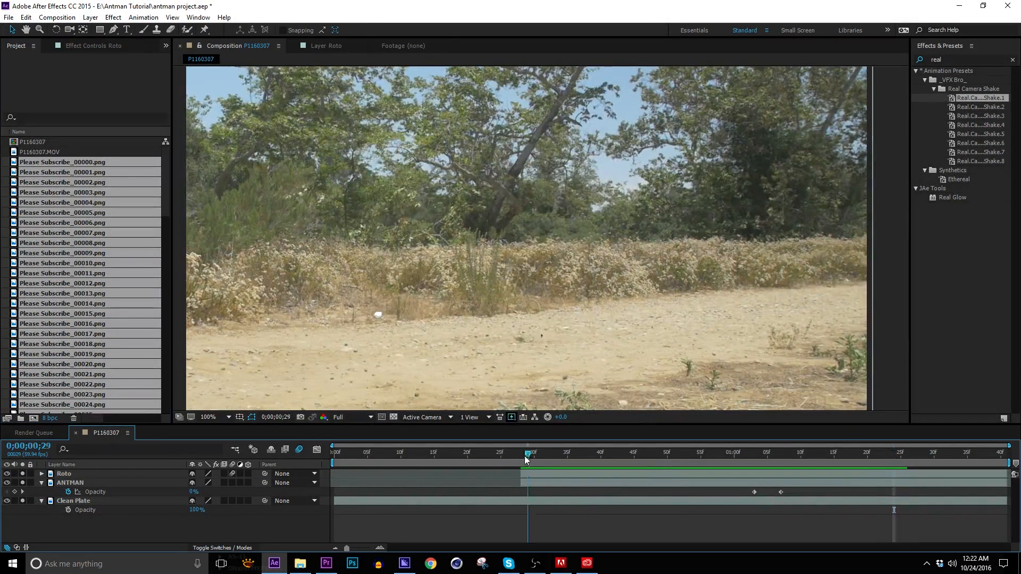
Step: Delete Please Subscribe_00000 through _00029 from the Project panel
{"action": "left_click", "coordinate": [520, 452]}
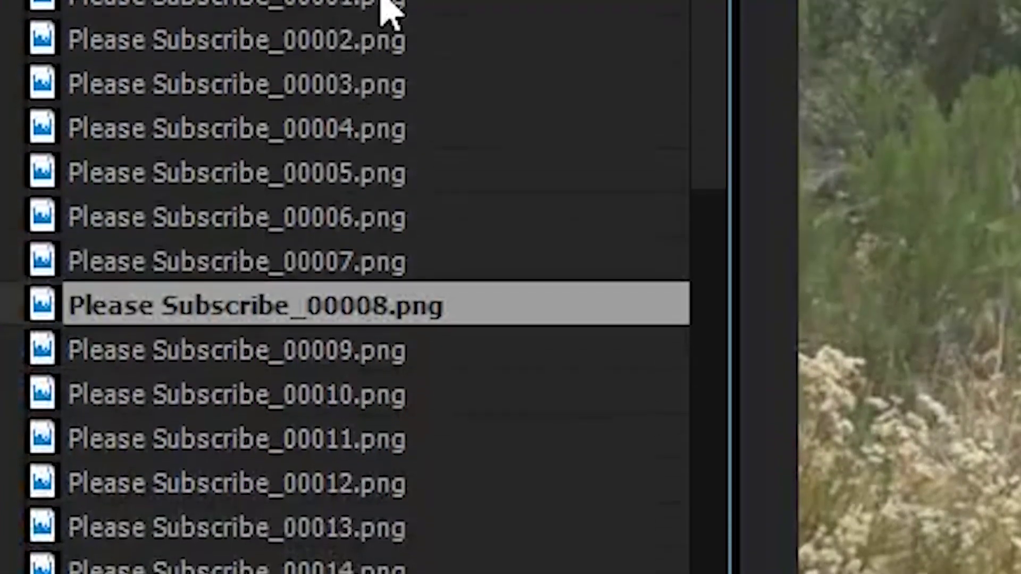
{"action": "scroll", "scroll_direction": "down", "scroll_amount": 3}
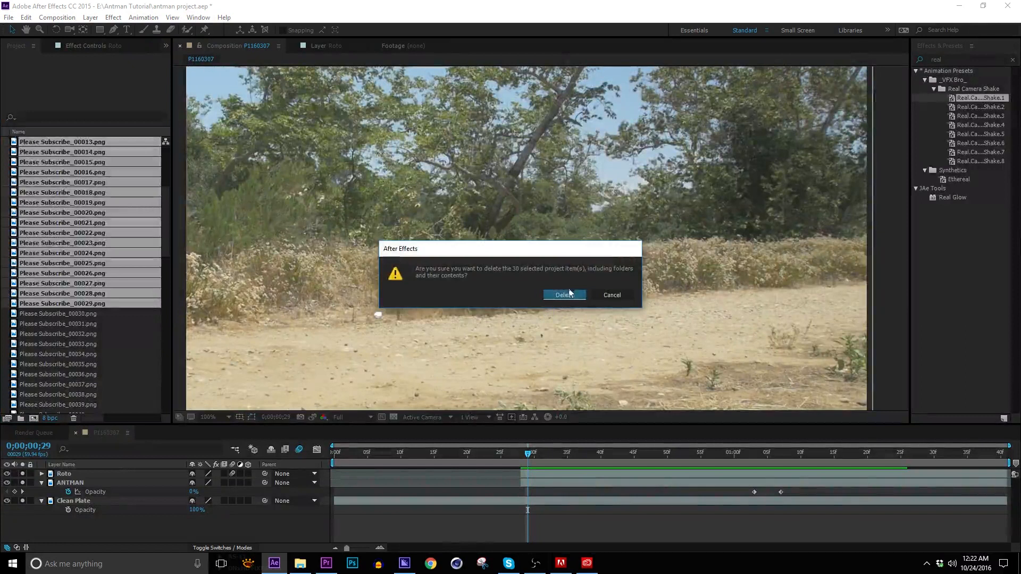
{"action": "left_click", "coordinate": [563, 295]}
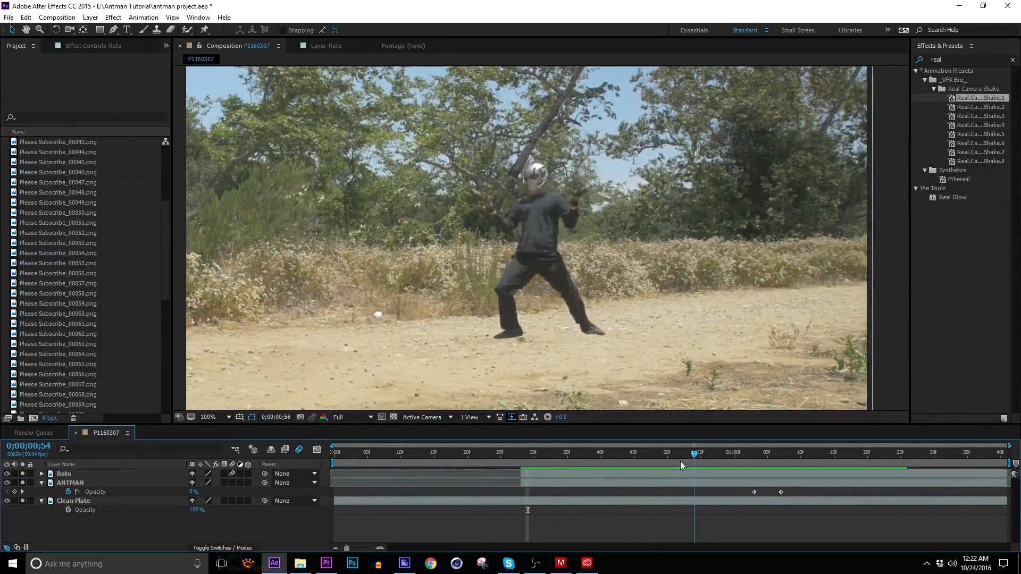
{"action": "left_click", "coordinate": [733, 452]}
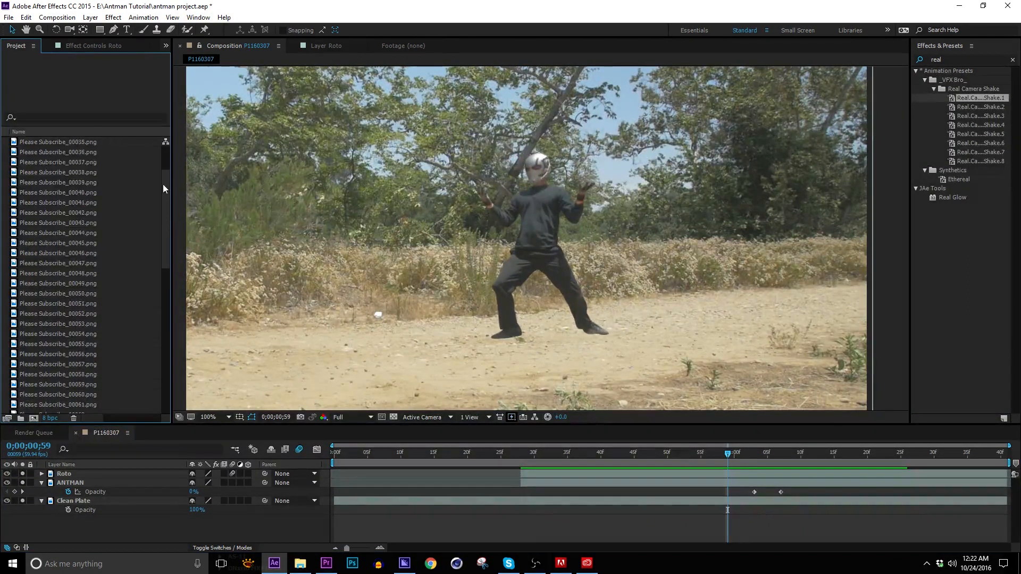
{"action": "scroll", "scroll_direction": "up", "scroll_amount": 3}
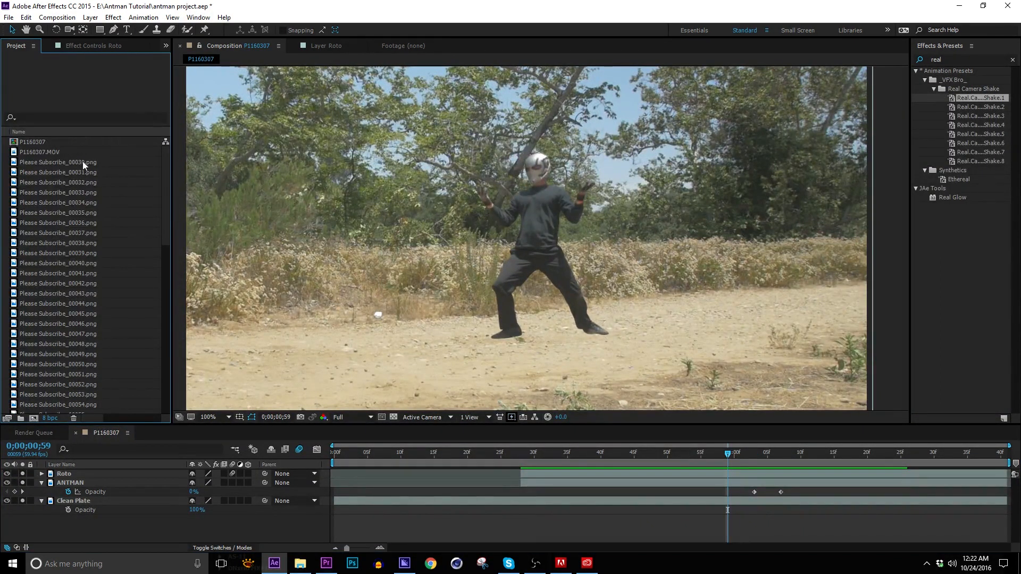
{"action": "left_click", "coordinate": [57, 172]}
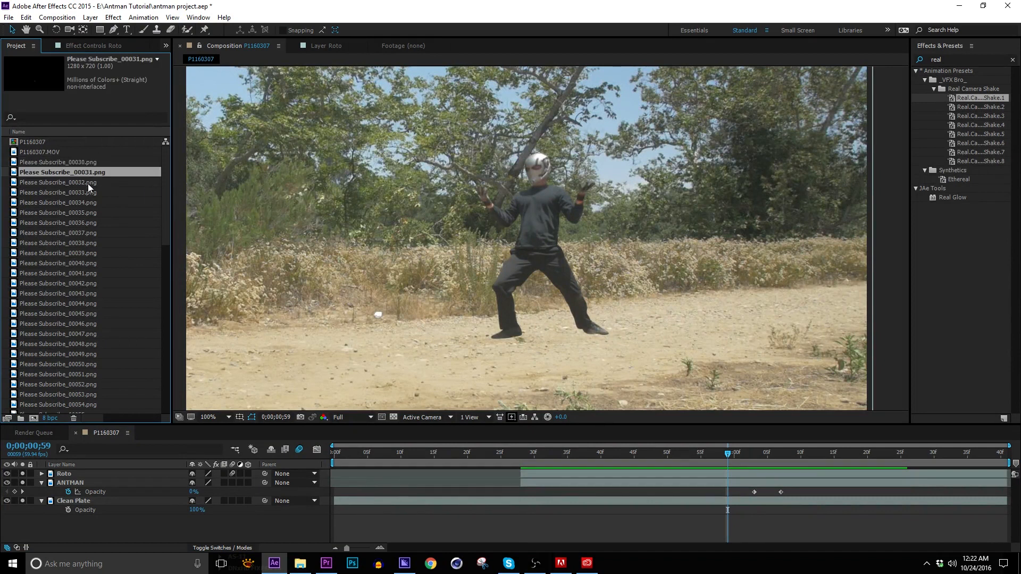
{"action": "left_click", "coordinate": [58, 181]}
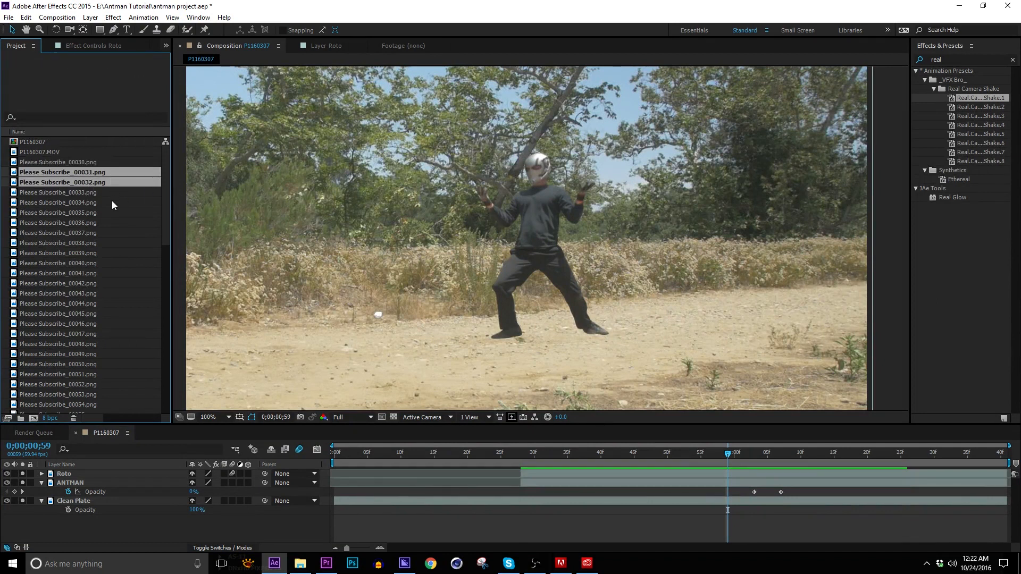
{"action": "left_click", "coordinate": [84, 202]}
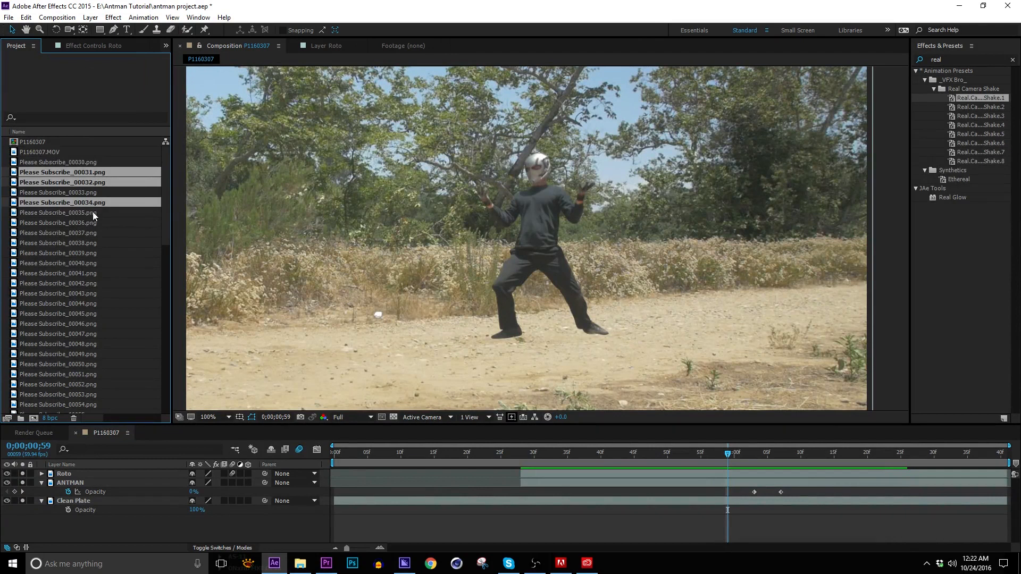
{"action": "left_click", "coordinate": [91, 263]}
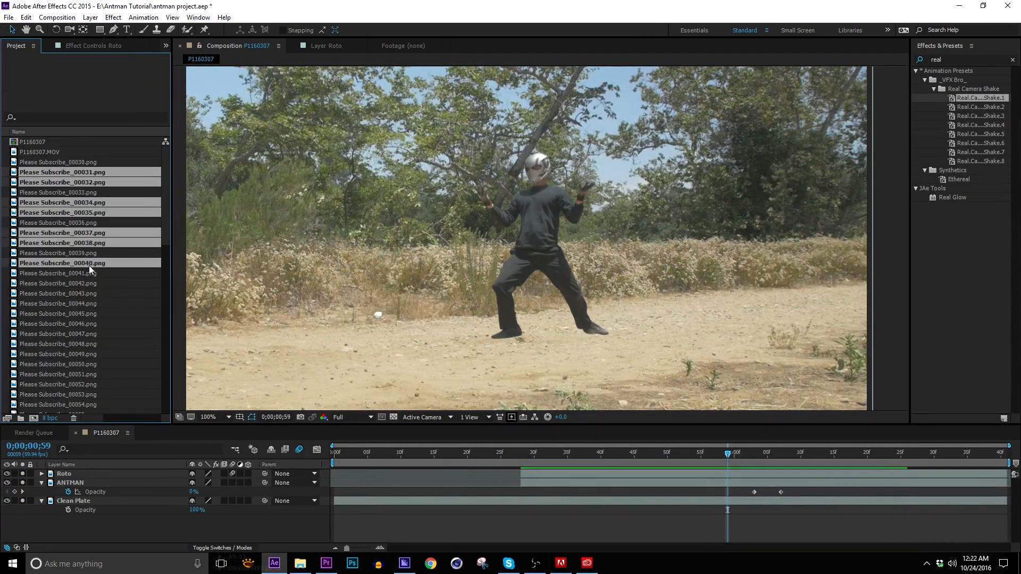
{"action": "scroll", "scroll_direction": "down", "scroll_amount": 3}
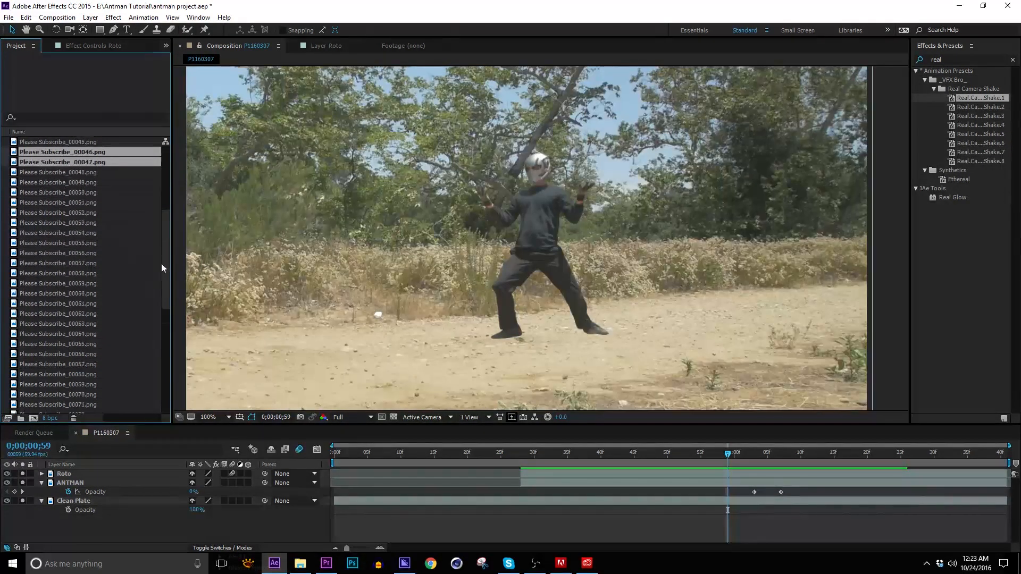
{"action": "scroll", "scroll_direction": "up", "scroll_amount": 3}
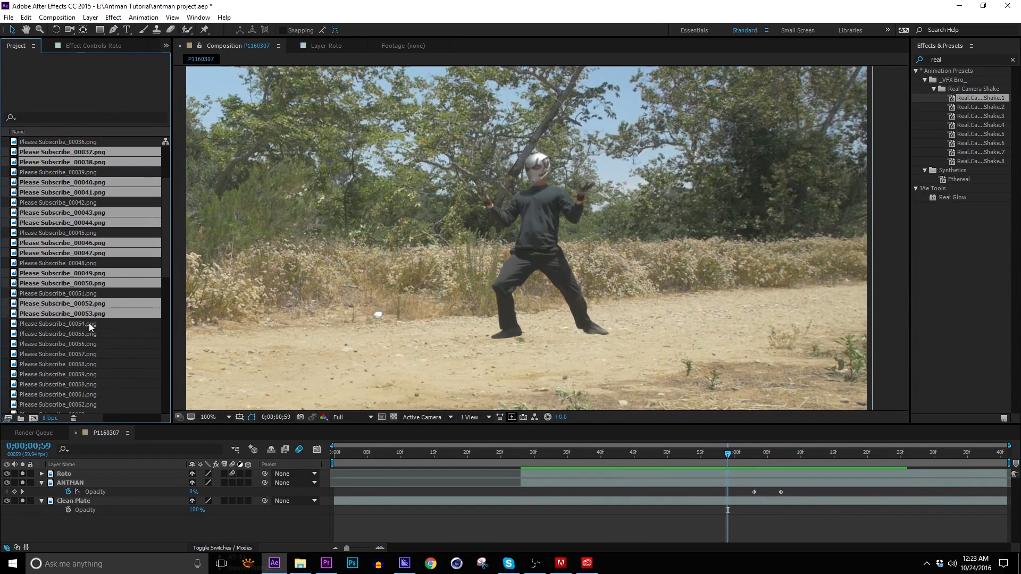
{"action": "scroll", "scroll_direction": "down", "scroll_amount": 3}
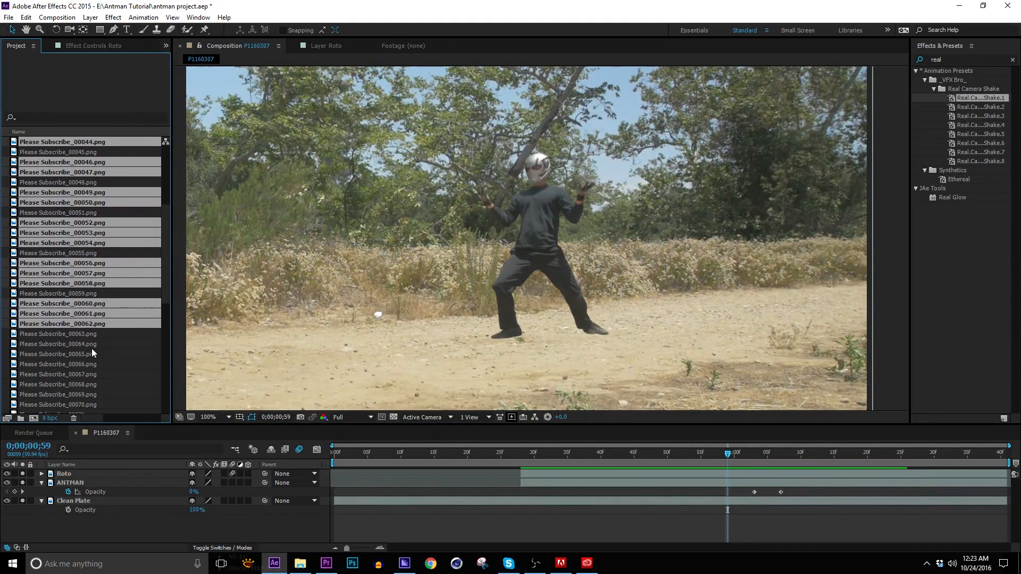
{"action": "scroll", "scroll_direction": "down", "scroll_amount": 3}
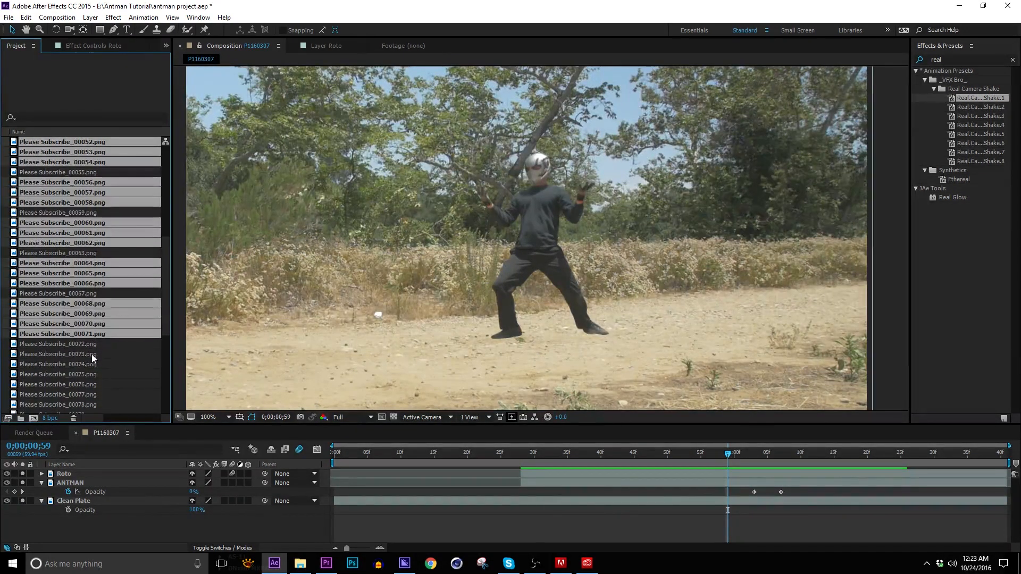
{"action": "scroll", "scroll_direction": "down", "scroll_amount": 3}
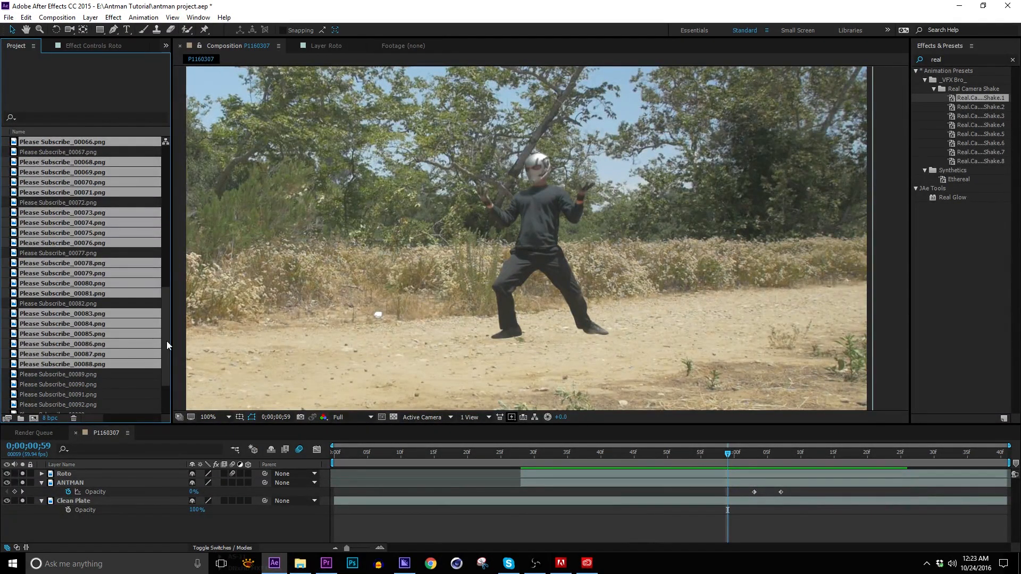
{"action": "scroll", "scroll_direction": "down", "scroll_amount": 3}
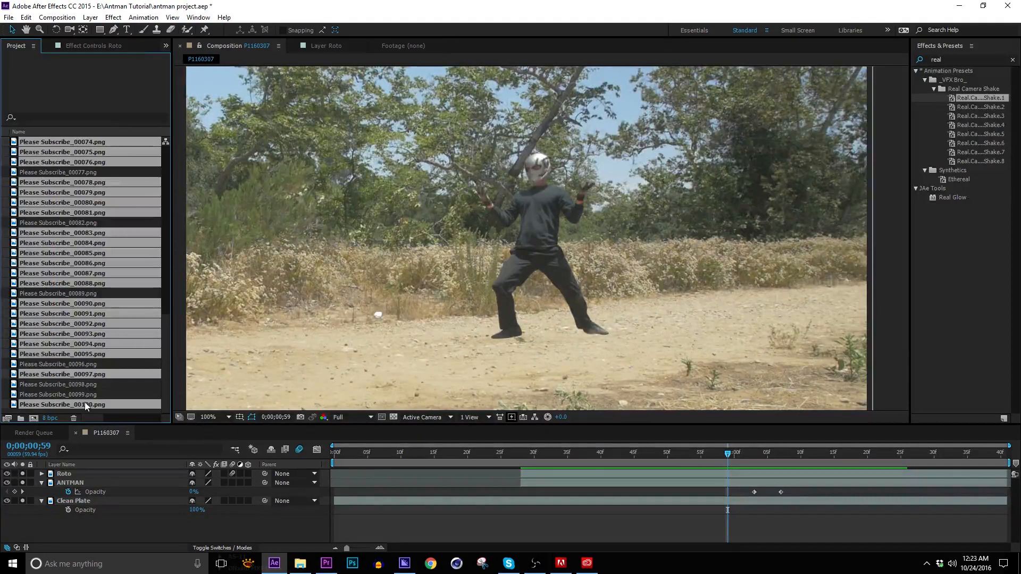
{"action": "left_click", "coordinate": [80, 202]}
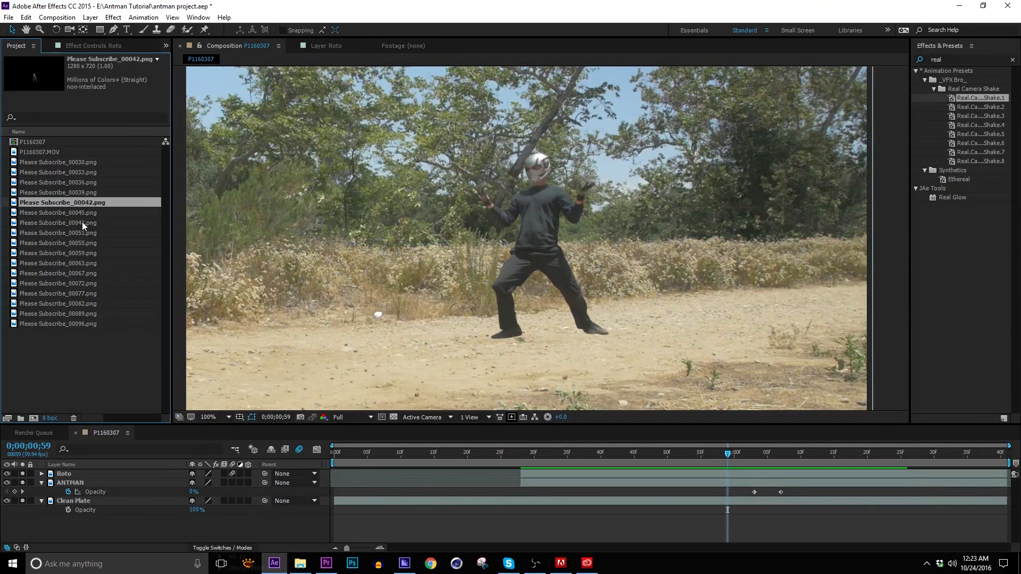
{"action": "left_click", "coordinate": [58, 182]}
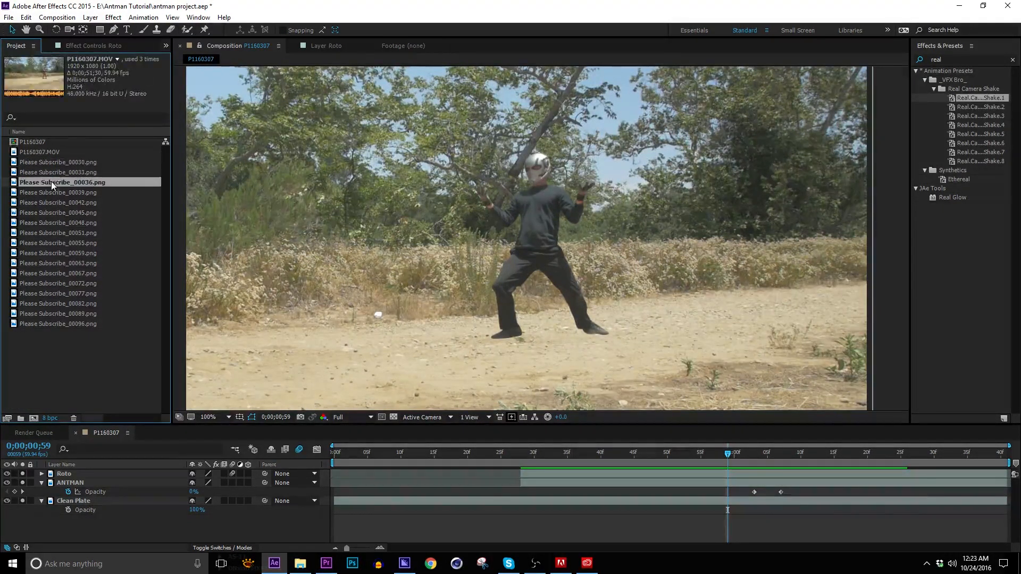
{"action": "left_click", "coordinate": [62, 203]}
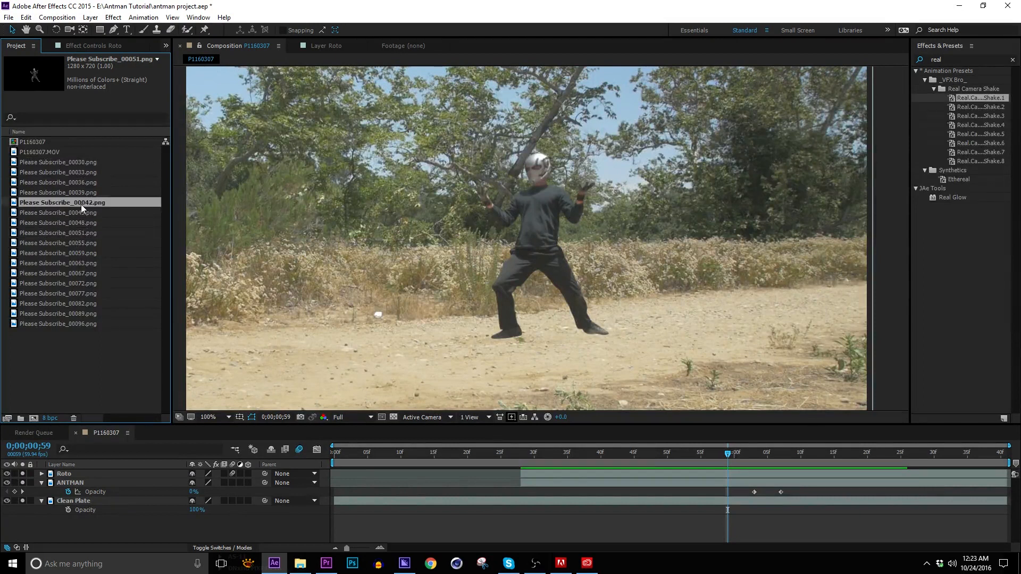
{"action": "left_click", "coordinate": [58, 161]}
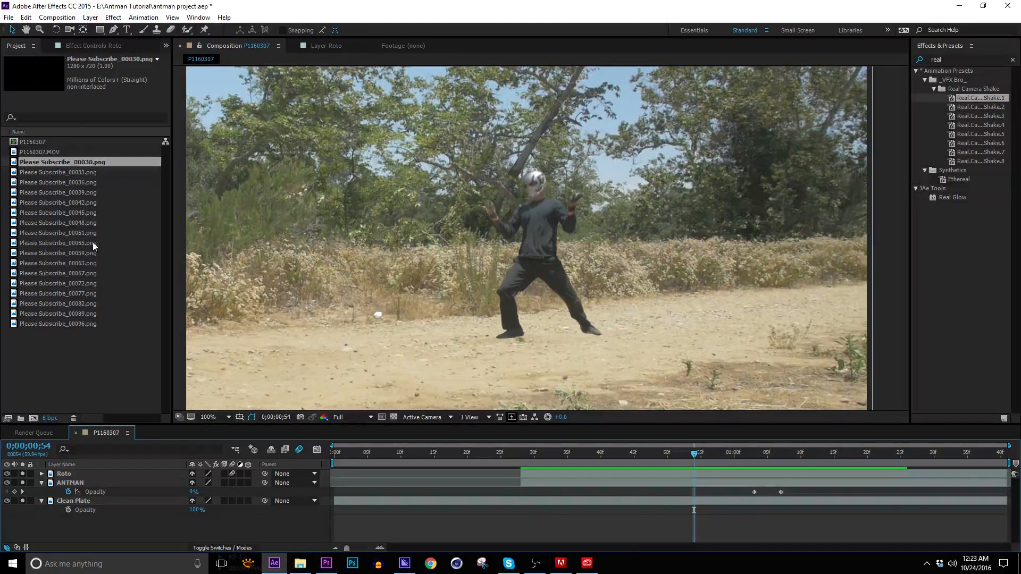
Step: Place Please Subscribe_00055.png at the playhead and unsolo to show all layers
{"action": "left_click", "coordinate": [62, 243]}
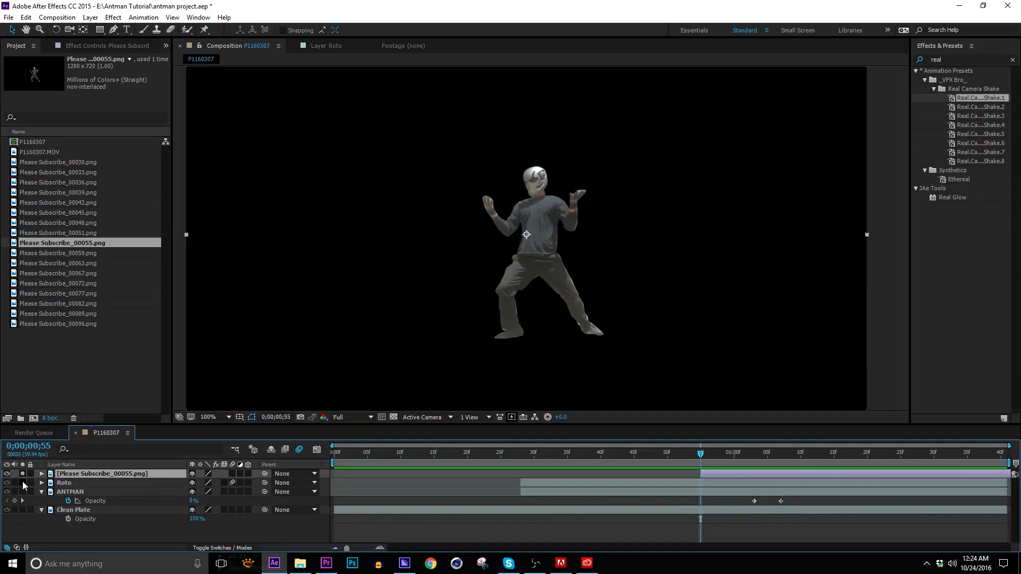
{"action": "left_click", "coordinate": [7, 510]}
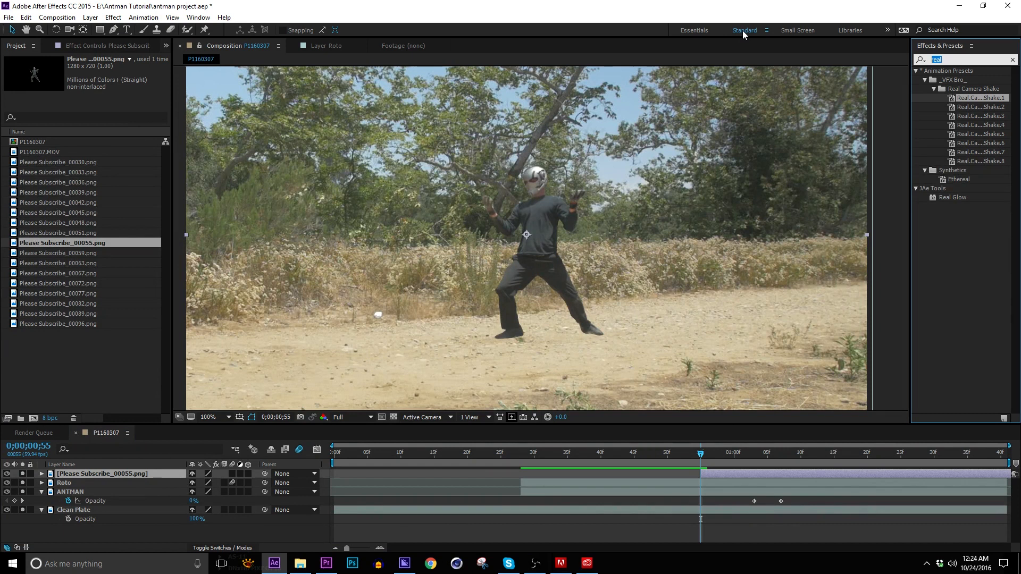
Step: Apply inverted Find Edges and Levels (Input Black 75, Gamma 0.88) to the still
{"action": "type", "text": "fl"}
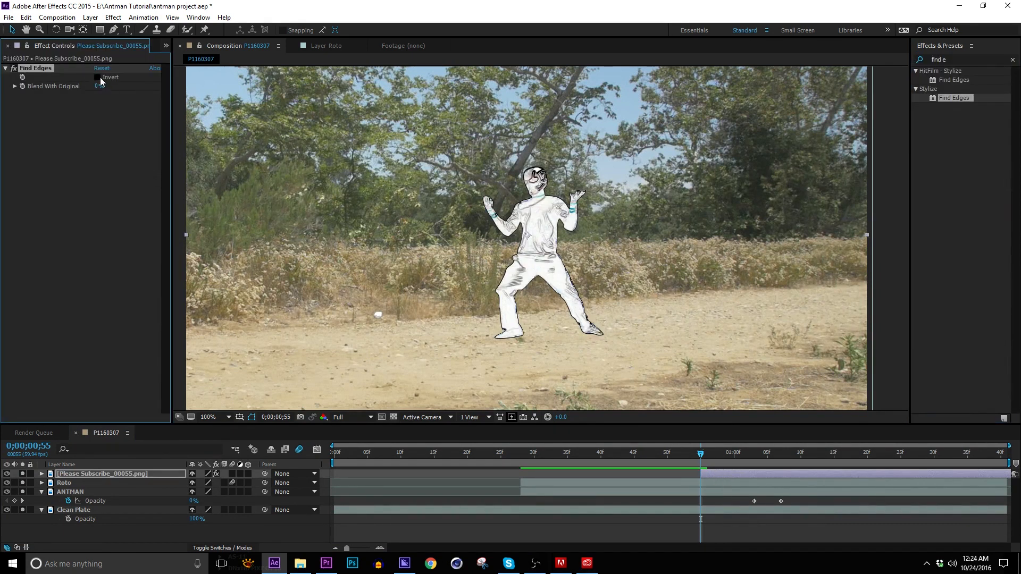
{"action": "left_click", "coordinate": [99, 76]}
{"action": "type", "text": "level"}
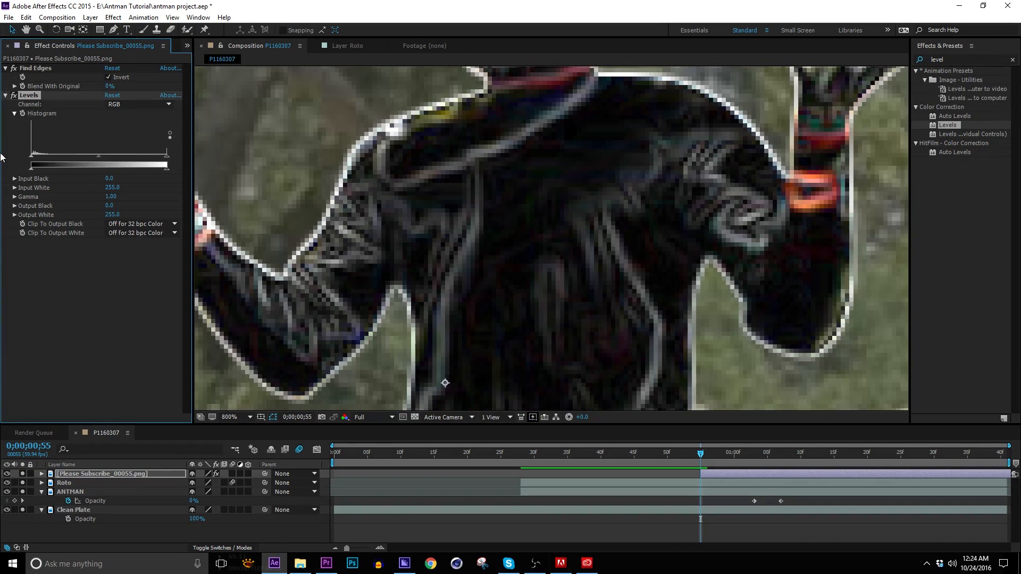
{"action": "mouse_move", "coordinate": [45, 154]}
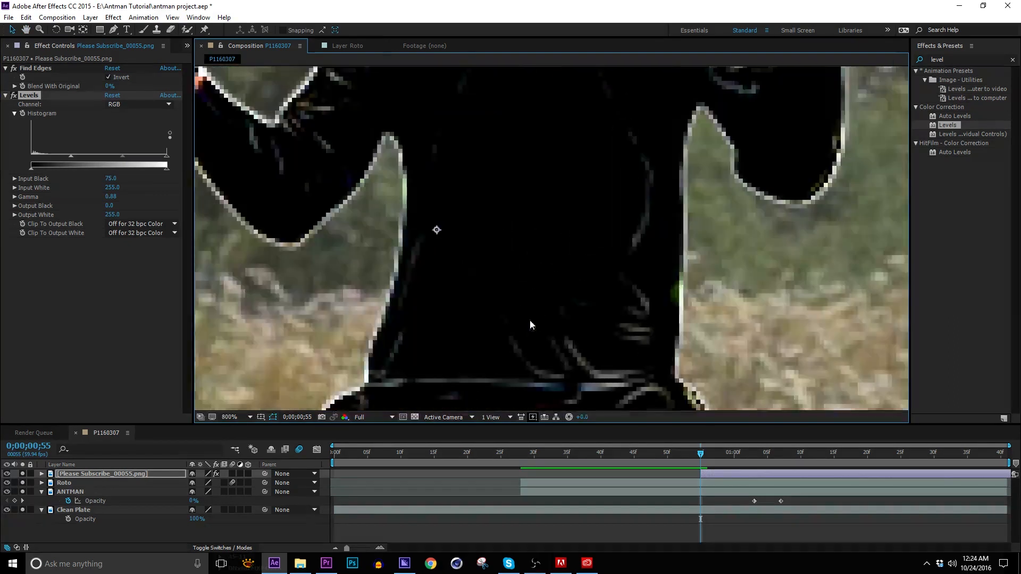
{"action": "left_click", "coordinate": [229, 417]}
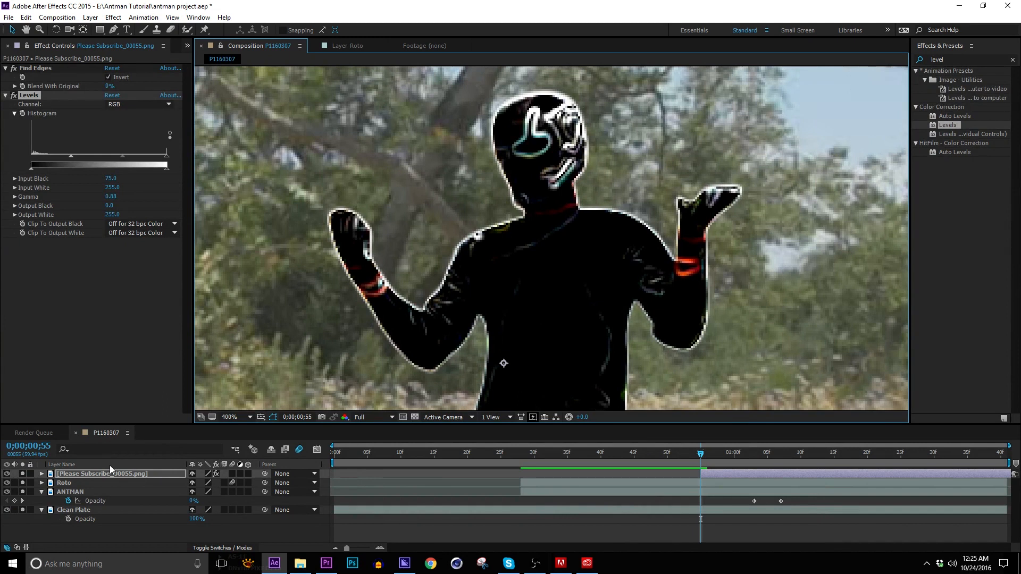
Step: Keyframe the silhouette layer's Scale from 100% to about 158% after the pop-on
{"action": "left_click", "coordinate": [41, 483]}
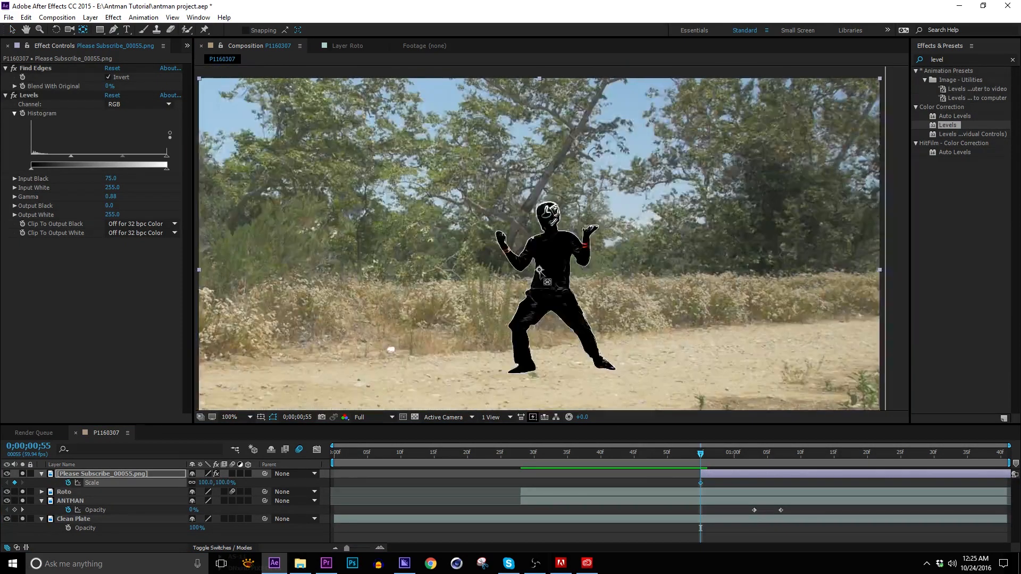
{"action": "mouse_move", "coordinate": [564, 378]}
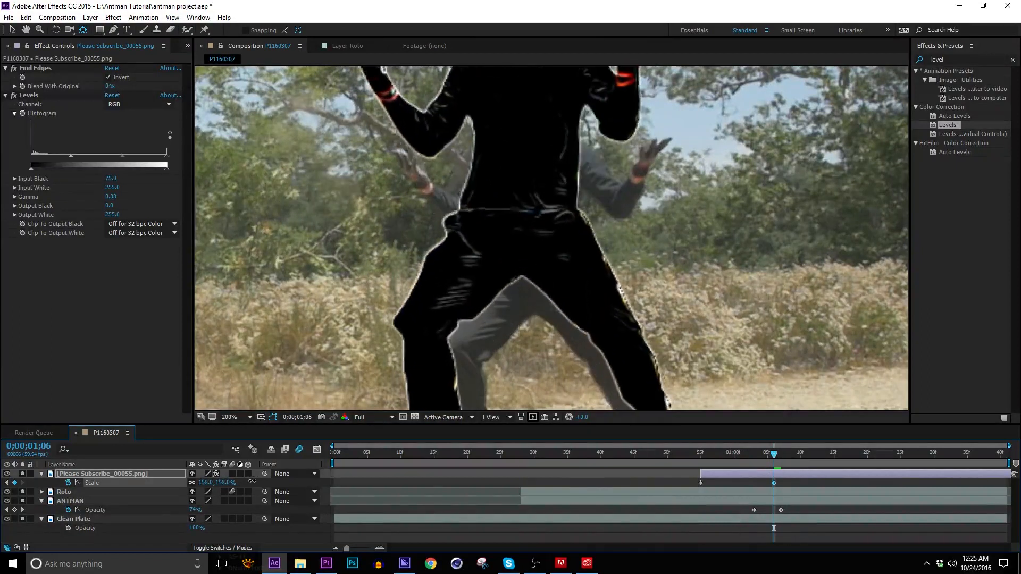
{"action": "left_click", "coordinate": [661, 452]}
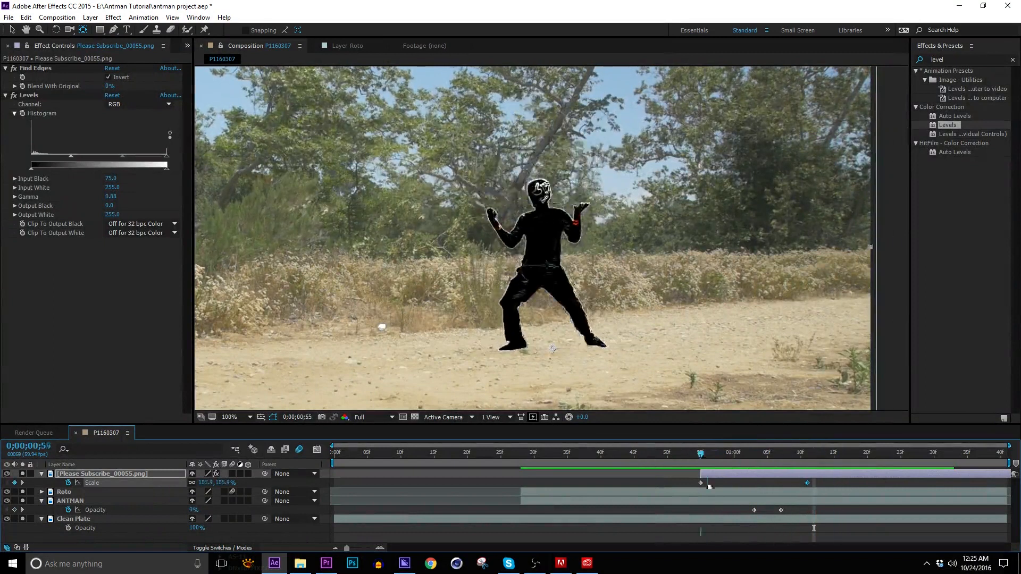
{"action": "left_click", "coordinate": [801, 452]}
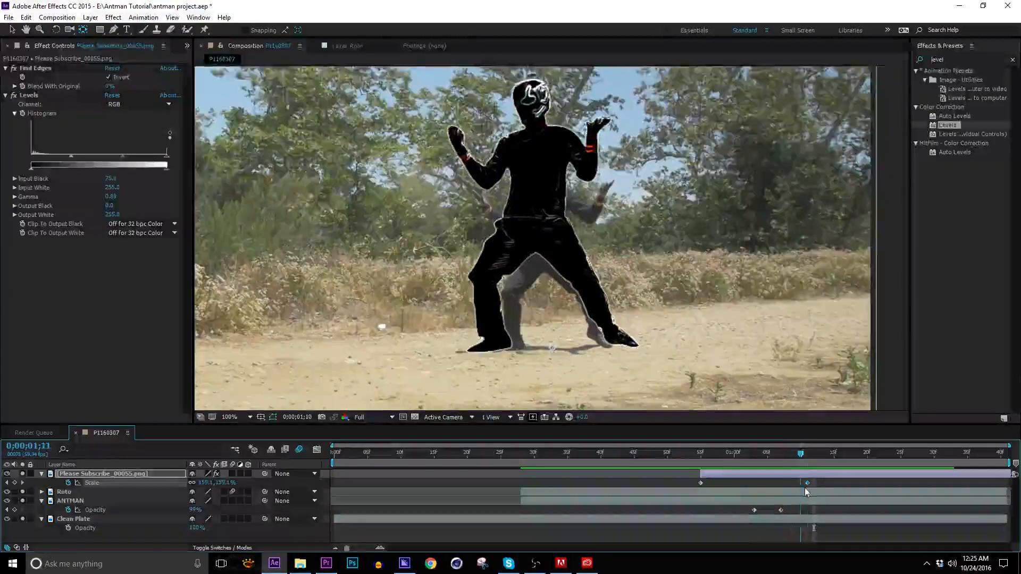
{"action": "right_click", "coordinate": [807, 491]}
{"action": "type", "text": "turb"}
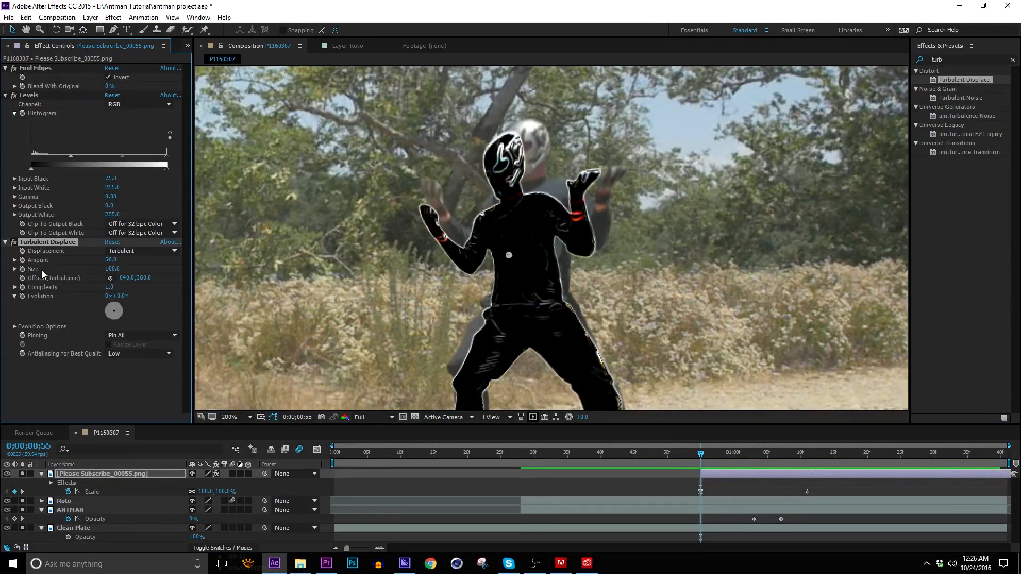
Step: Apply Turbulent Displace to the silhouette and start editing its Amount value
{"action": "double_click", "coordinate": [111, 260]}
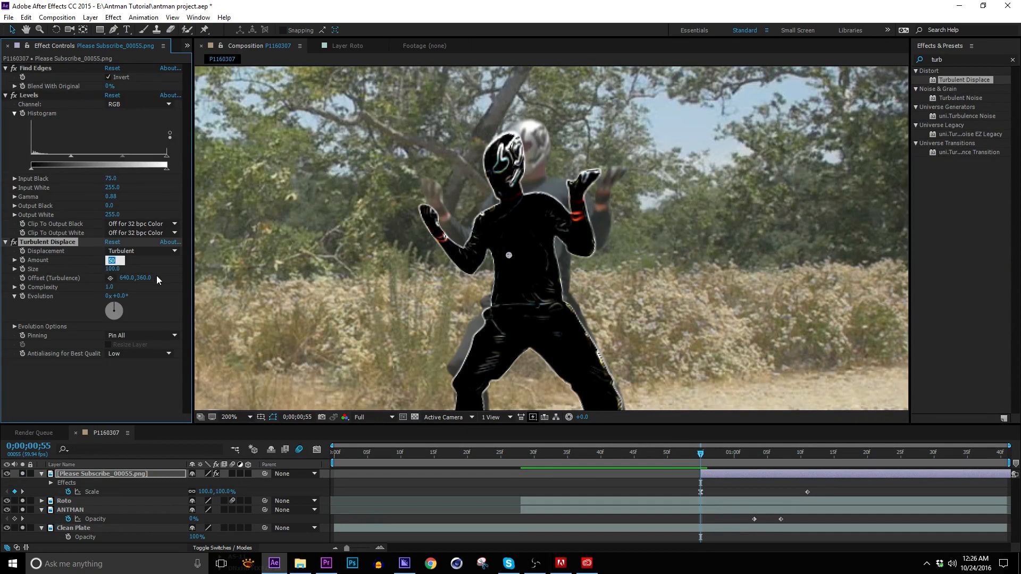
{"action": "left_click", "coordinate": [807, 452]}
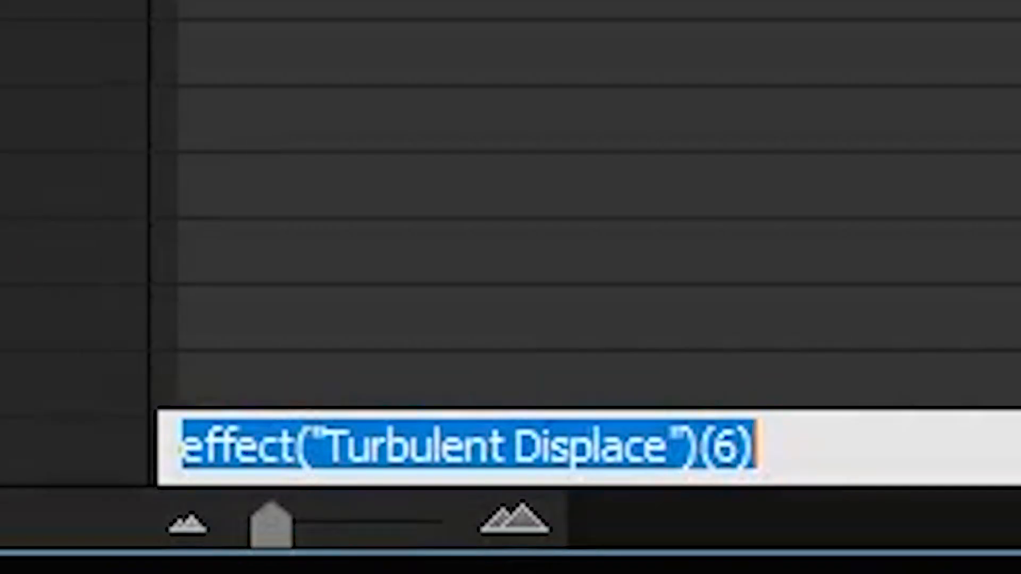
Step: Drive the Turbulent Displace Evolution with the expression time*50
{"action": "type", "text": "time"}
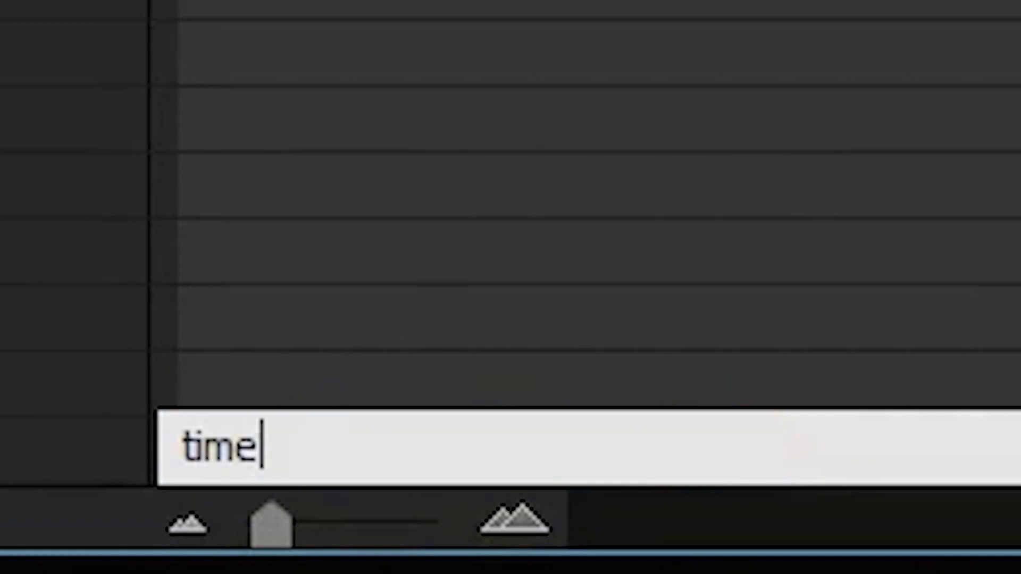
{"action": "type", "text": "*50"}
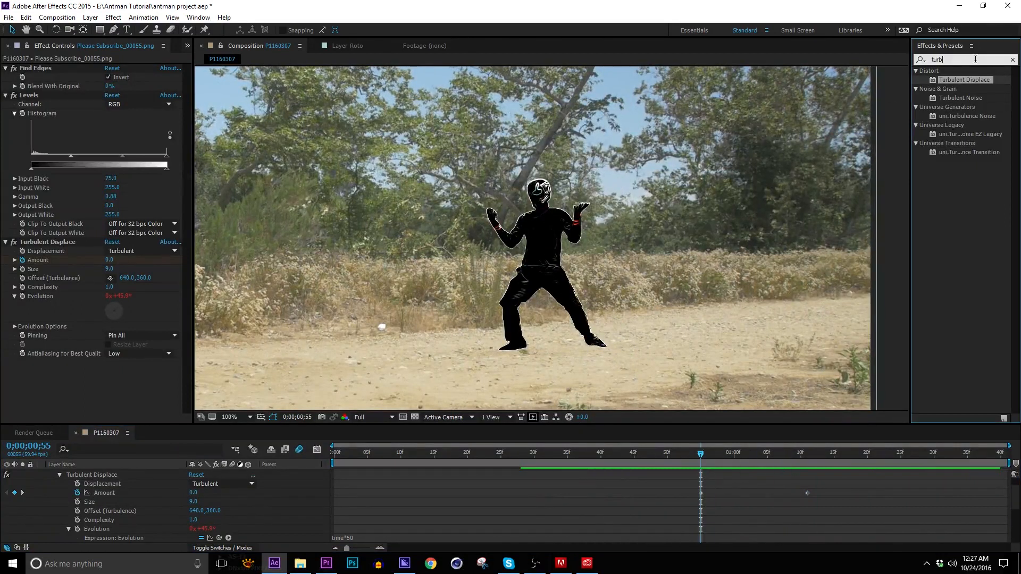
Step: Add Fast Blur with Blurriness keyframes and keyframe the silhouette's Opacity to fade out
{"action": "type", "text": "fast"}
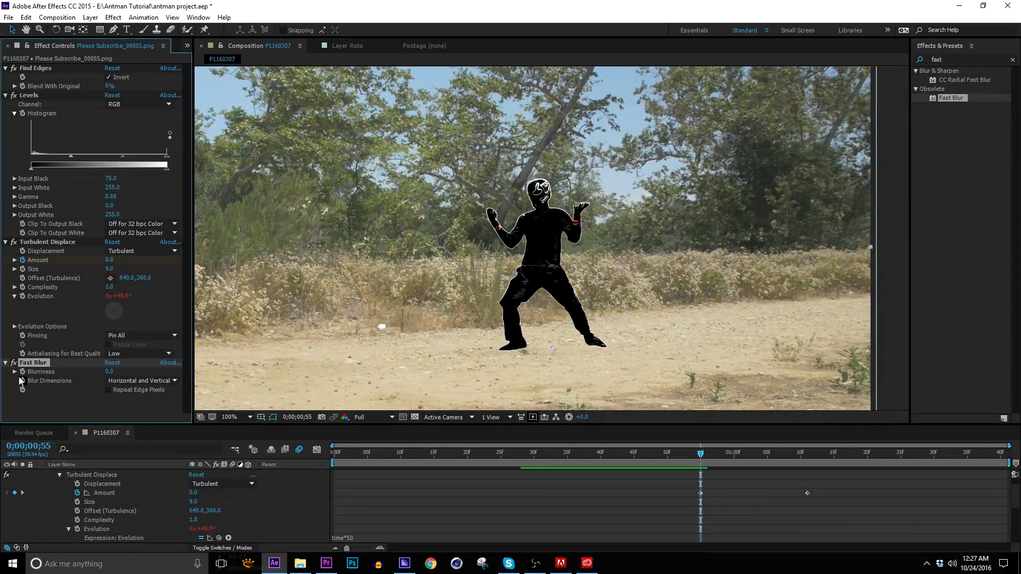
{"action": "left_click", "coordinate": [788, 453]}
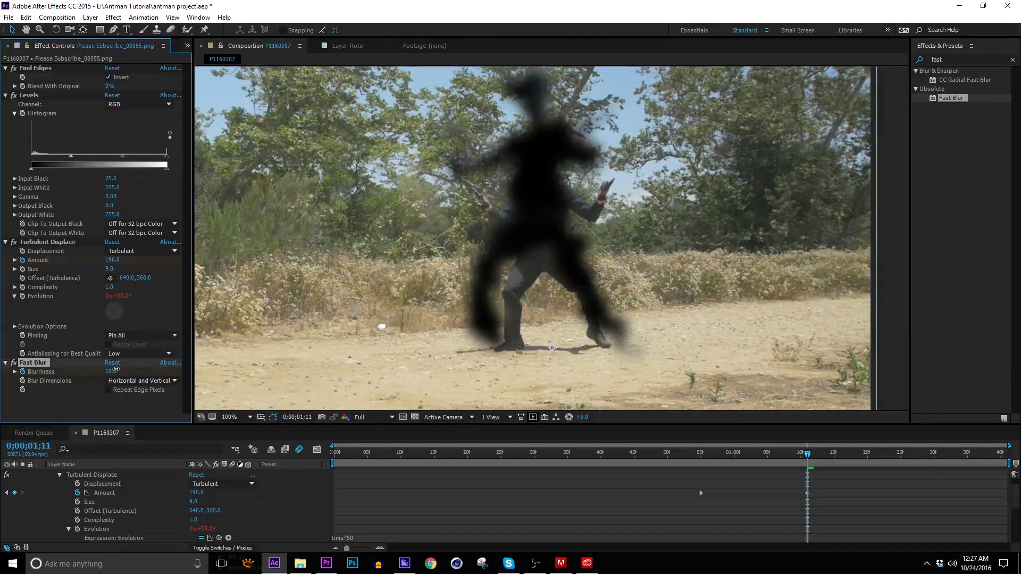
{"action": "left_click", "coordinate": [713, 452]}
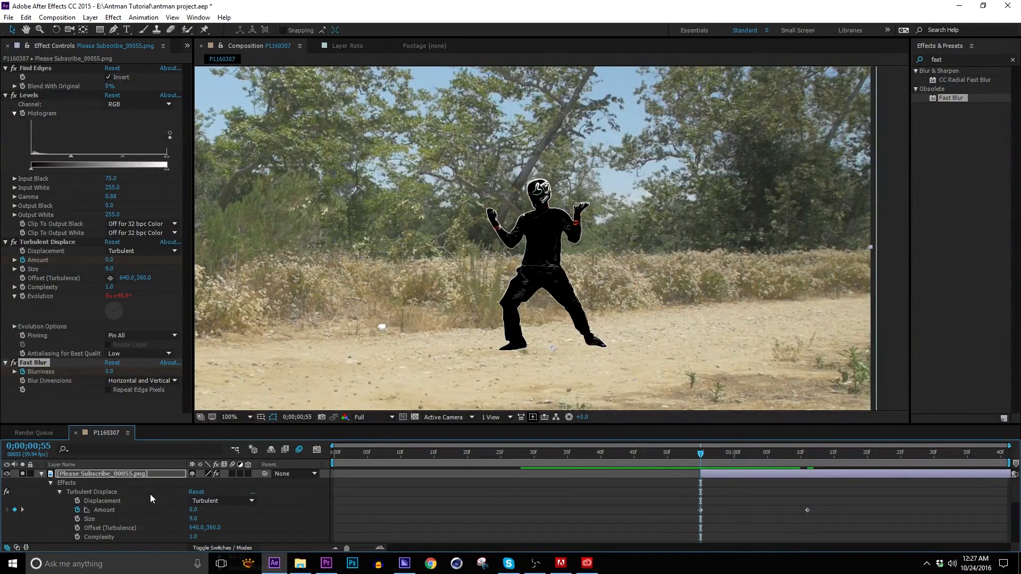
{"action": "left_click", "coordinate": [42, 473]}
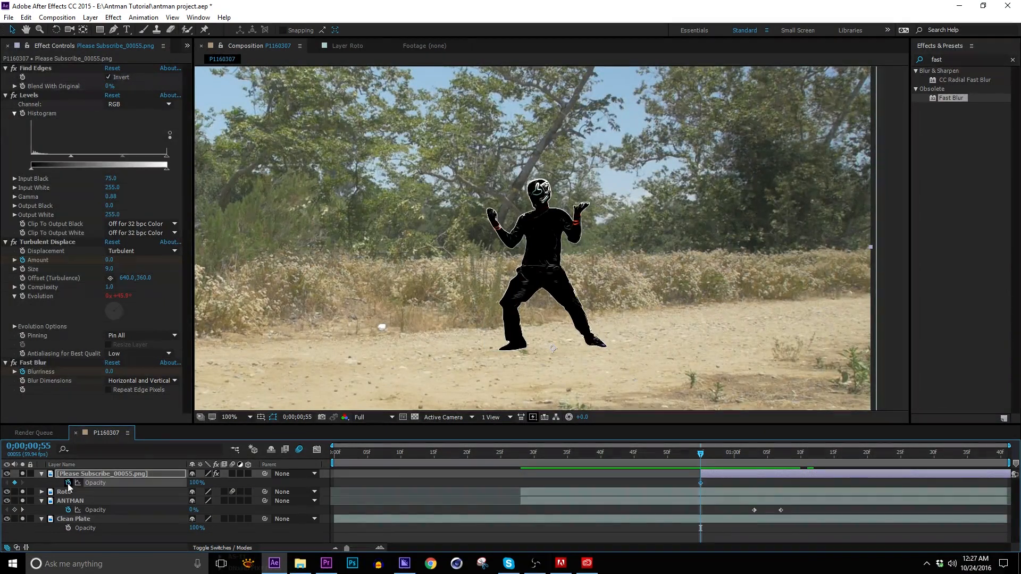
{"action": "left_click", "coordinate": [807, 452]}
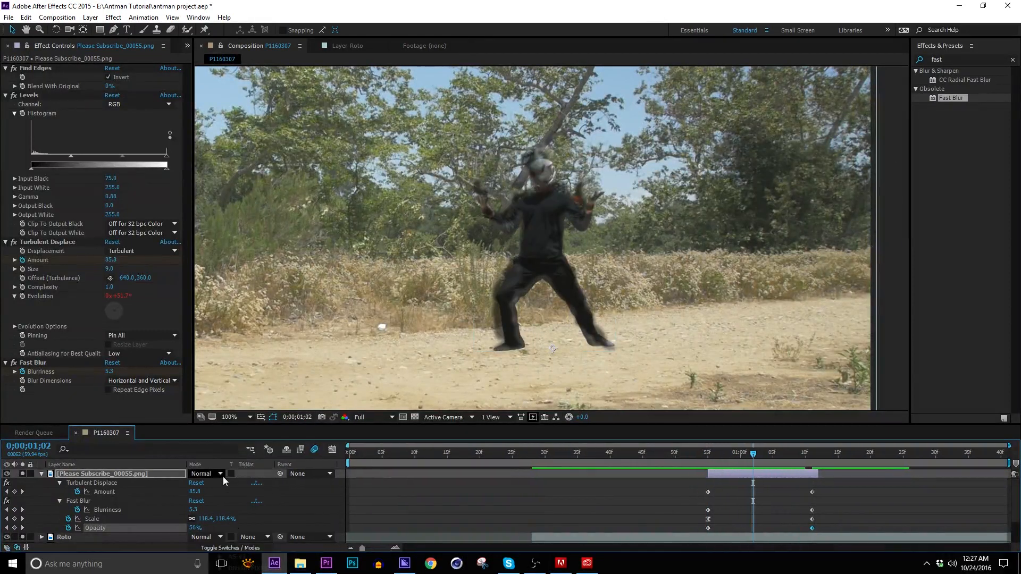
Step: Set the aura layer's blend mode to Lighten, briefly trying Add first
{"action": "left_click", "coordinate": [206, 473]}
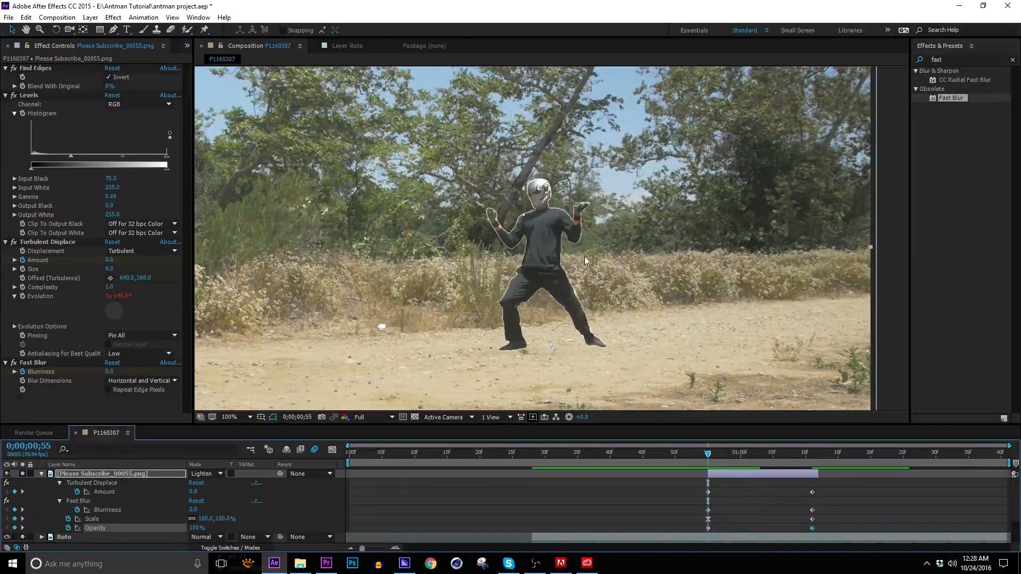
{"action": "left_click", "coordinate": [229, 417]}
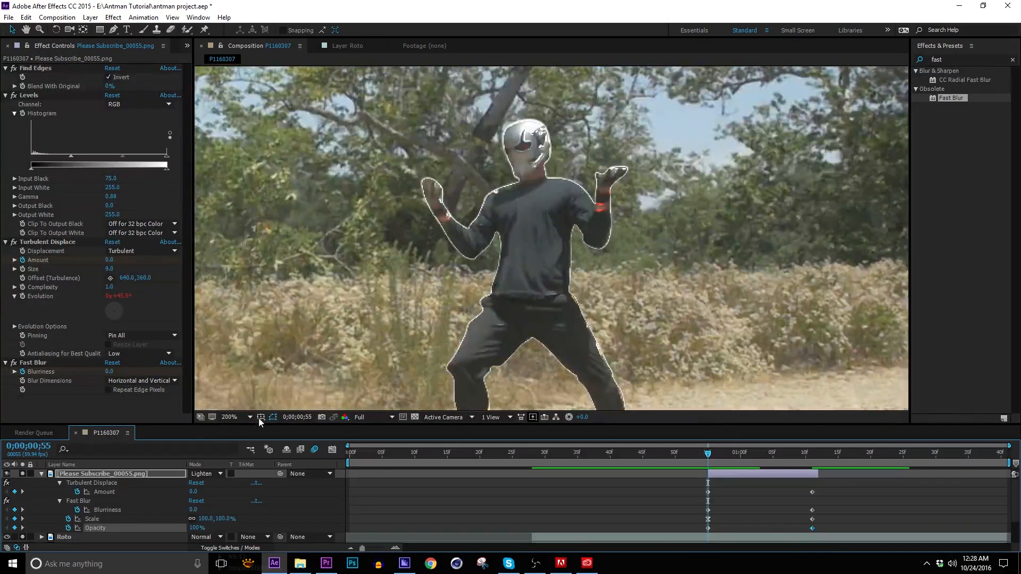
{"action": "left_click", "coordinate": [207, 473]}
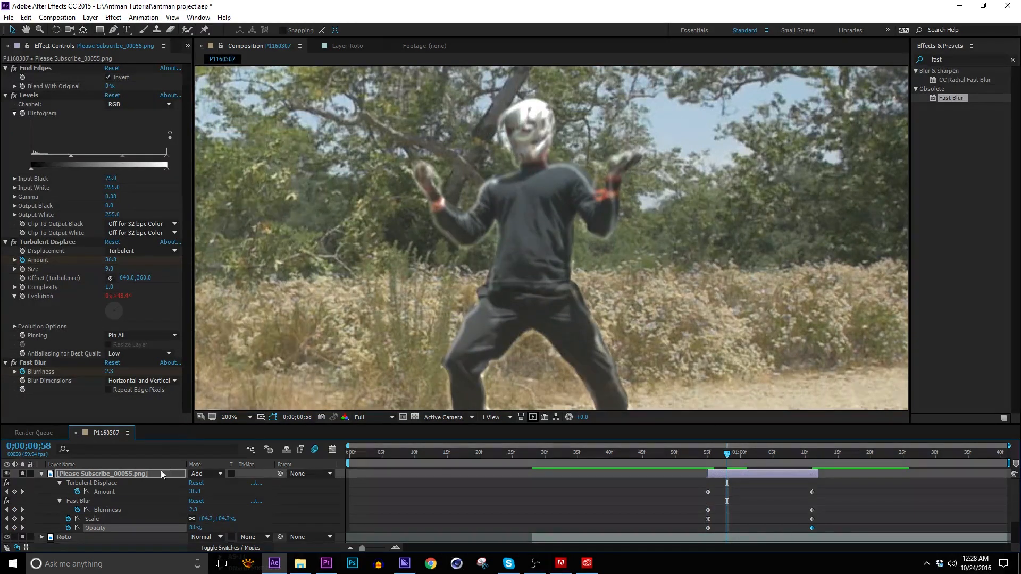
{"action": "left_click", "coordinate": [205, 473]}
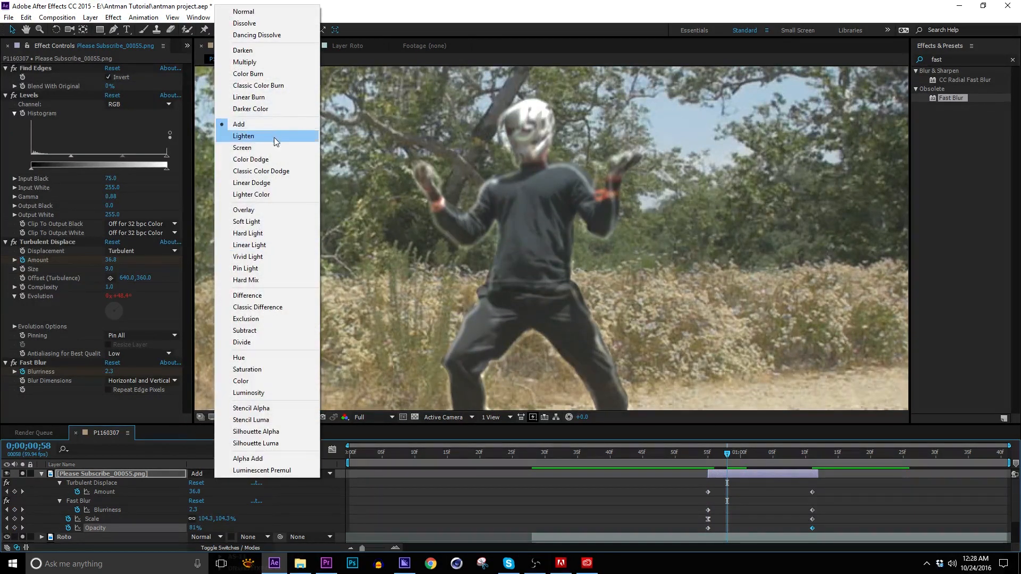
{"action": "left_click", "coordinate": [243, 136]}
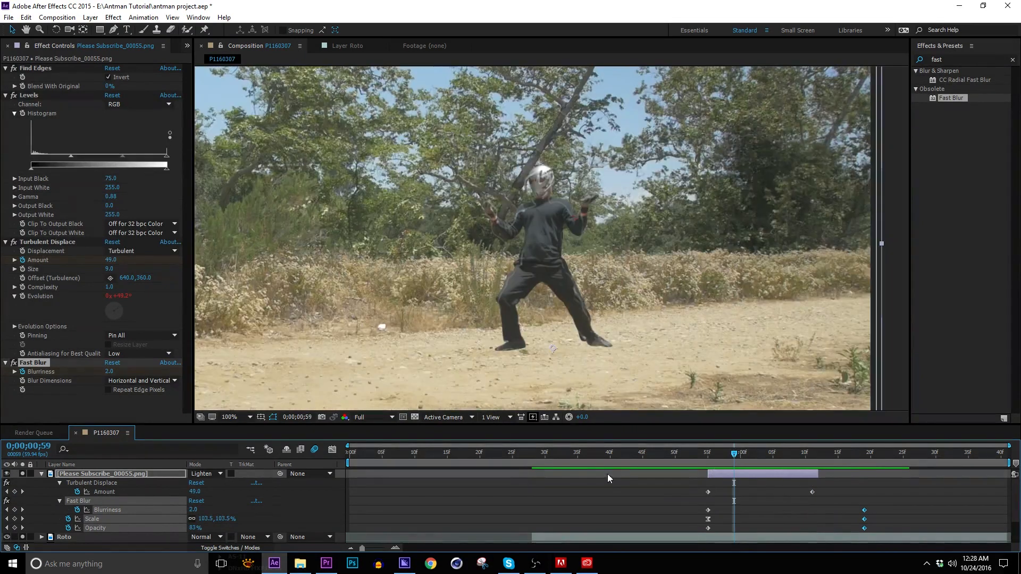
{"action": "left_click", "coordinate": [16, 45]}
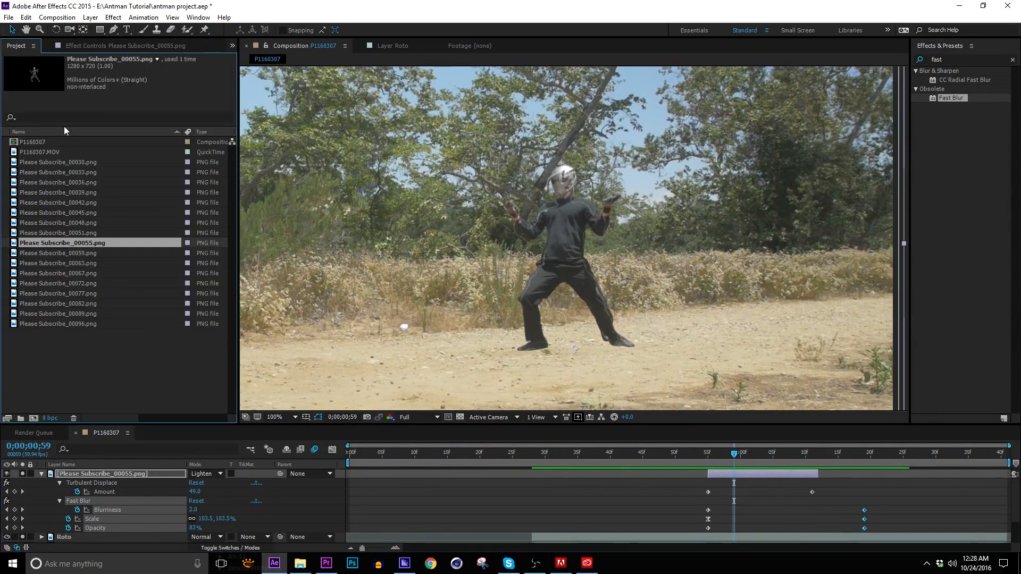
{"action": "left_click", "coordinate": [58, 162]}
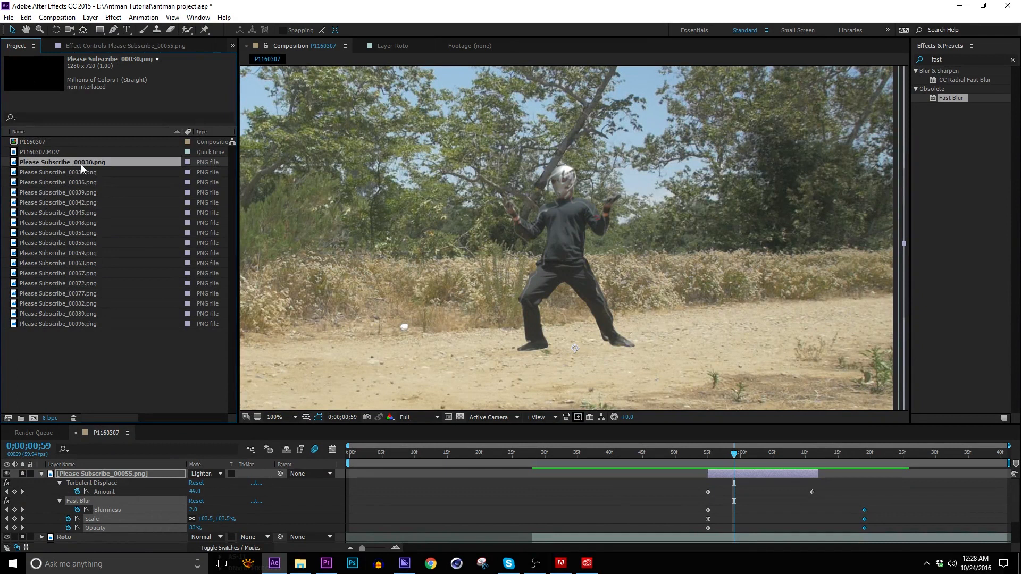
{"action": "left_click", "coordinate": [62, 182]}
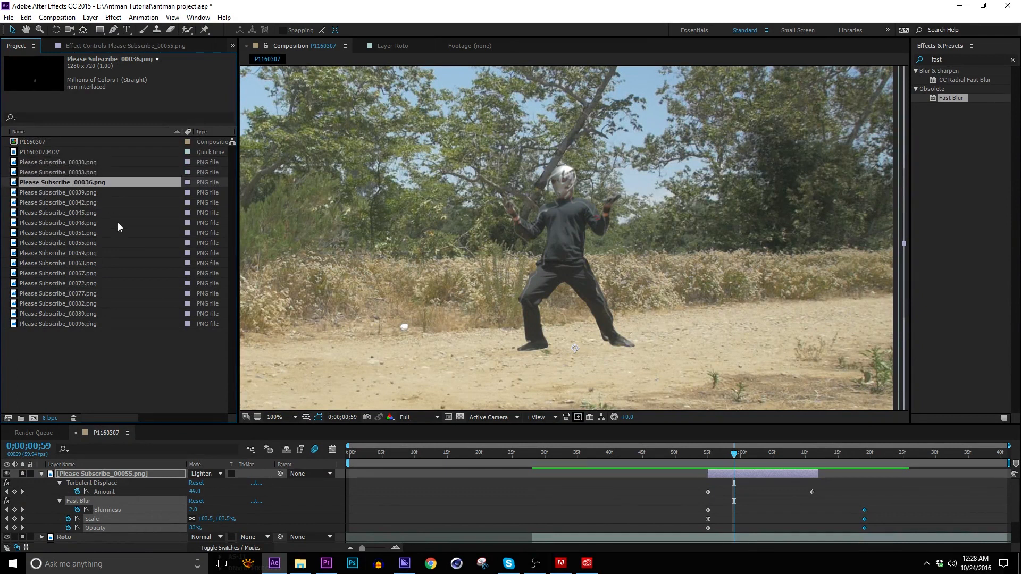
{"action": "left_click", "coordinate": [62, 233]}
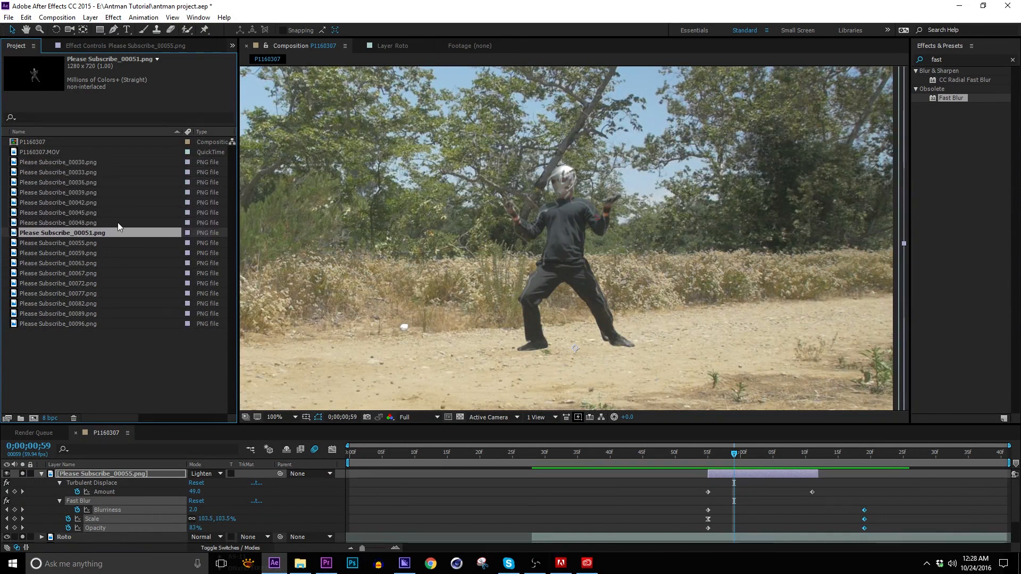
{"action": "left_click", "coordinate": [62, 324]}
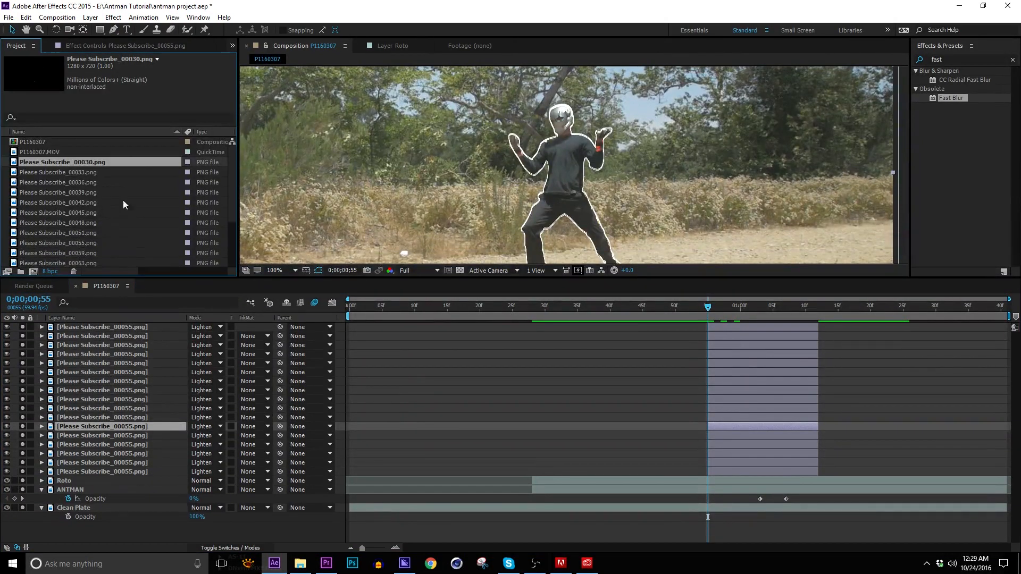
{"action": "mouse_move", "coordinate": [134, 371]}
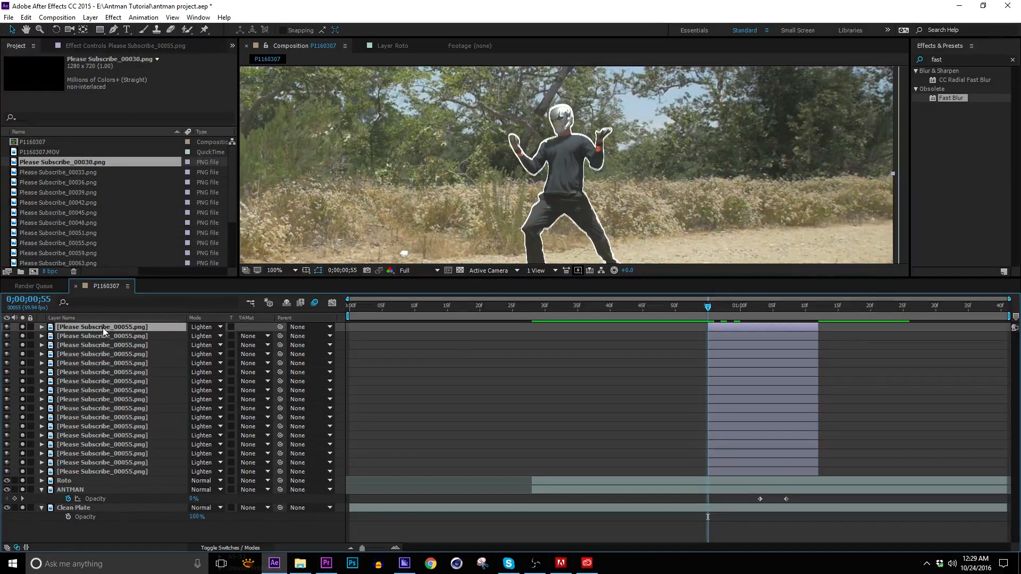
Step: Replace the top duplicated spark layers' sources with the Please Subscribe_00030 and 00033 stills
{"action": "left_click", "coordinate": [62, 161]}
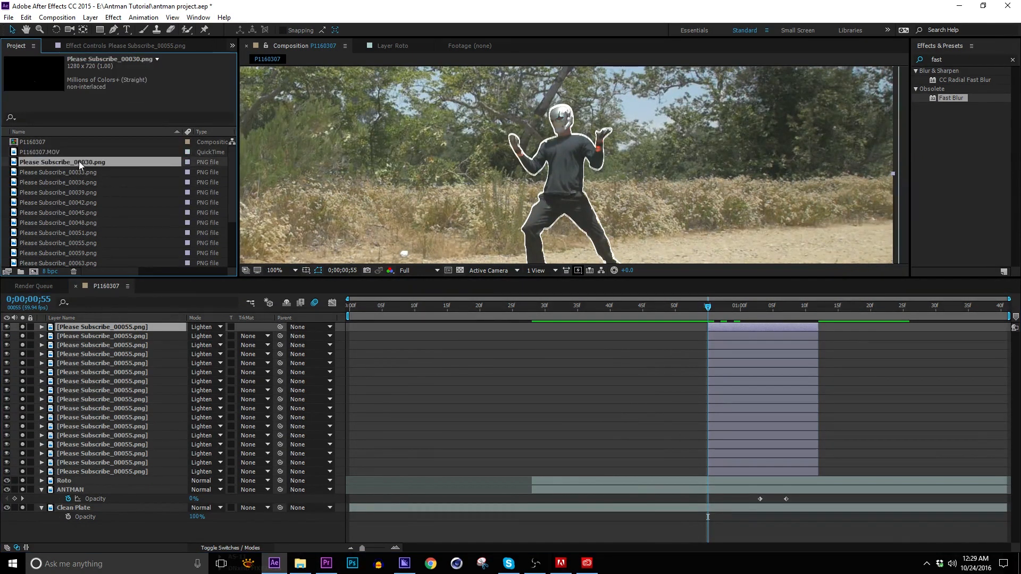
{"action": "mouse_move", "coordinate": [93, 172]}
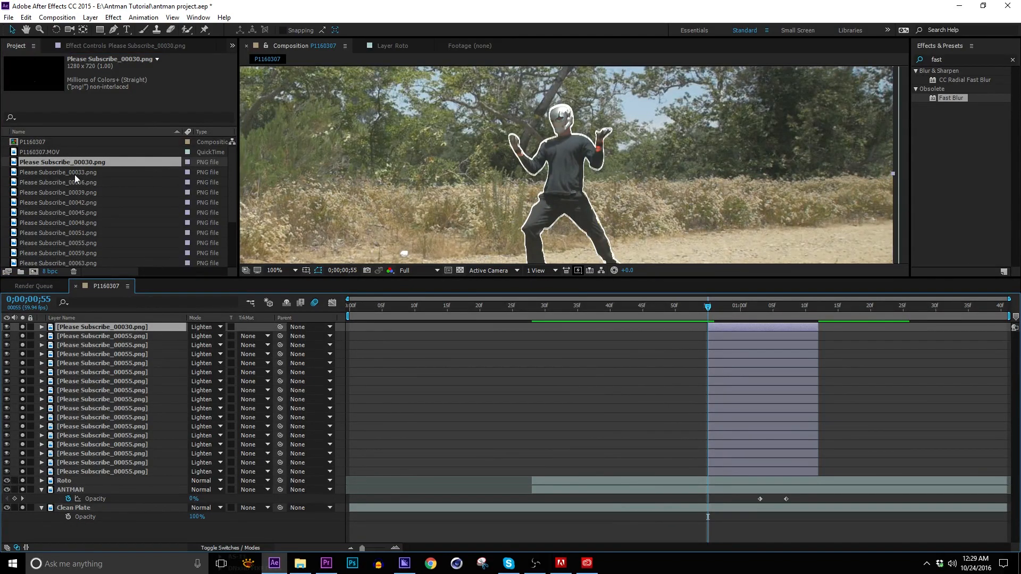
{"action": "left_click", "coordinate": [62, 171]}
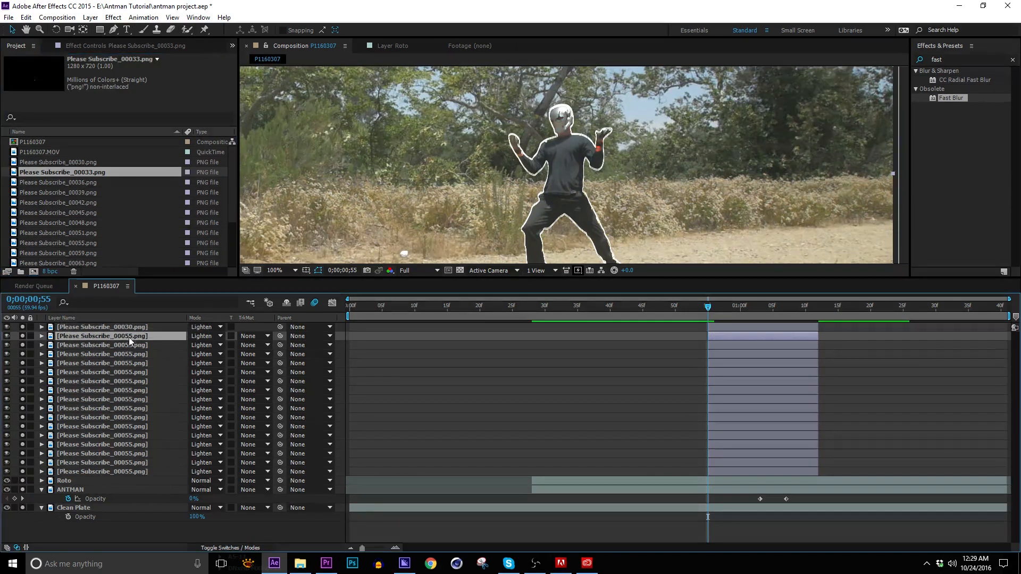
{"action": "left_click", "coordinate": [62, 223]}
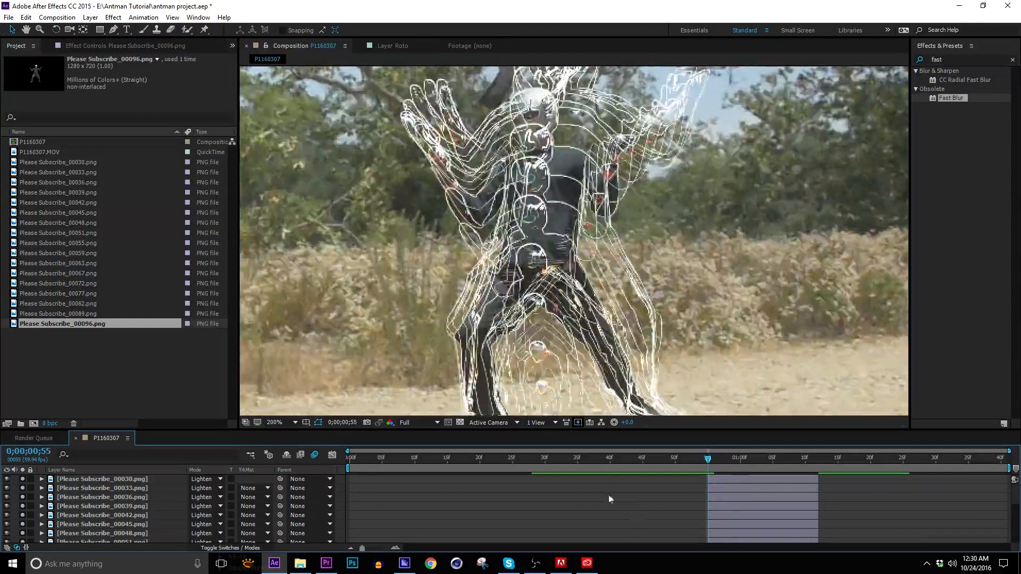
Step: Retime the spark layers so each starts shortly after the previous one
{"action": "left_click", "coordinate": [101, 479]}
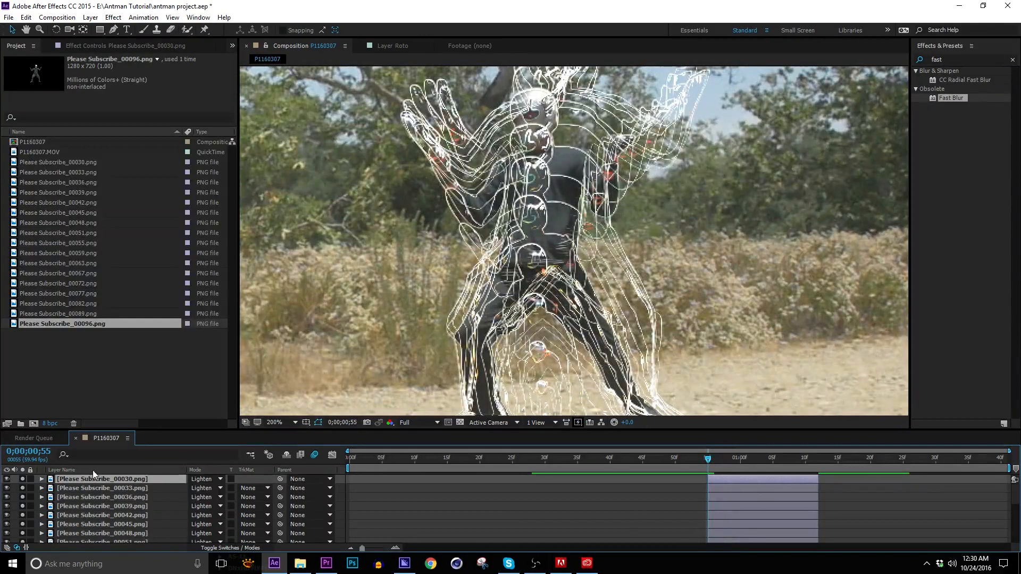
{"action": "mouse_move", "coordinate": [116, 493]}
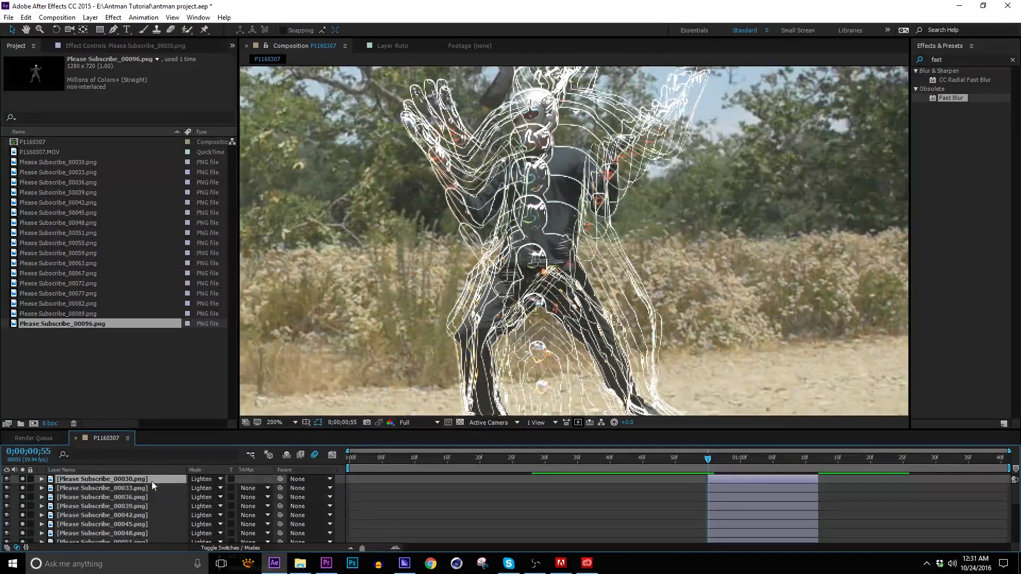
{"action": "left_click", "coordinate": [27, 452]}
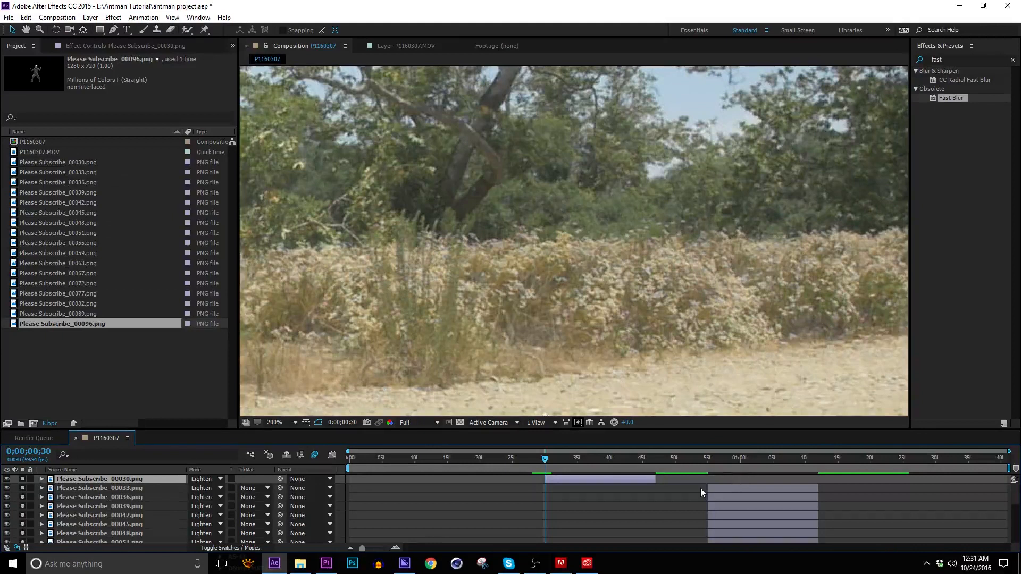
{"action": "mouse_move", "coordinate": [693, 453]}
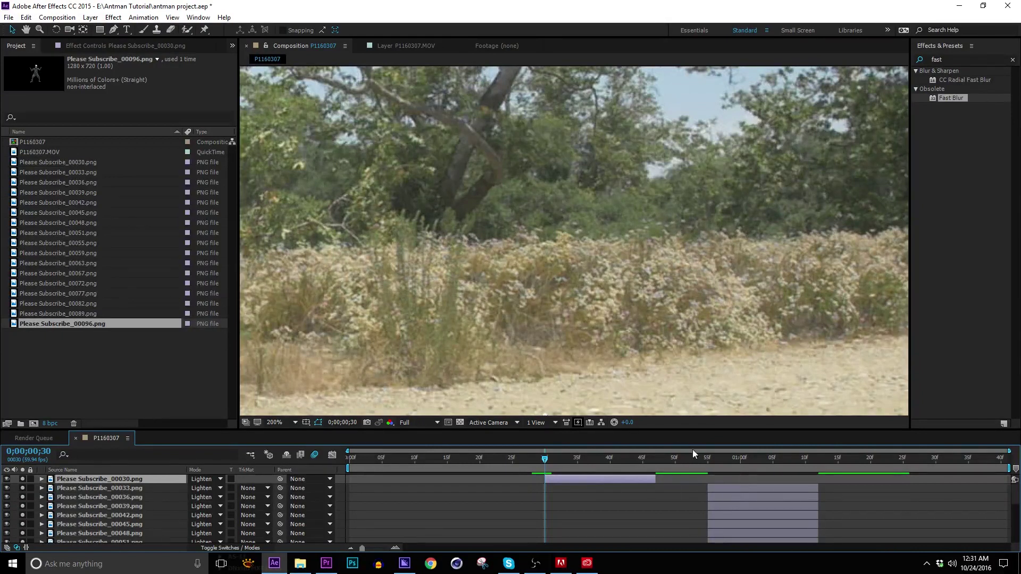
{"action": "mouse_move", "coordinate": [722, 494]}
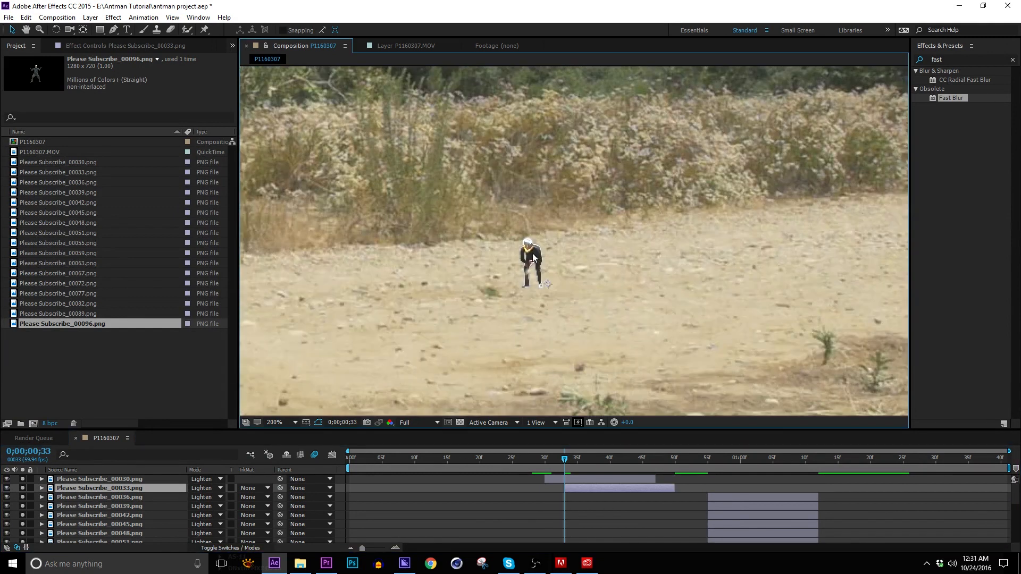
{"action": "left_click", "coordinate": [29, 452]}
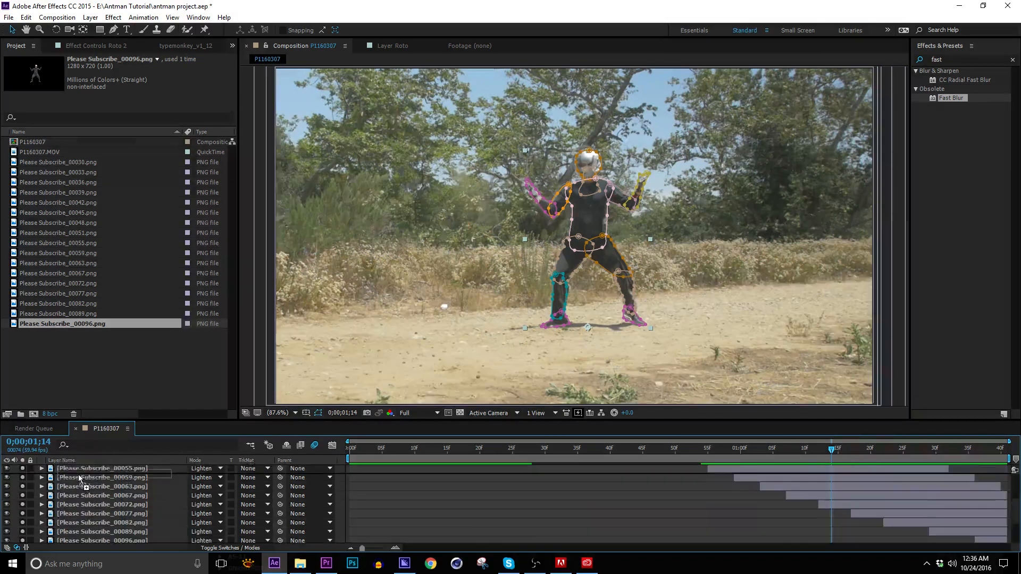
Step: Set Pre-comp 1 to Add blend mode and apply a Levels effect to it
{"action": "scroll", "scroll_direction": "up", "scroll_amount": 3}
{"action": "type", "text": "fill"}
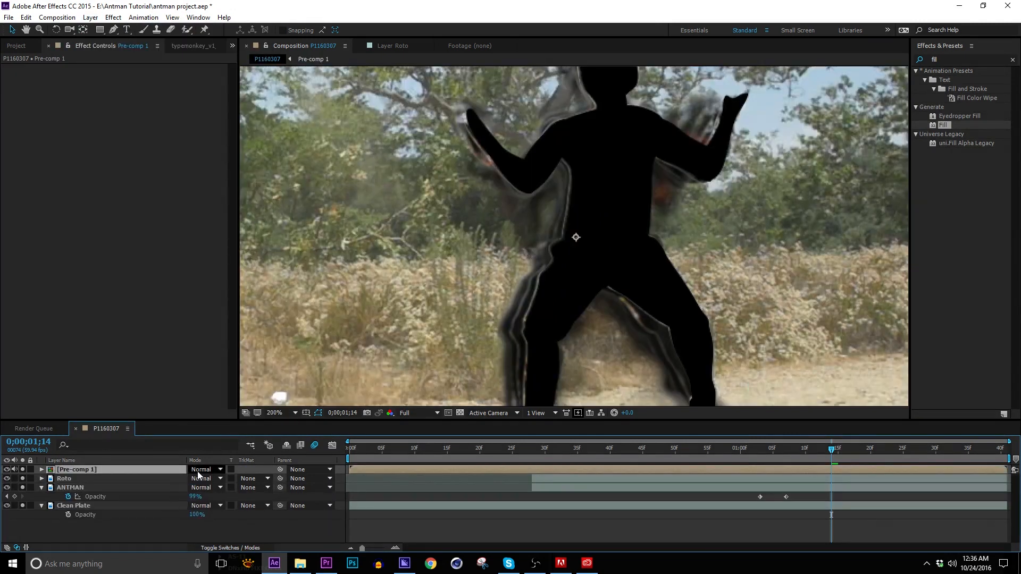
{"action": "left_click", "coordinate": [205, 470]}
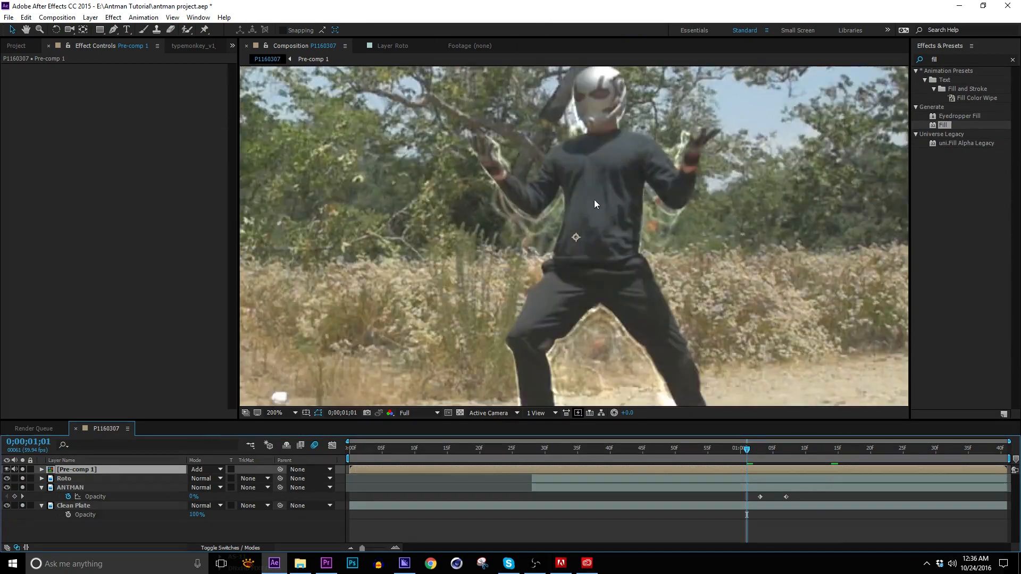
{"action": "left_click", "coordinate": [682, 449]}
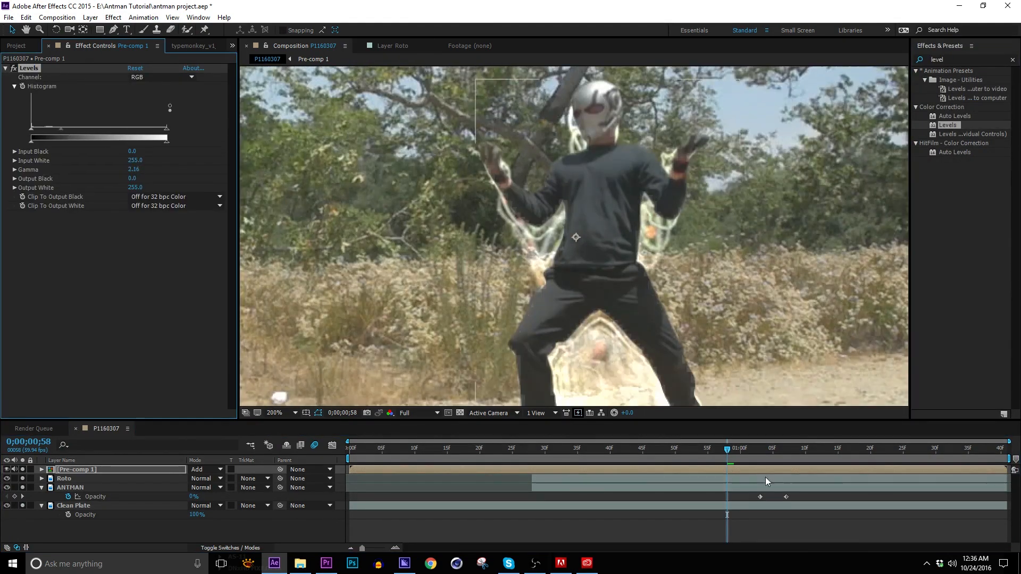
Step: Keyframe Pre-comp 1's Opacity from 100% to 0% around the pop-on frame
{"action": "left_click", "coordinate": [786, 448]}
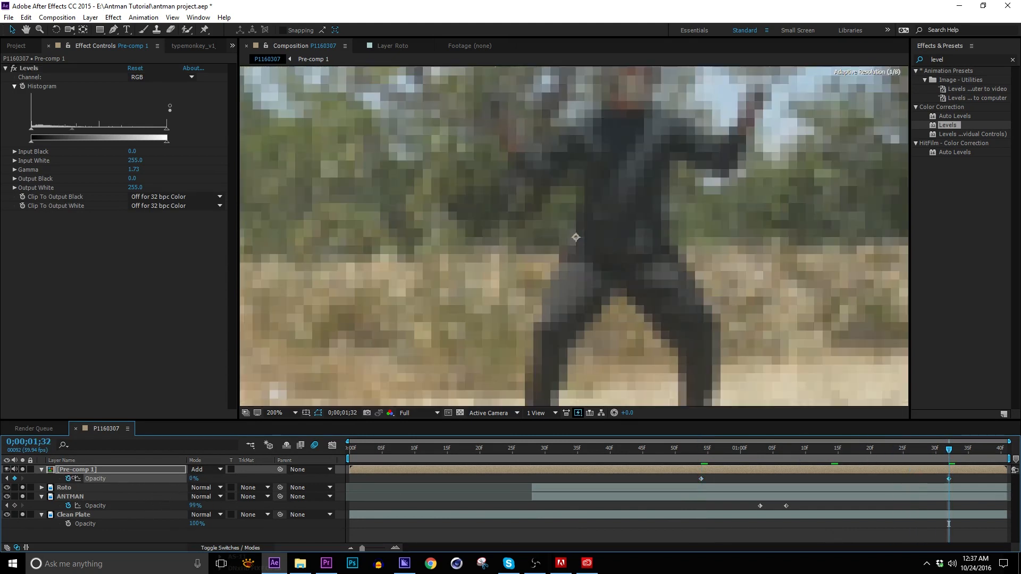
{"action": "left_click", "coordinate": [695, 447]}
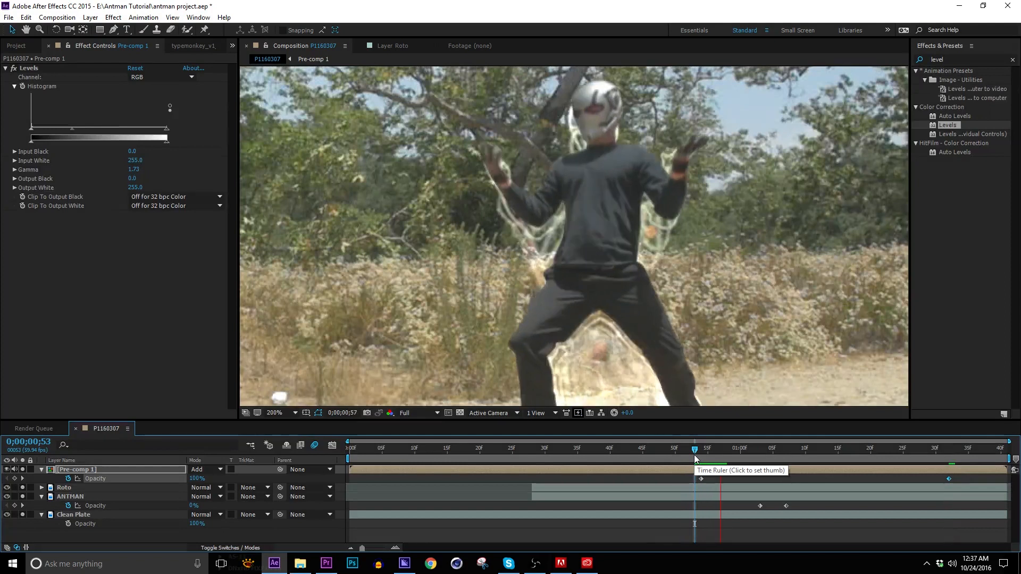
{"action": "left_click", "coordinate": [727, 448]}
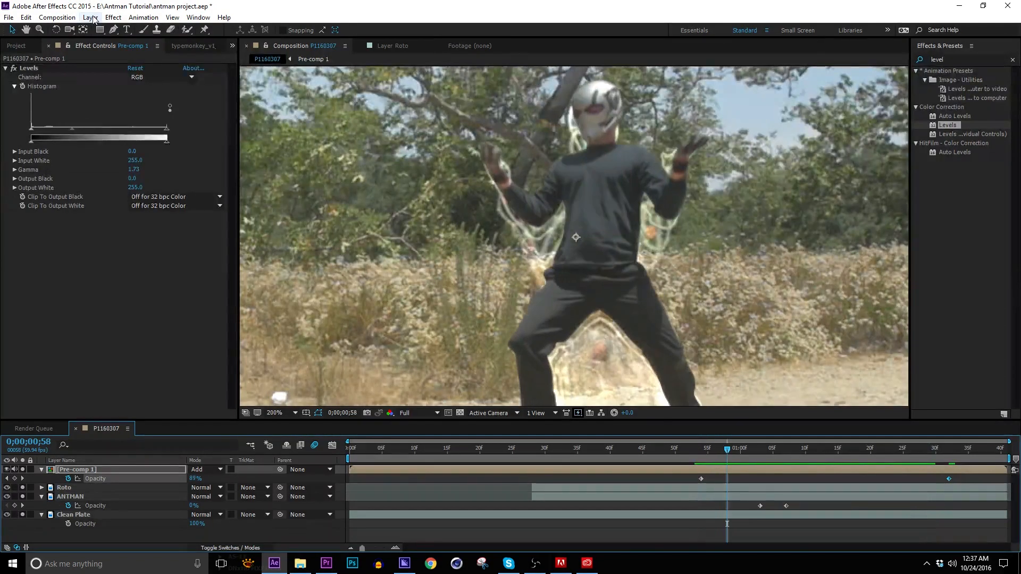
Step: Add a white solid using Pre-comp 1 as its Luma Matte, viewed against black
{"action": "left_click", "coordinate": [90, 17]}
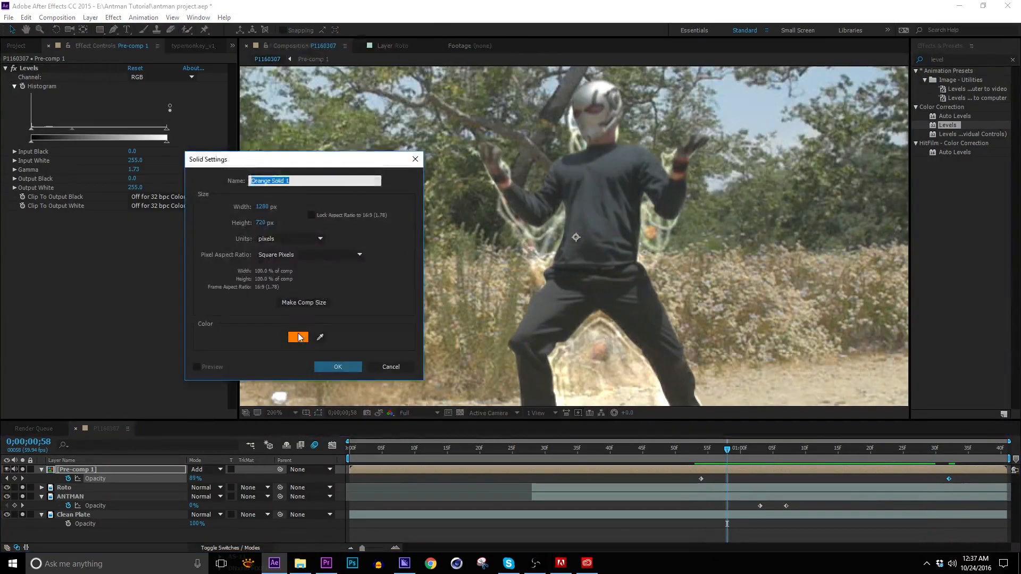
{"action": "left_click", "coordinate": [337, 366]}
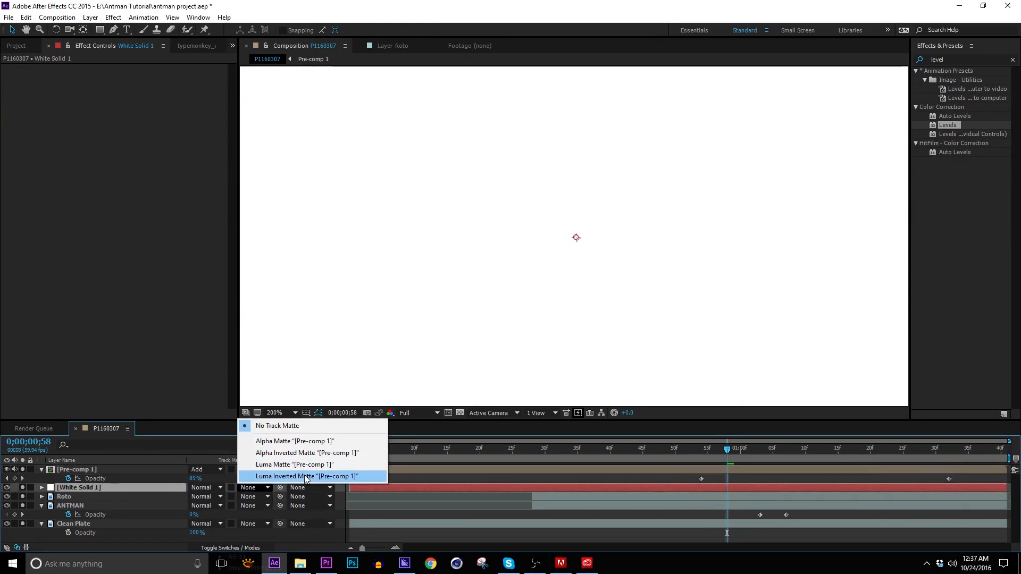
{"action": "left_click", "coordinate": [294, 465]}
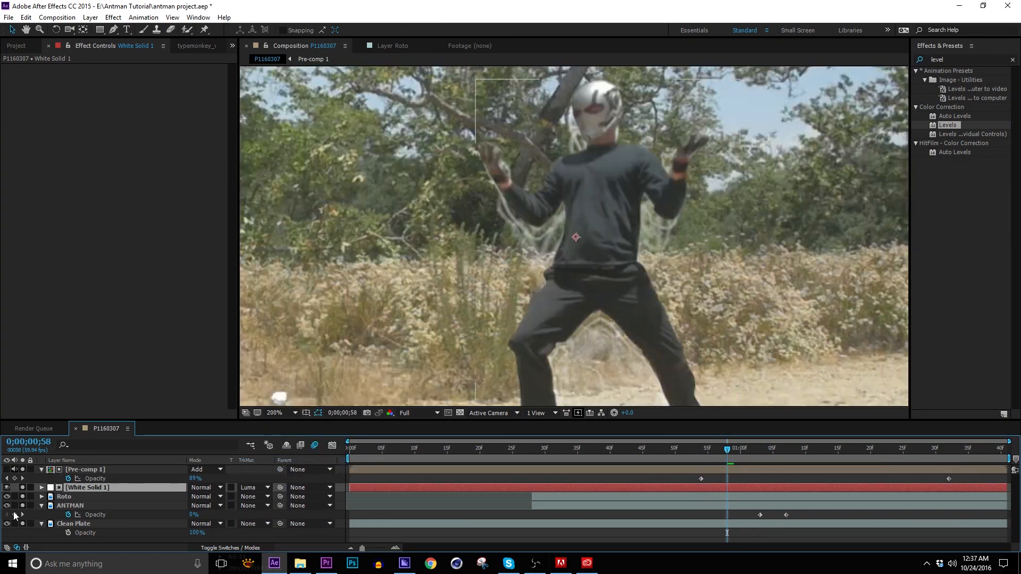
{"action": "left_click", "coordinate": [6, 506]}
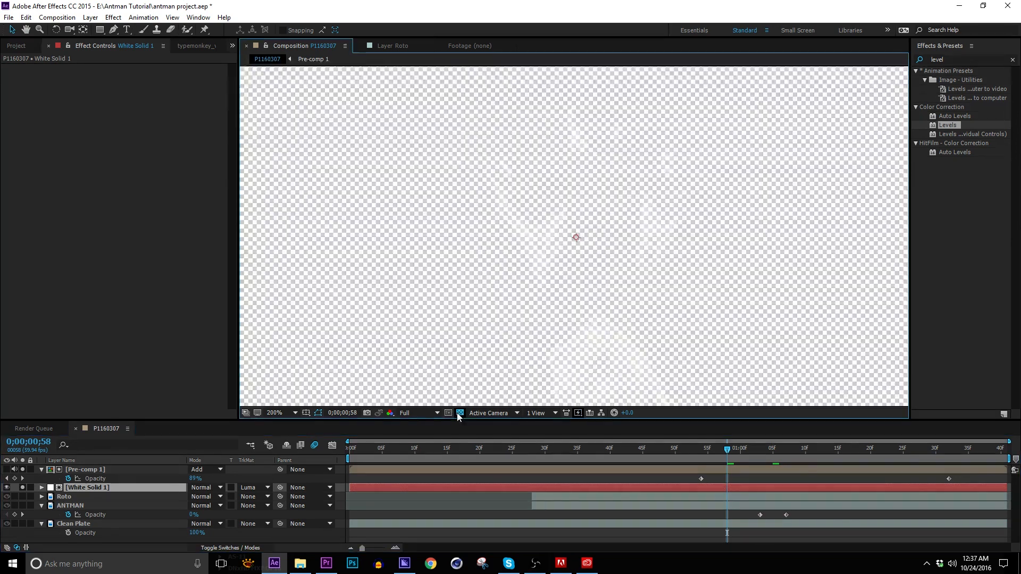
{"action": "left_click", "coordinate": [459, 412]}
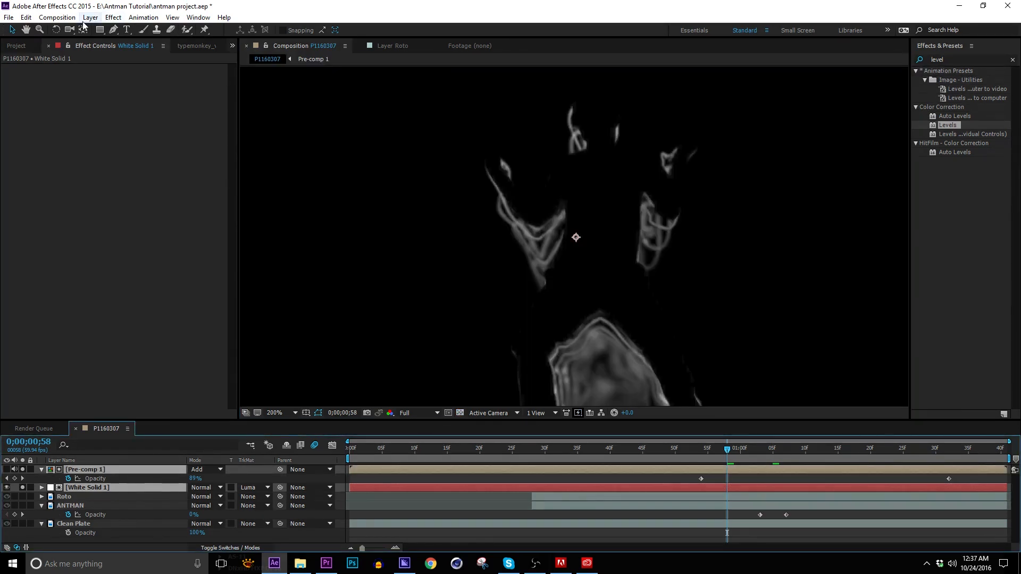
Step: Pre-compose the solid and spark pre-comp as 'Energy' in Add mode, and add a Displacement layer
{"action": "left_click", "coordinate": [90, 17]}
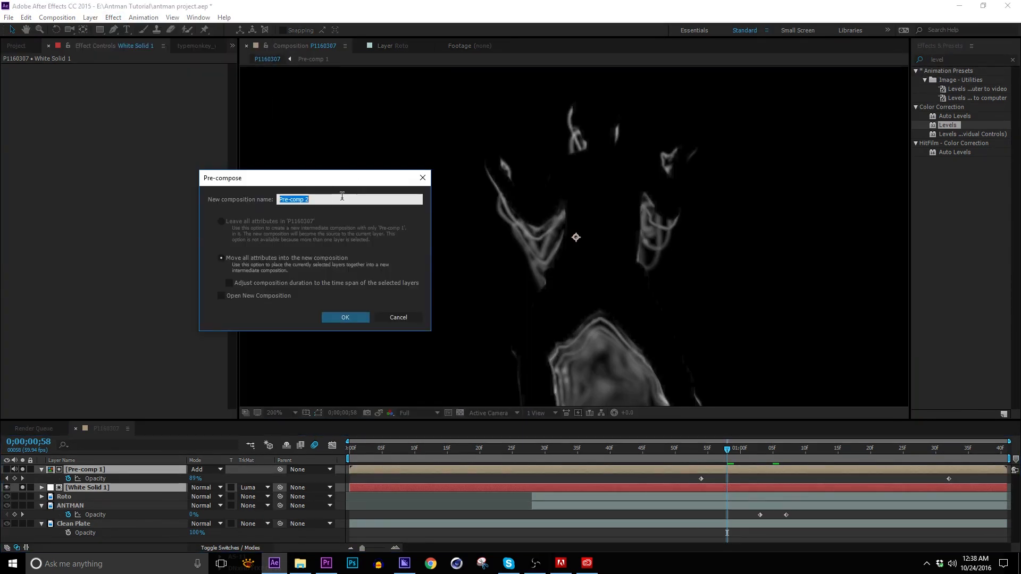
{"action": "type", "text": "Energy"}
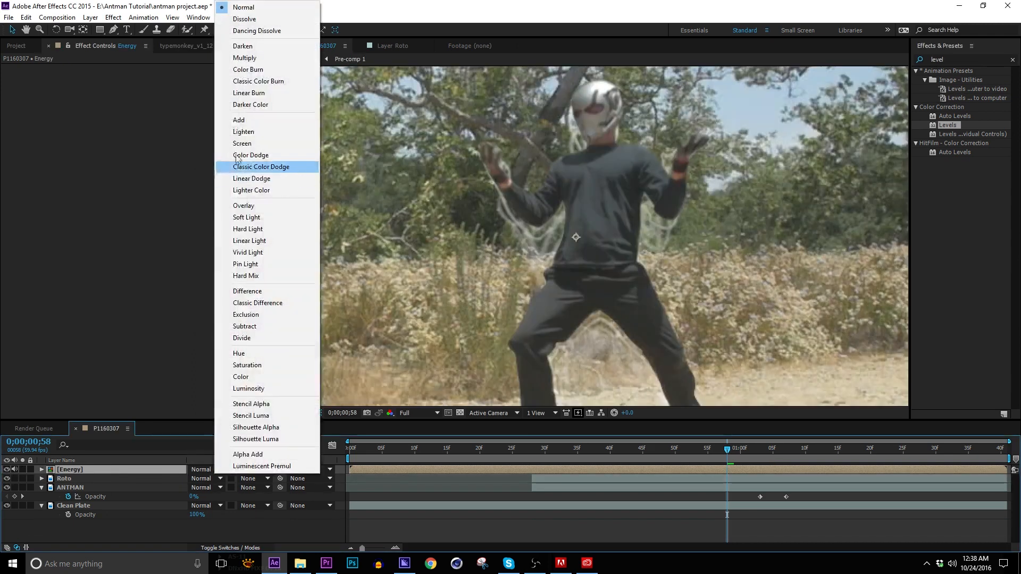
{"action": "left_click", "coordinate": [238, 119]}
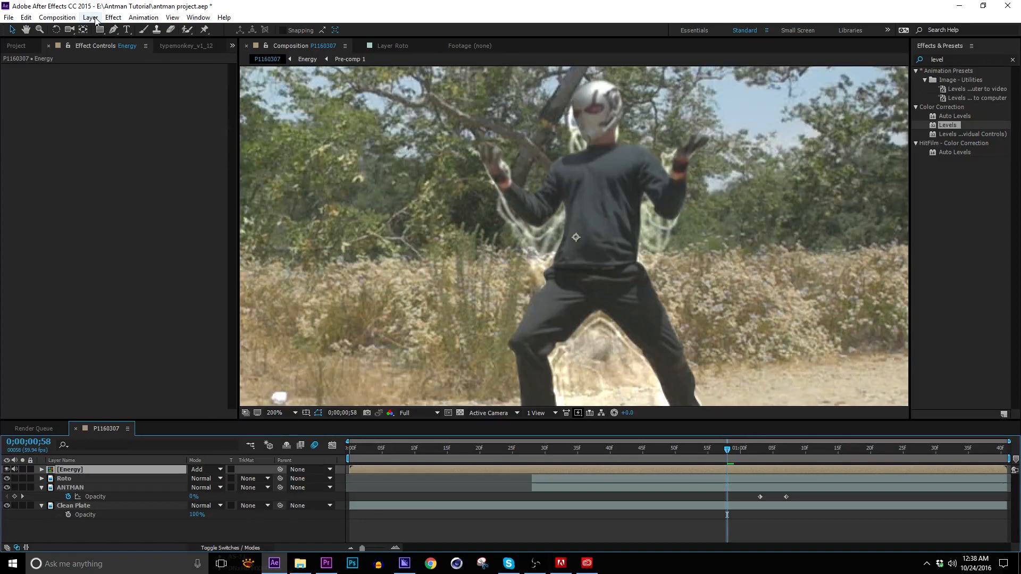
{"action": "left_click", "coordinate": [90, 17]}
{"action": "type", "text": "Displace"}
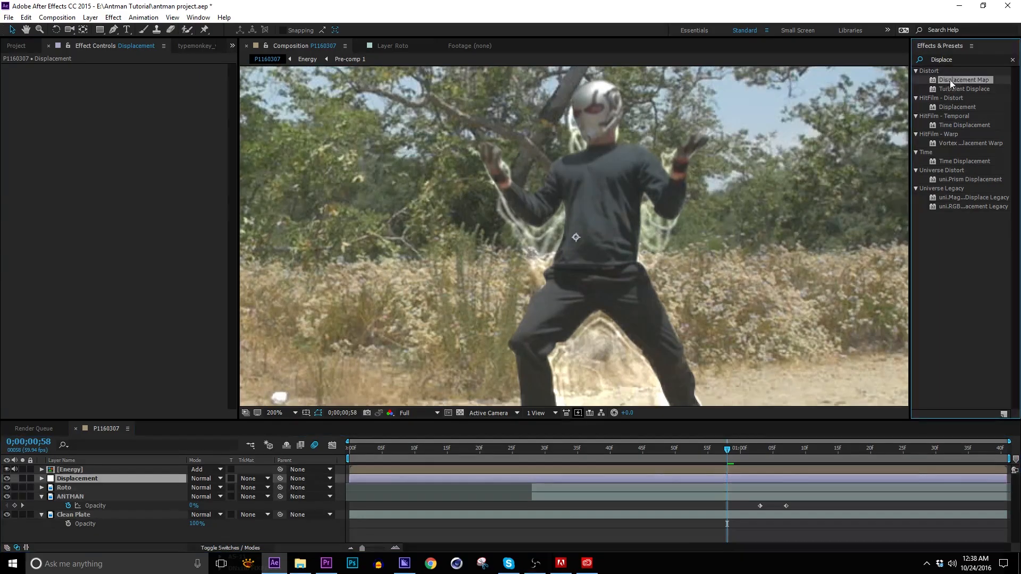
Step: Apply Displacement Map using Energy as the map, horizontal 5, vertical 50, and preview
{"action": "double_click", "coordinate": [964, 80]}
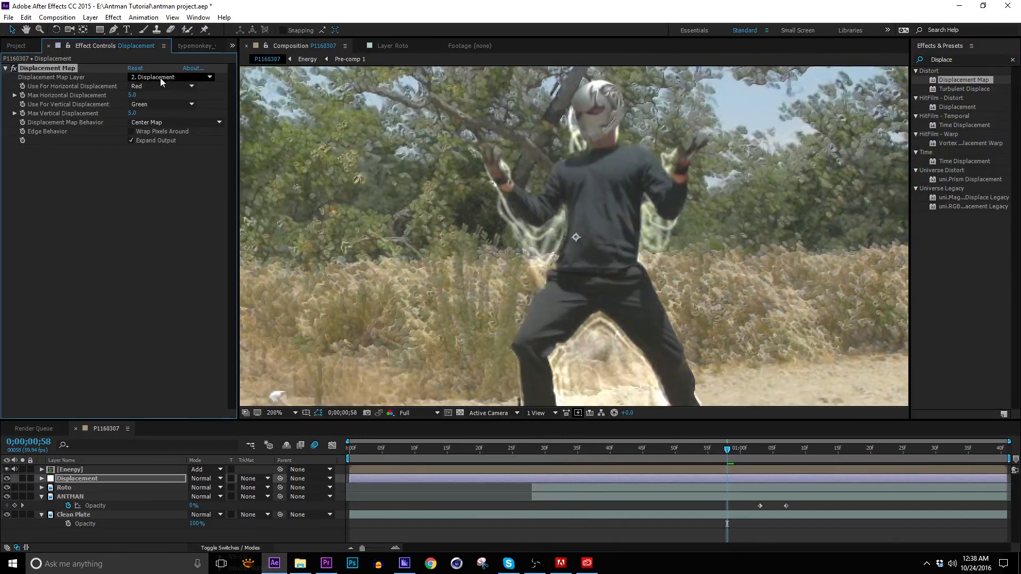
{"action": "left_click", "coordinate": [169, 76]}
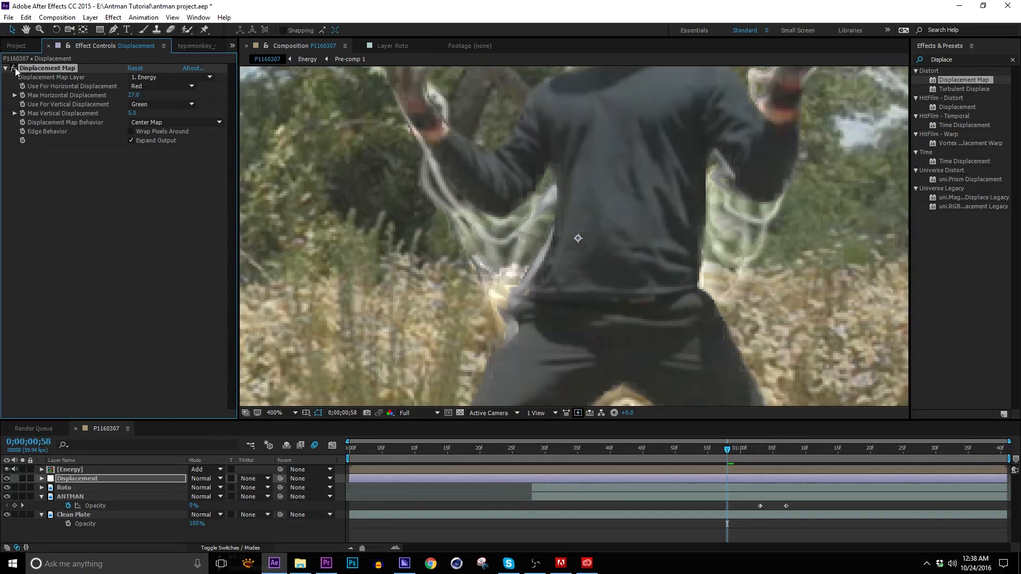
{"action": "left_click", "coordinate": [7, 470]}
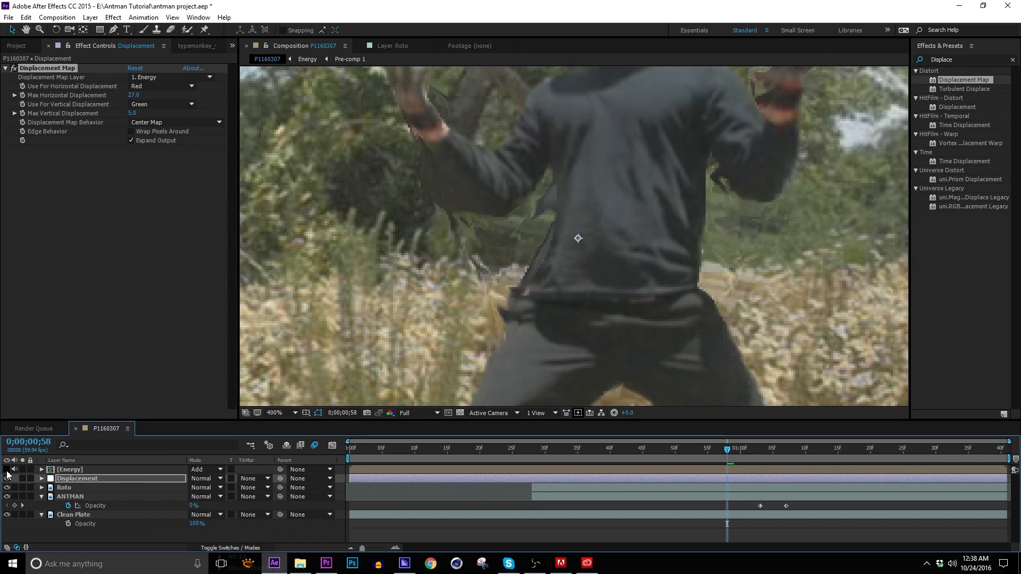
{"action": "left_click", "coordinate": [858, 448]}
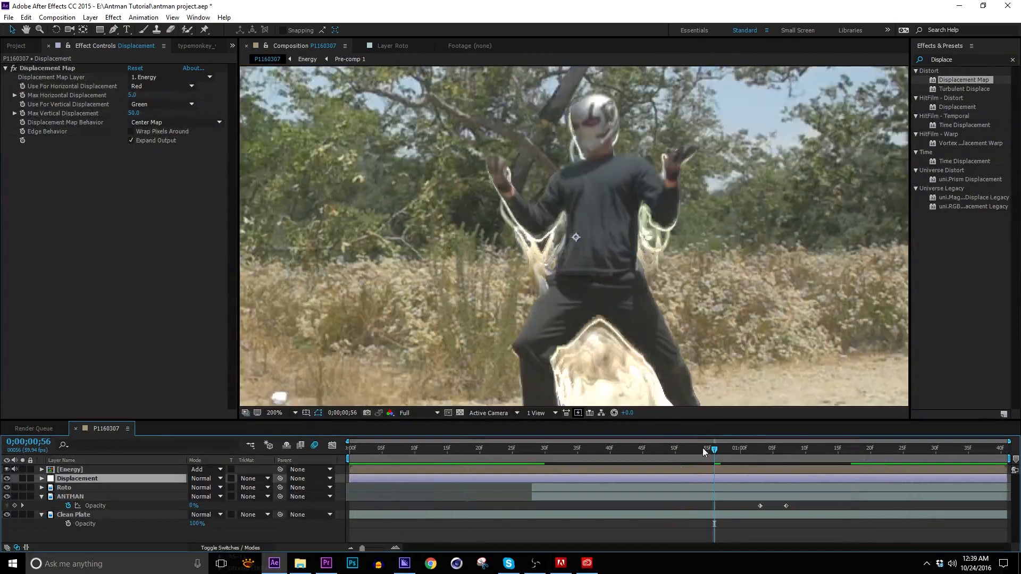
{"action": "left_click", "coordinate": [668, 448]}
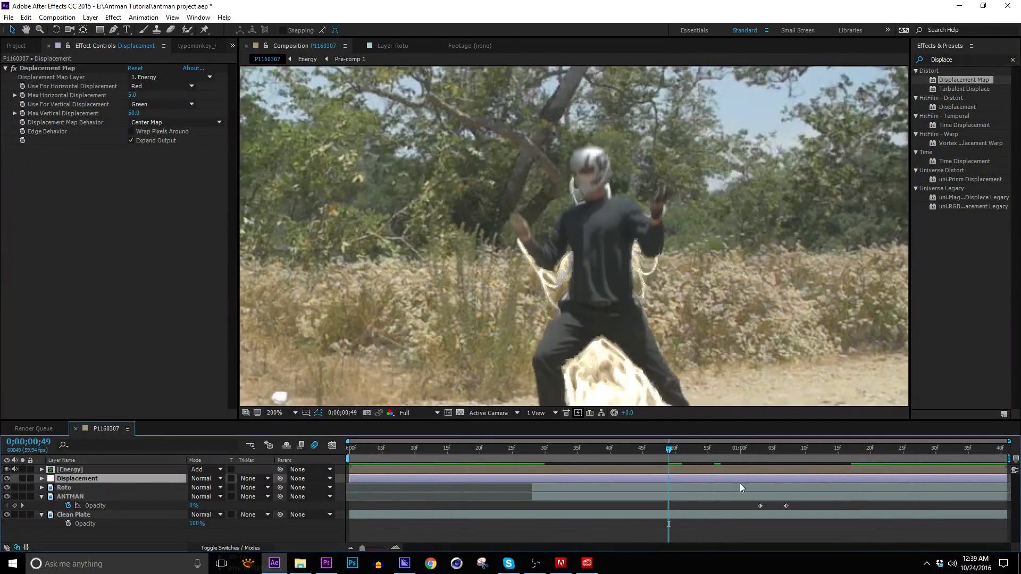
{"action": "left_click", "coordinate": [733, 448]}
{"action": "type", "text": "vect"}
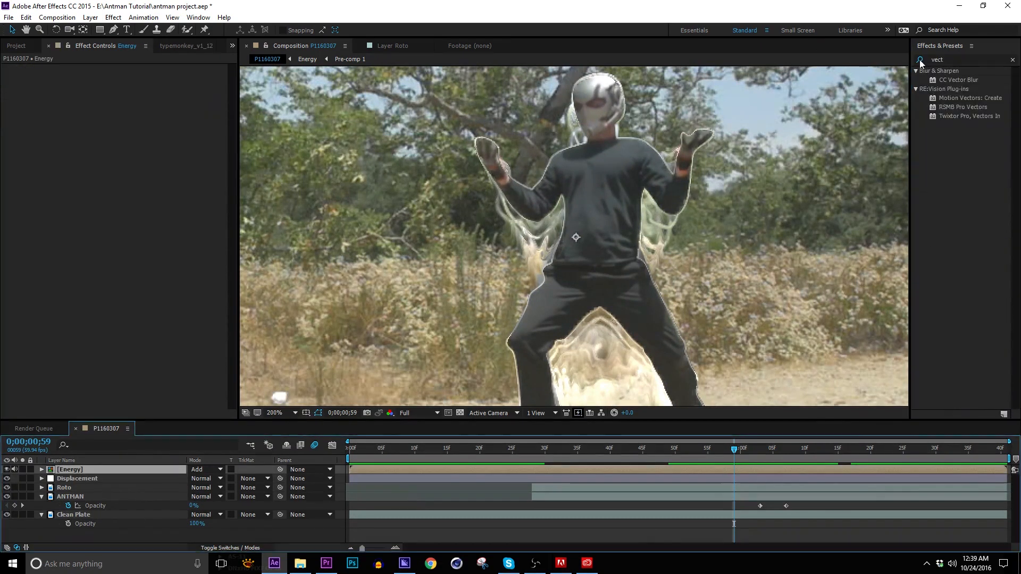
Step: Apply CC Vector Blur and two Glows; Glow 2 at threshold 60%, radius 385, intensity 0.2, Behind
{"action": "left_click", "coordinate": [959, 79]}
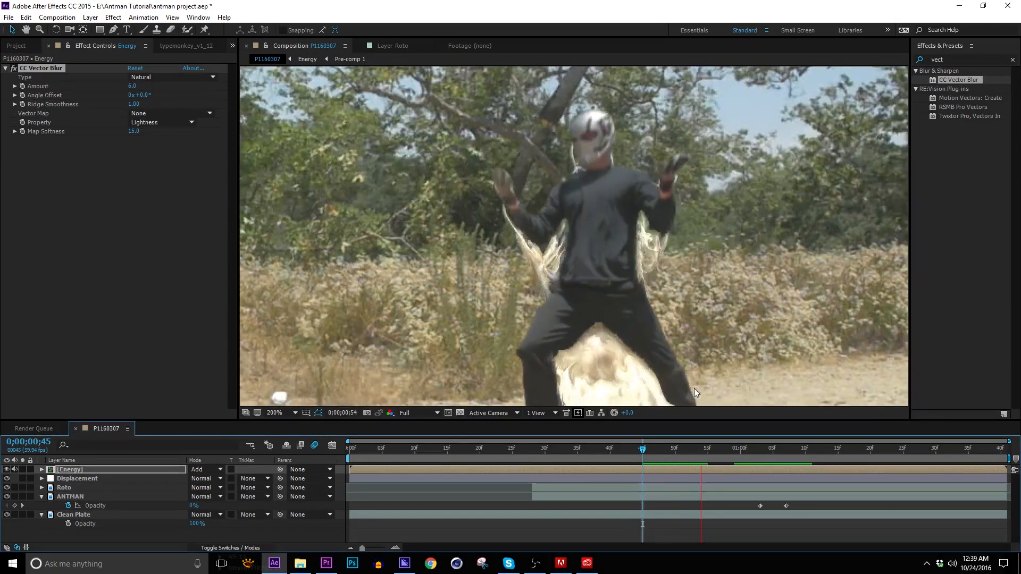
{"action": "left_click", "coordinate": [729, 463]}
{"action": "type", "text": "glow"}
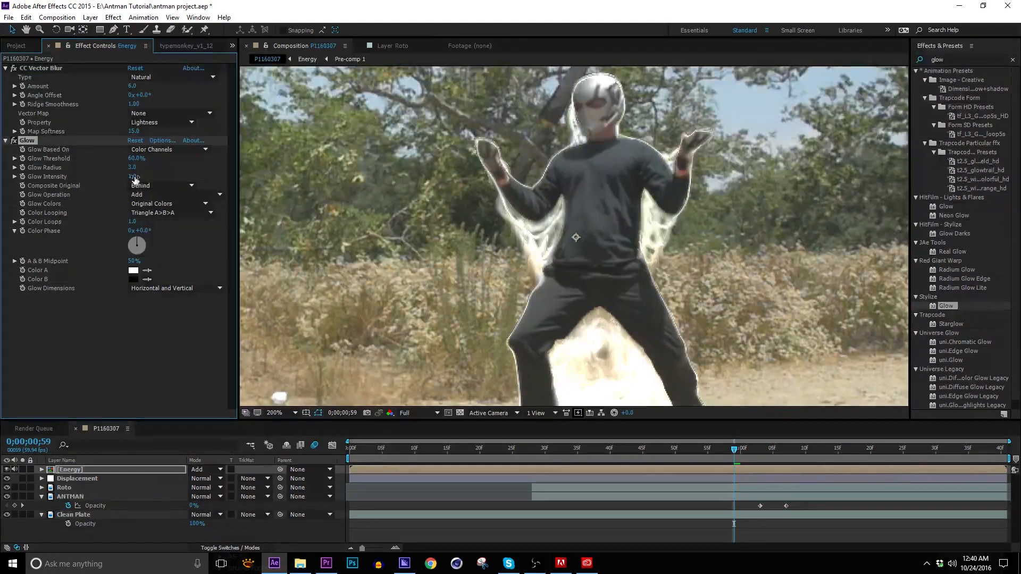
{"action": "left_click", "coordinate": [134, 177]}
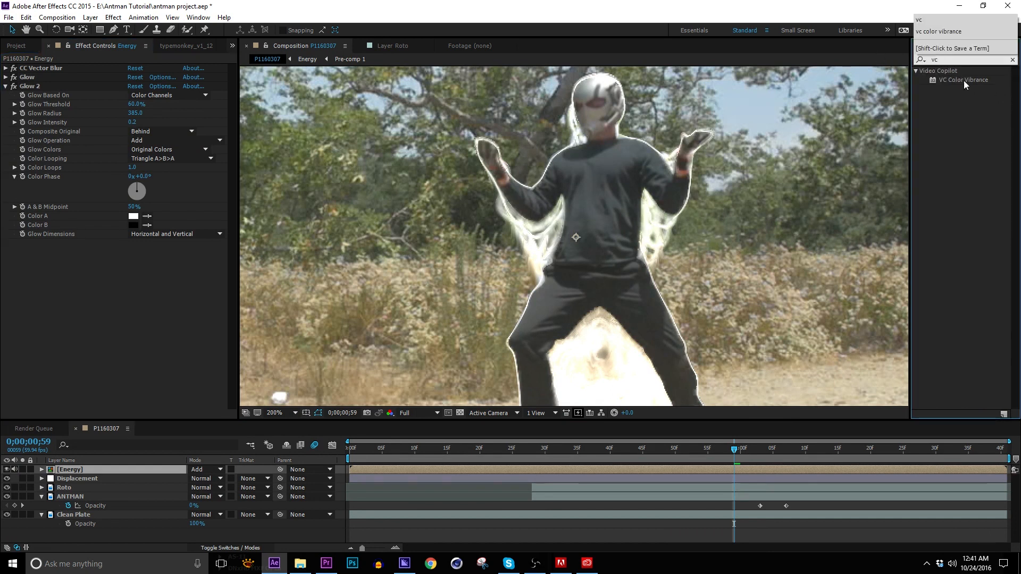
Step: Apply VC Color Vibrance with Fill Empty BG, blue 007CFF and brightness 0.32
{"action": "double_click", "coordinate": [964, 79]}
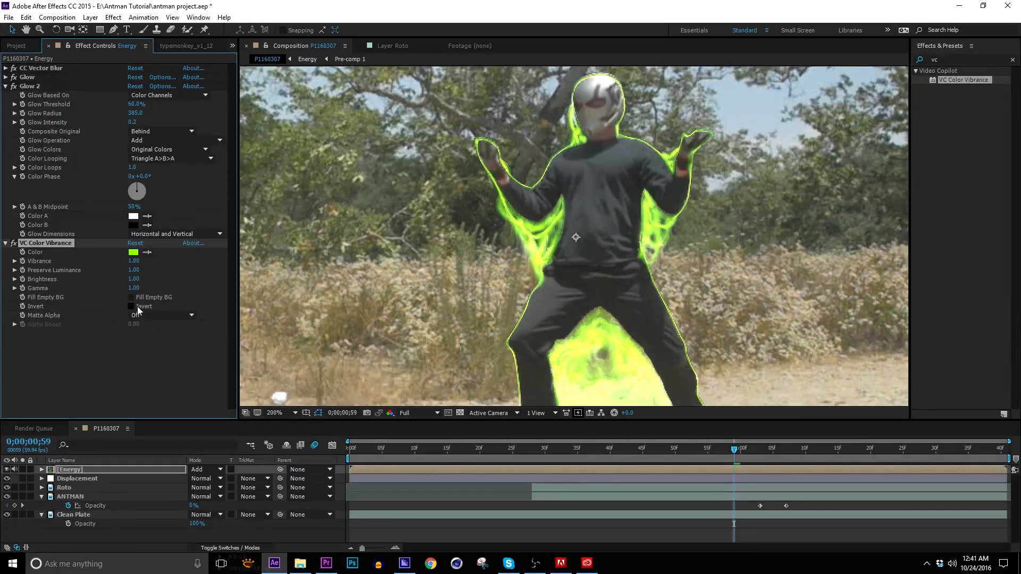
{"action": "left_click", "coordinate": [135, 252]}
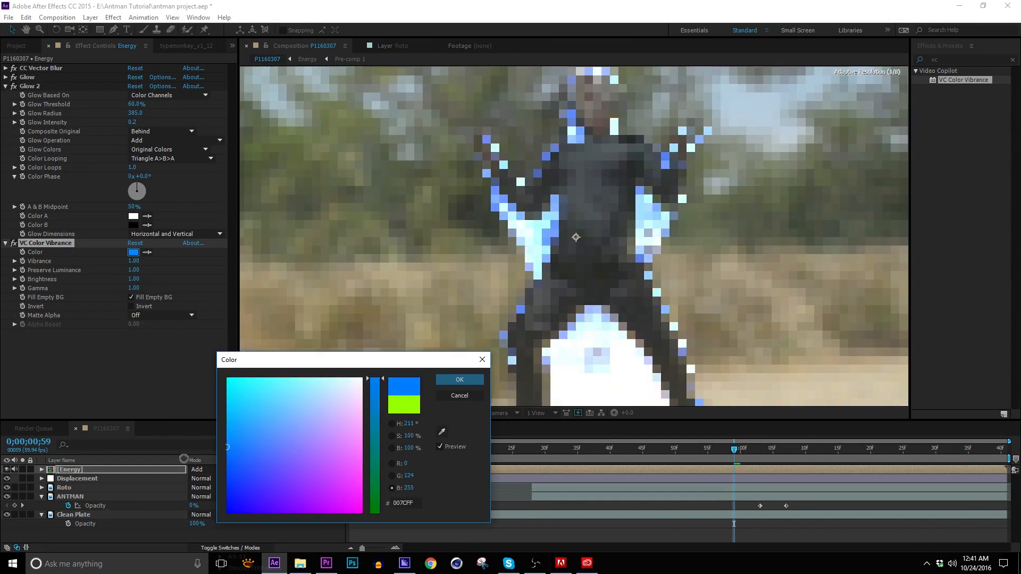
{"action": "left_click", "coordinate": [459, 380]}
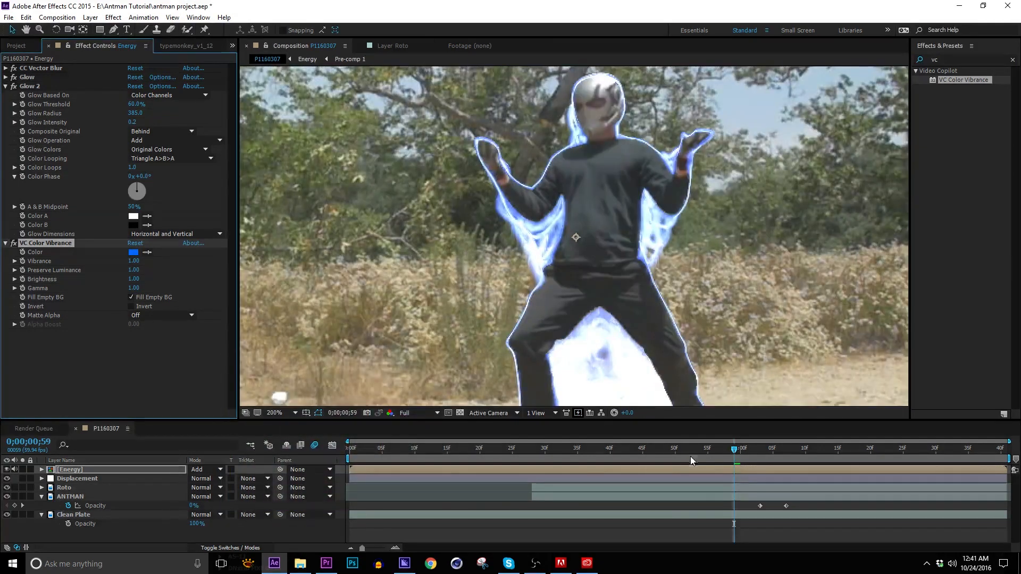
{"action": "left_click", "coordinate": [681, 448]}
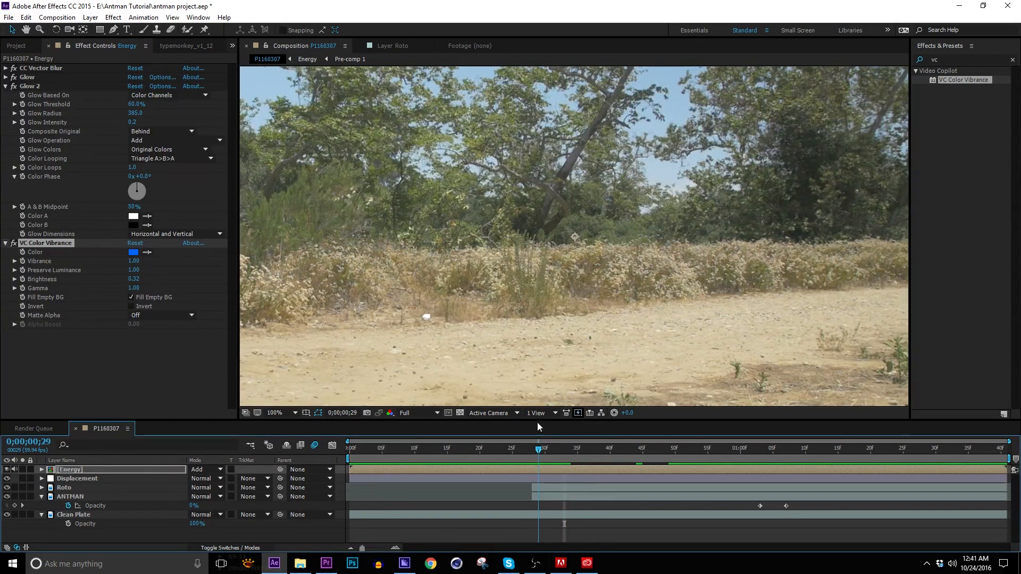
Step: Create a new pink FF59FF solid layer
{"action": "left_click", "coordinate": [90, 17]}
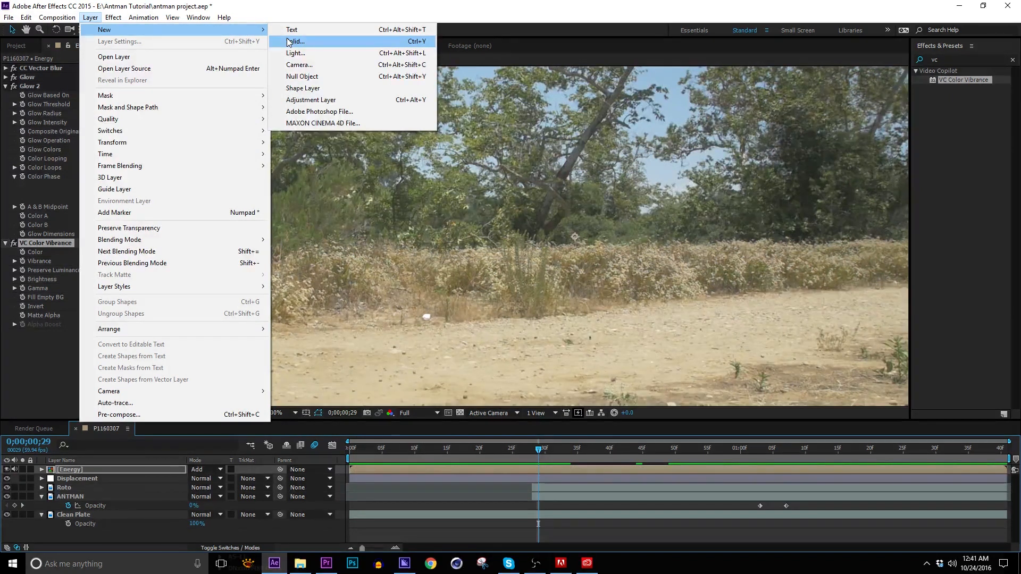
{"action": "left_click", "coordinate": [296, 41]}
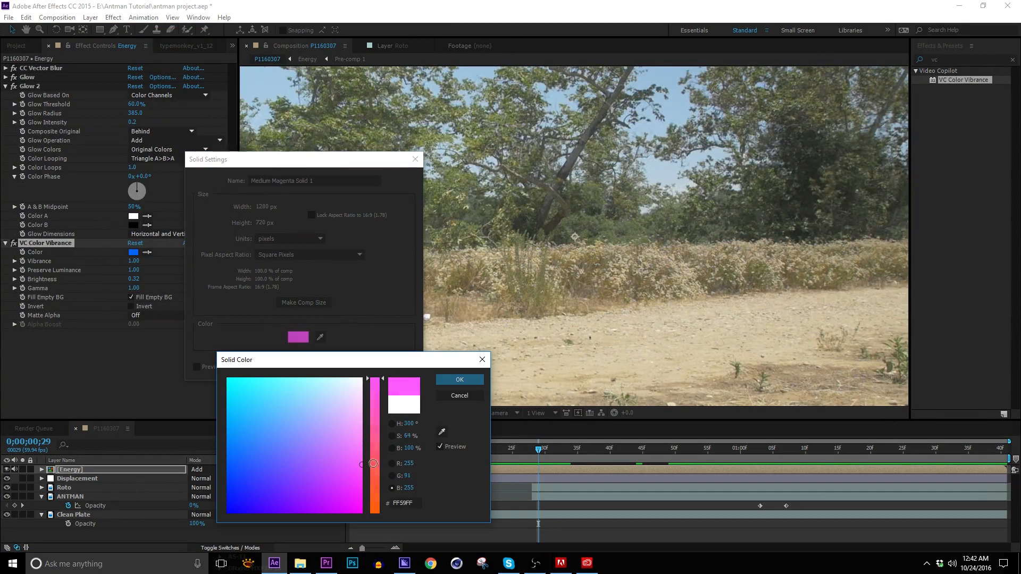
{"action": "left_click", "coordinate": [459, 380]}
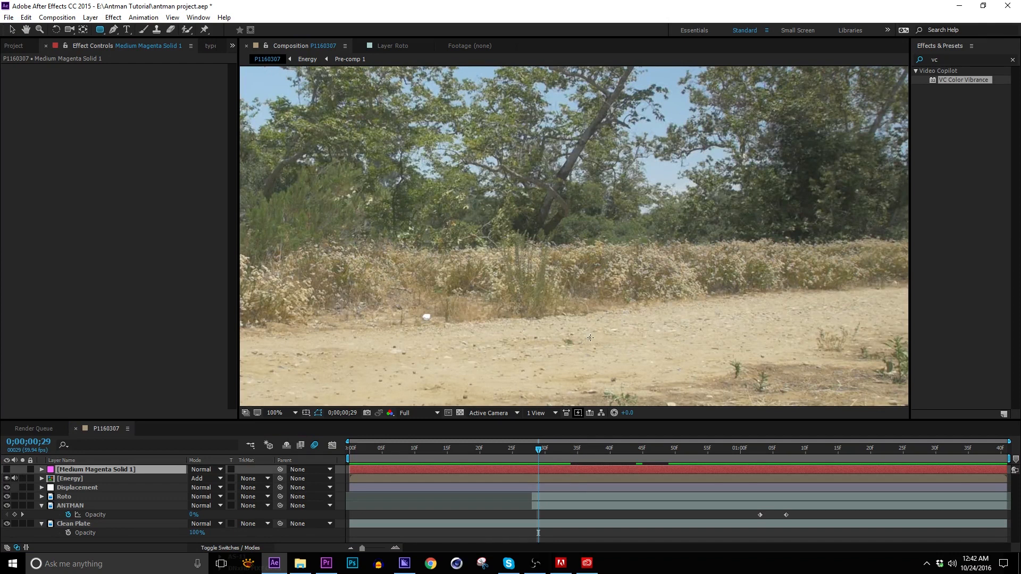
Step: Draw a large ellipse mask on the solid, feather it 215, and keyframe Opacity
{"action": "left_click", "coordinate": [41, 470]}
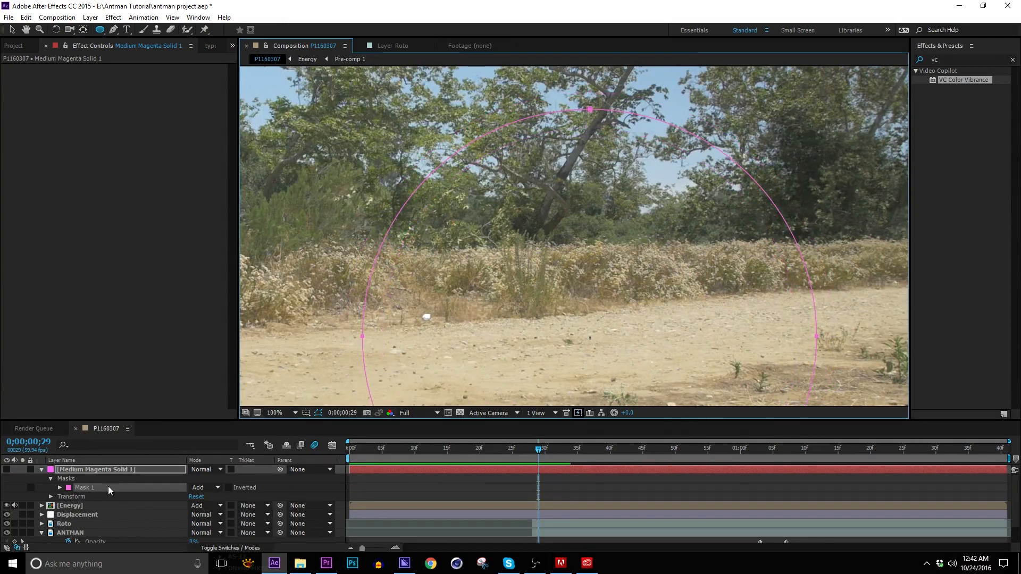
{"action": "left_click", "coordinate": [60, 487]}
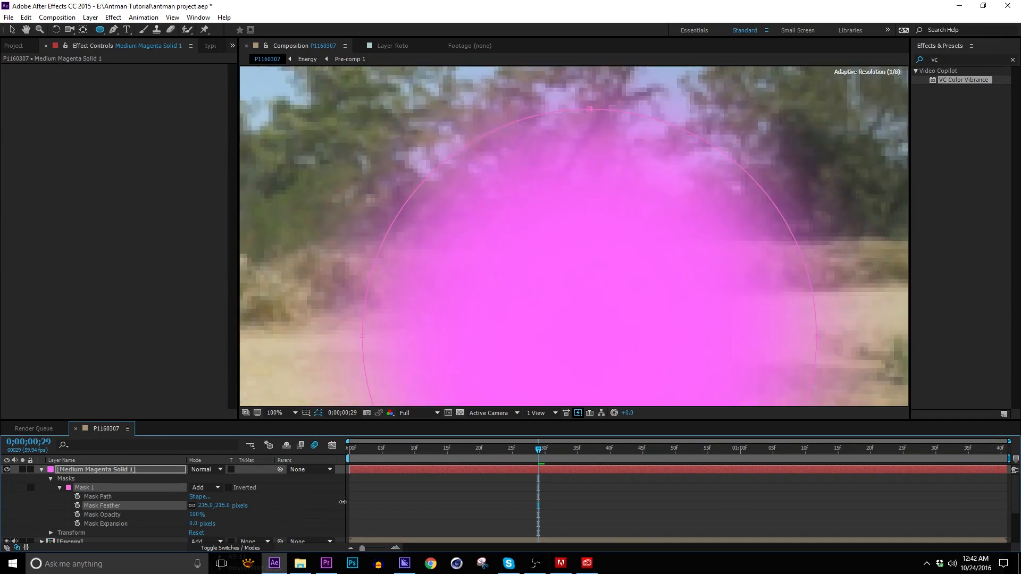
{"action": "left_click", "coordinate": [203, 469]}
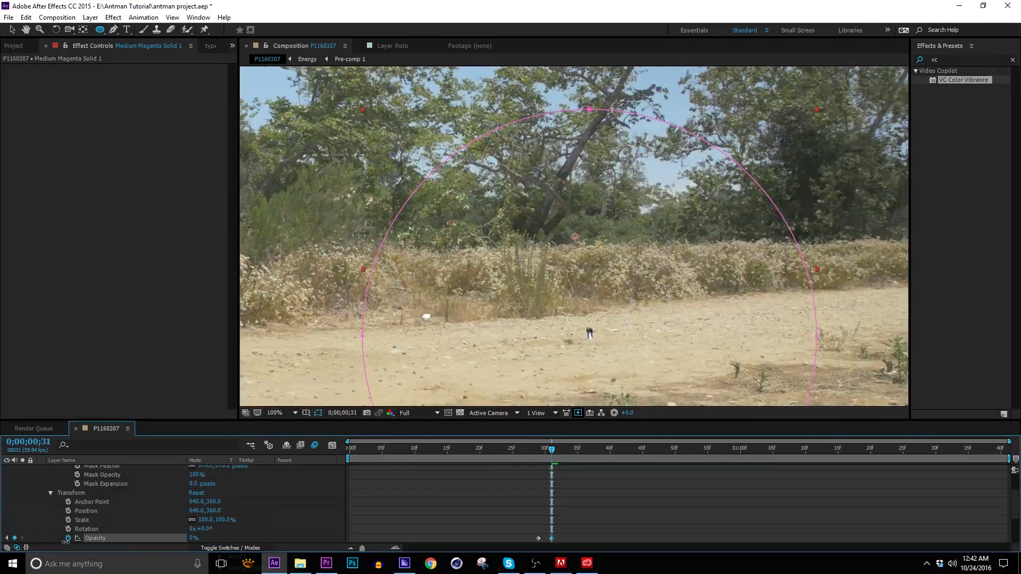
{"action": "left_click", "coordinate": [539, 448]}
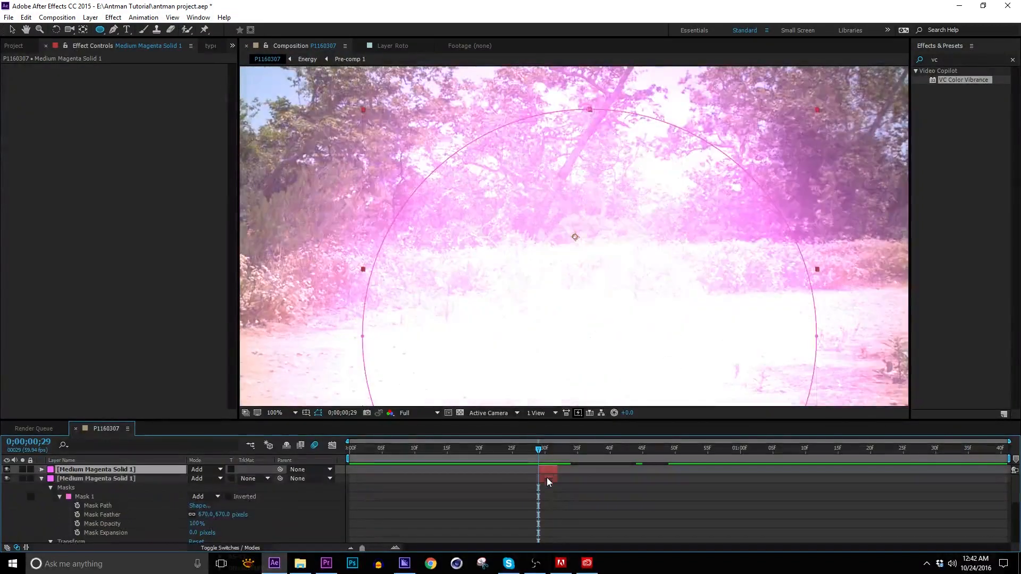
Step: Duplicate the magenta solid in Add mode with Mask Expansion -283, then download Aerial Sparky Explosion
{"action": "left_click", "coordinate": [41, 470]}
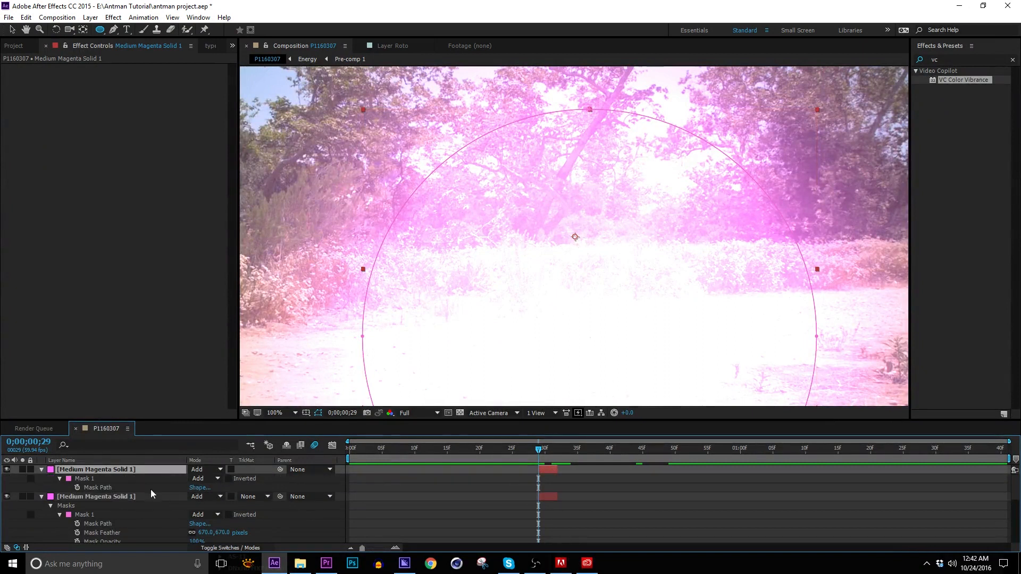
{"action": "left_click", "coordinate": [58, 486]}
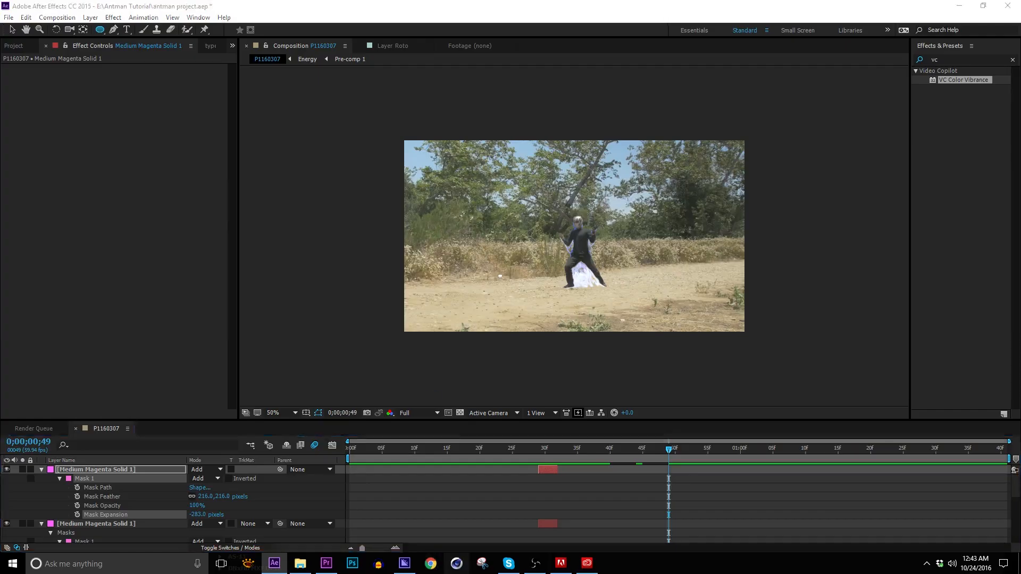
{"action": "left_click", "coordinate": [429, 563]}
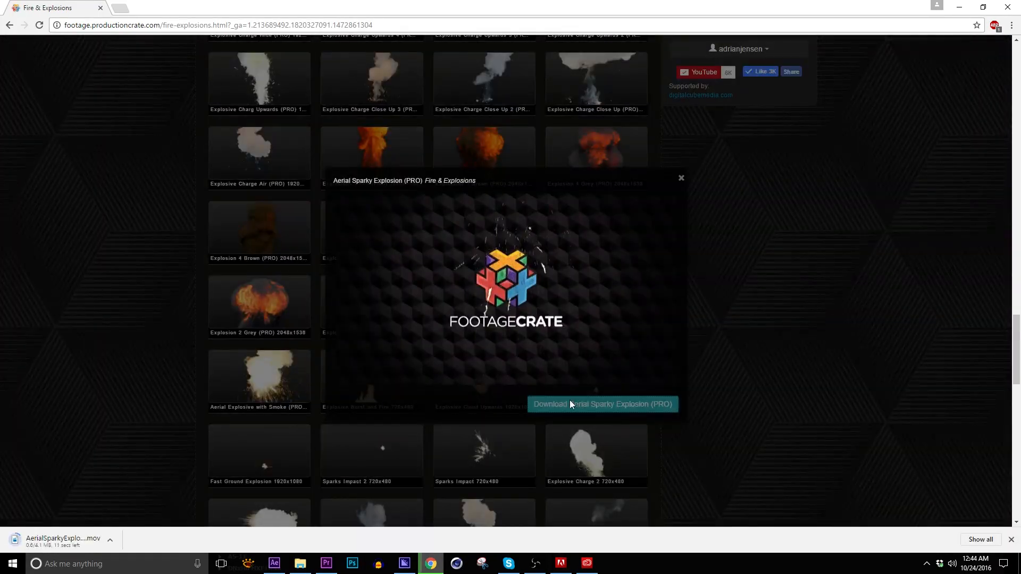
{"action": "left_click", "coordinate": [274, 563]}
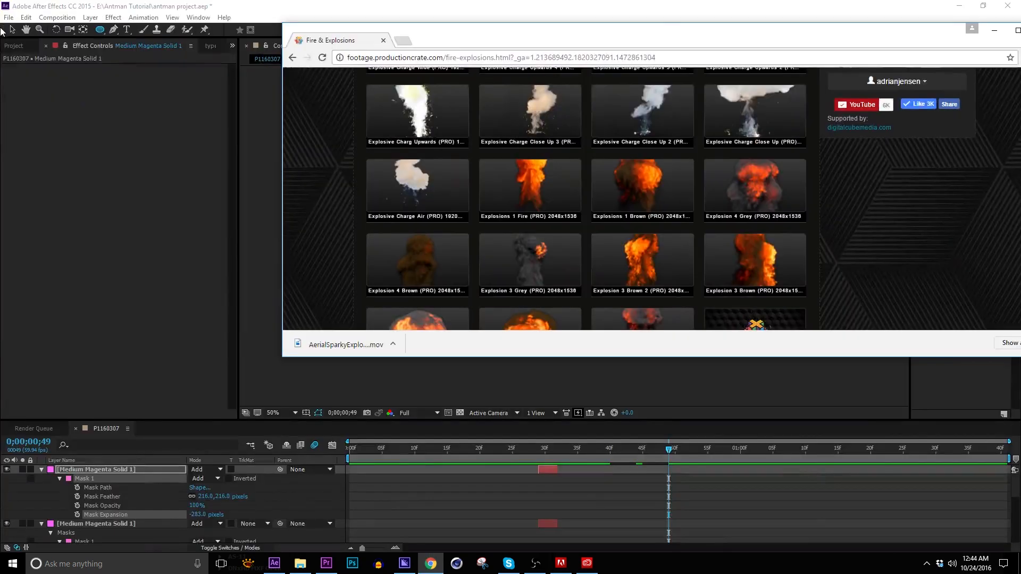
{"action": "left_click", "coordinate": [16, 46]}
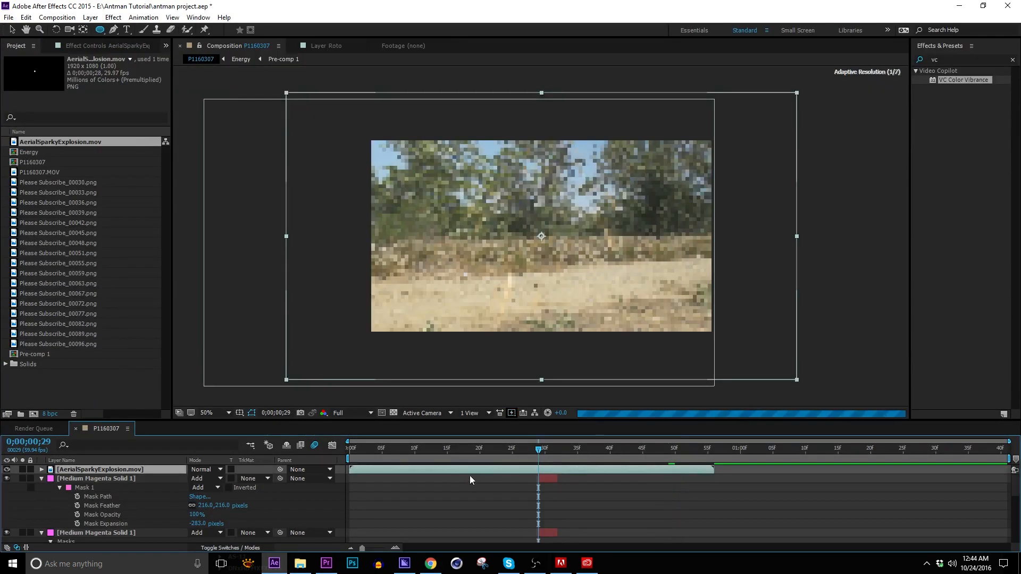
Step: Add AerialSparkyExplosion.mov in Add mode with Energy's Color Vibrance tint, starting at pop-on
{"action": "left_click", "coordinate": [205, 470]}
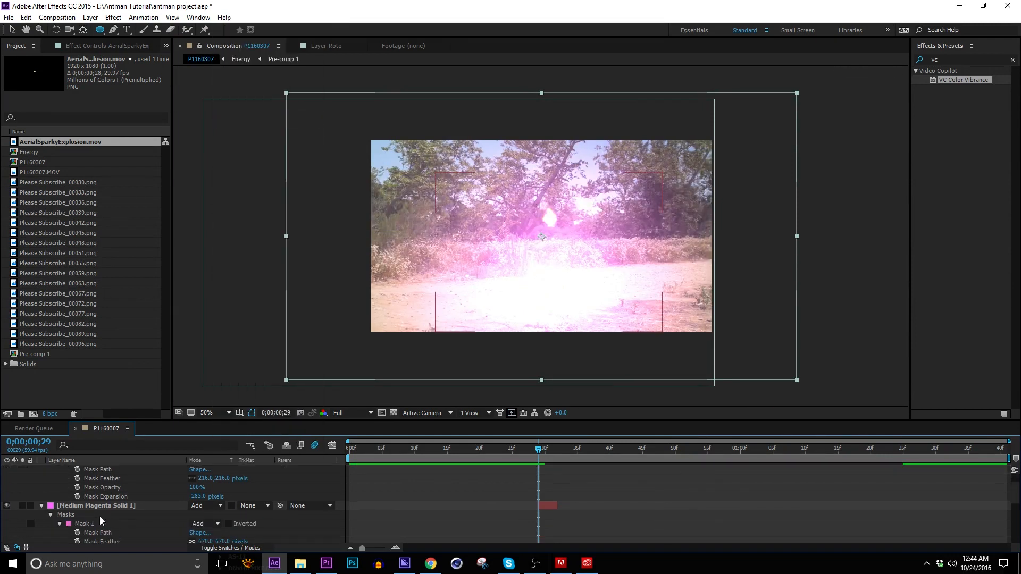
{"action": "left_click", "coordinate": [69, 514]}
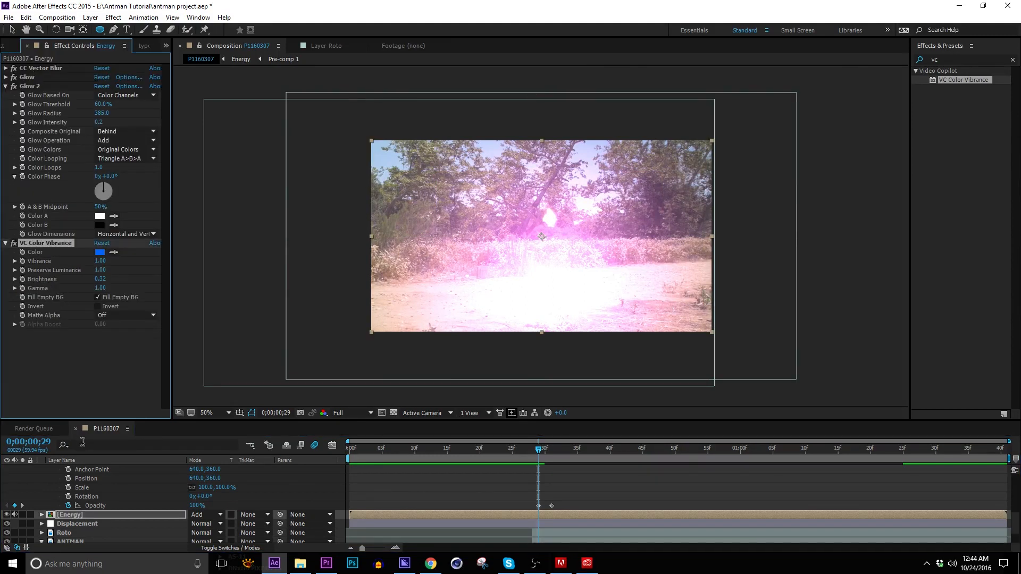
{"action": "left_click", "coordinate": [99, 470]}
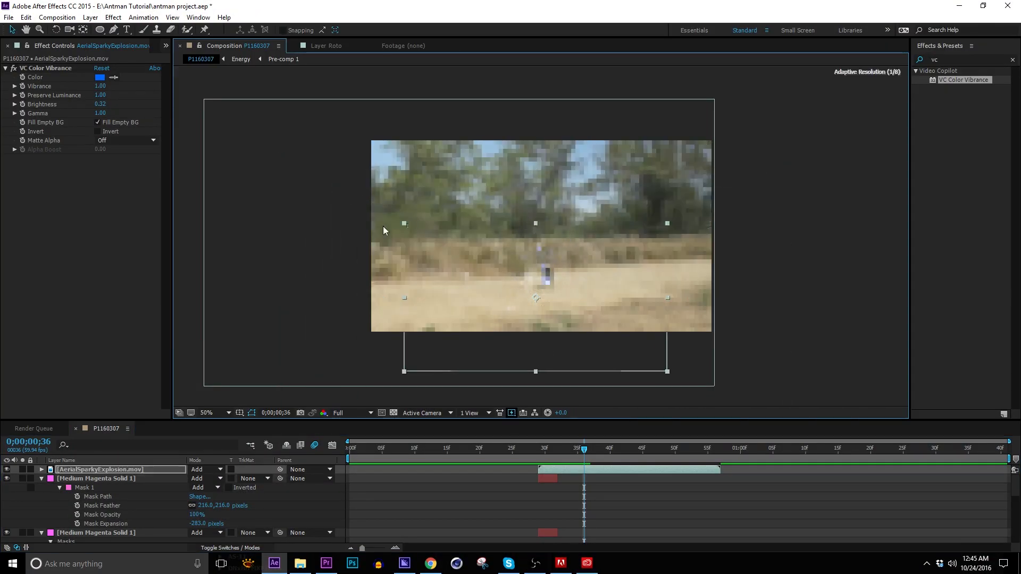
{"action": "left_click", "coordinate": [532, 448]}
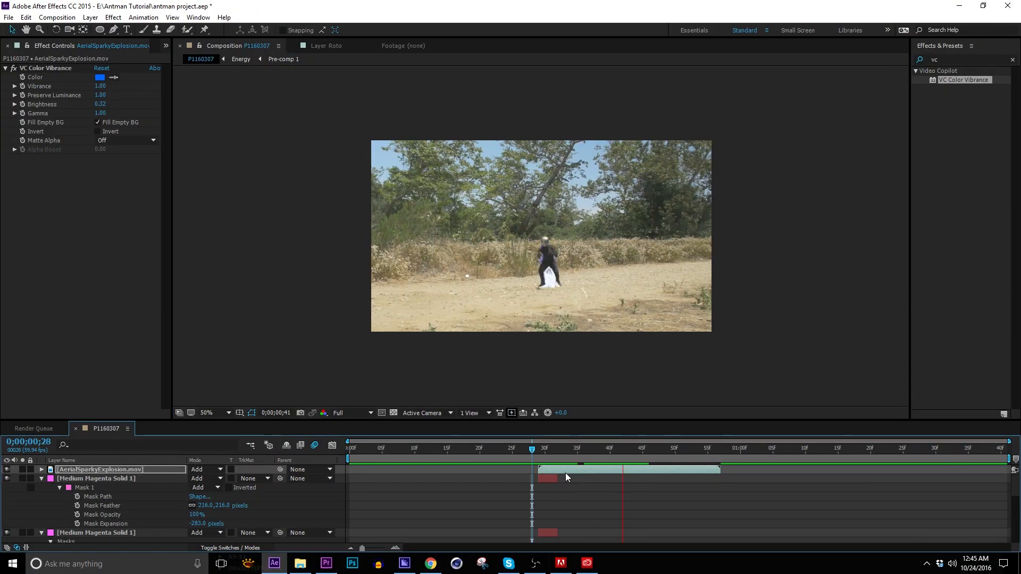